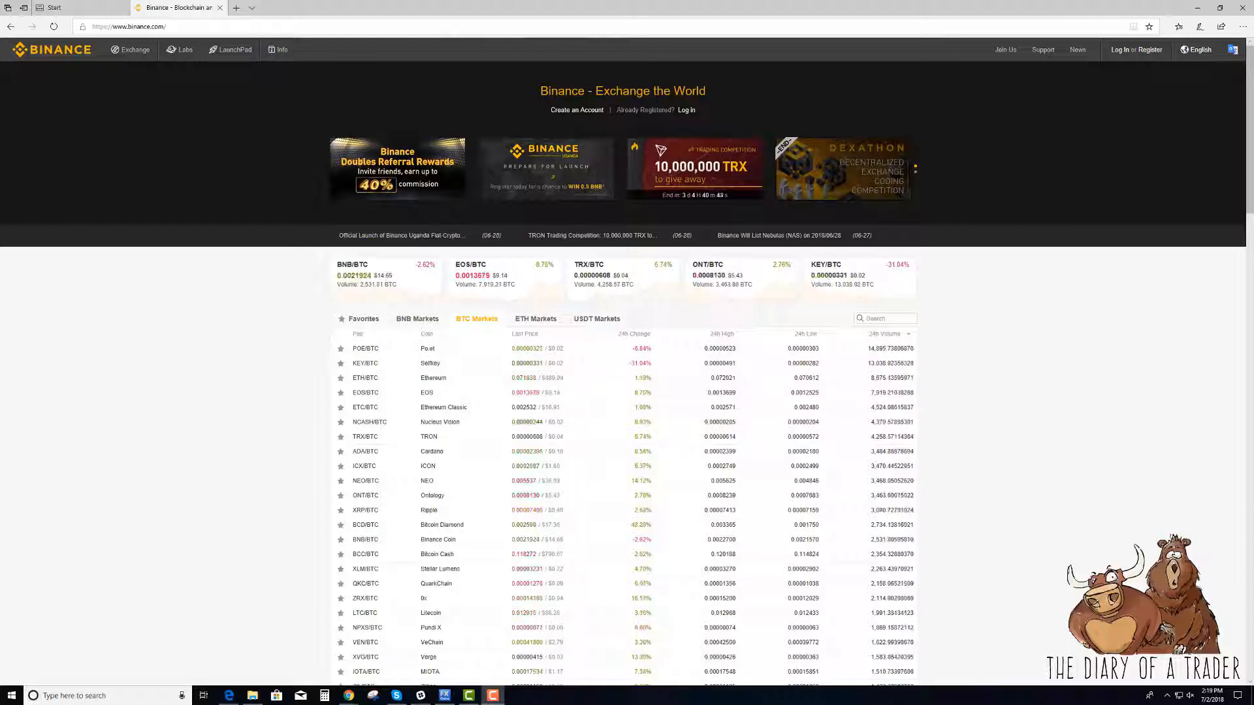
{"action": "left_click", "coordinate": [132, 48]}
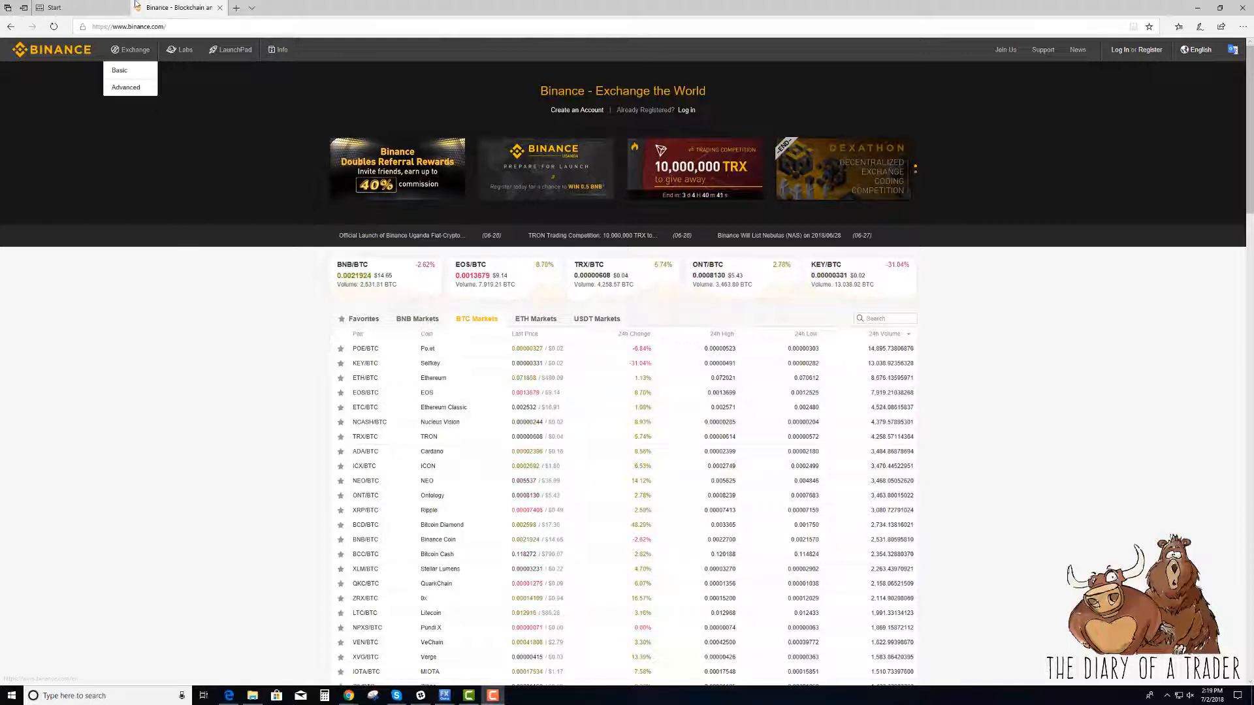
{"action": "left_click", "coordinate": [235, 8]}
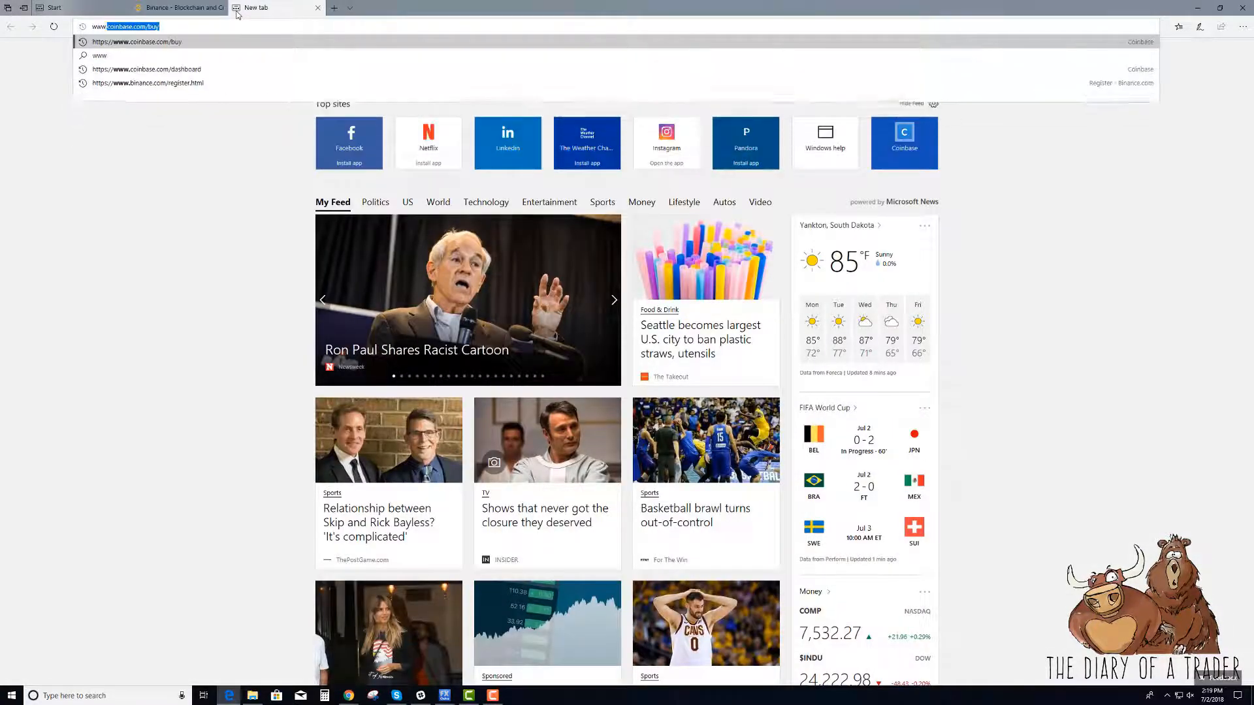
{"action": "type", "text": "www.binance.com/"}
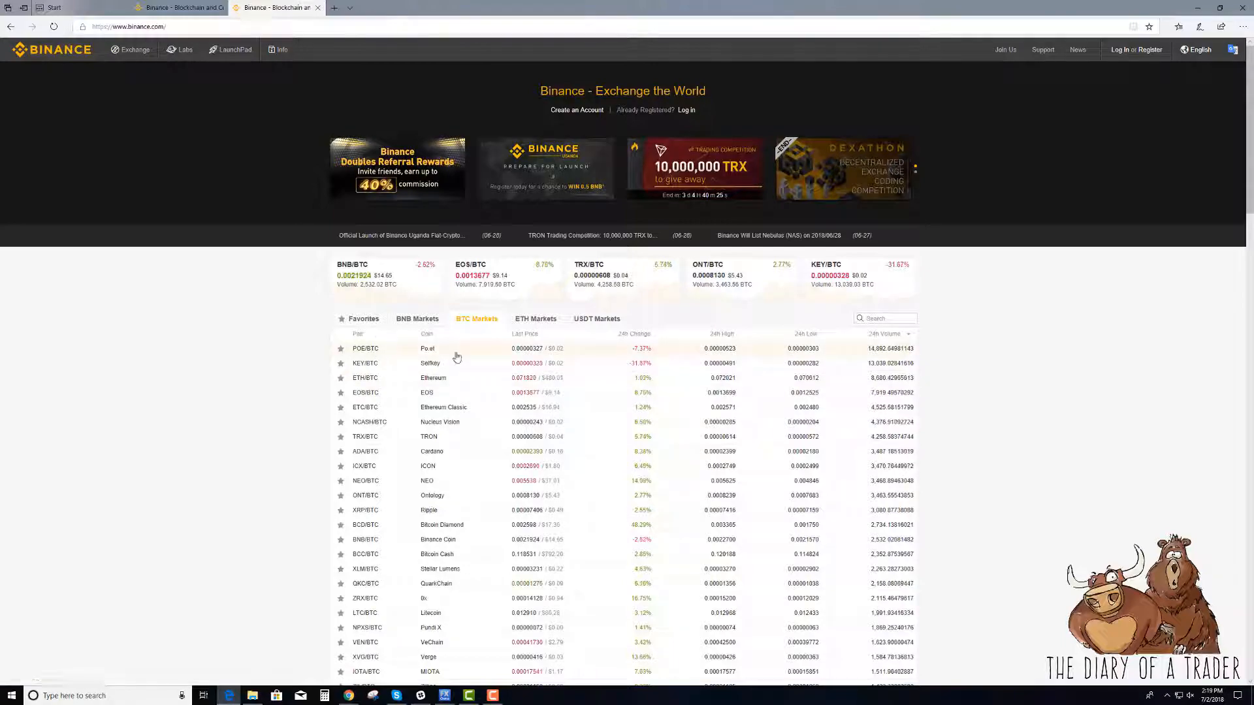
{"action": "scroll", "scroll_direction": "down", "scroll_amount": 3}
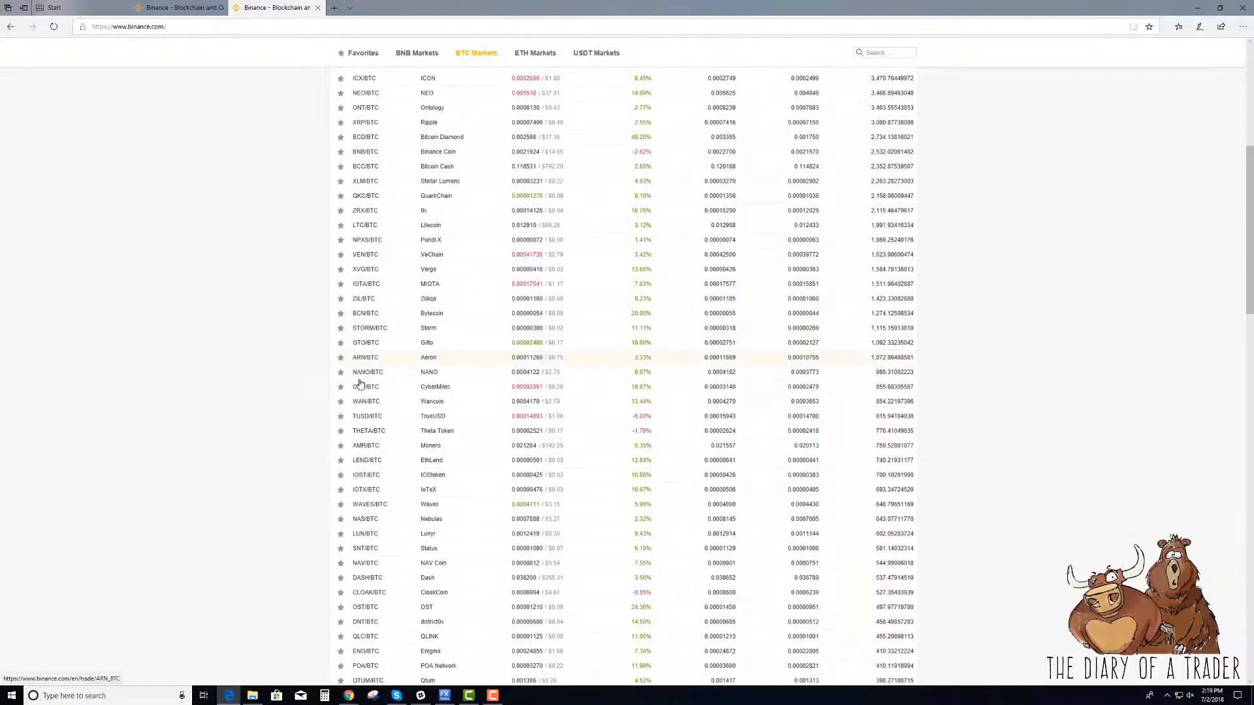
{"action": "scroll", "scroll_direction": "up", "scroll_amount": 3}
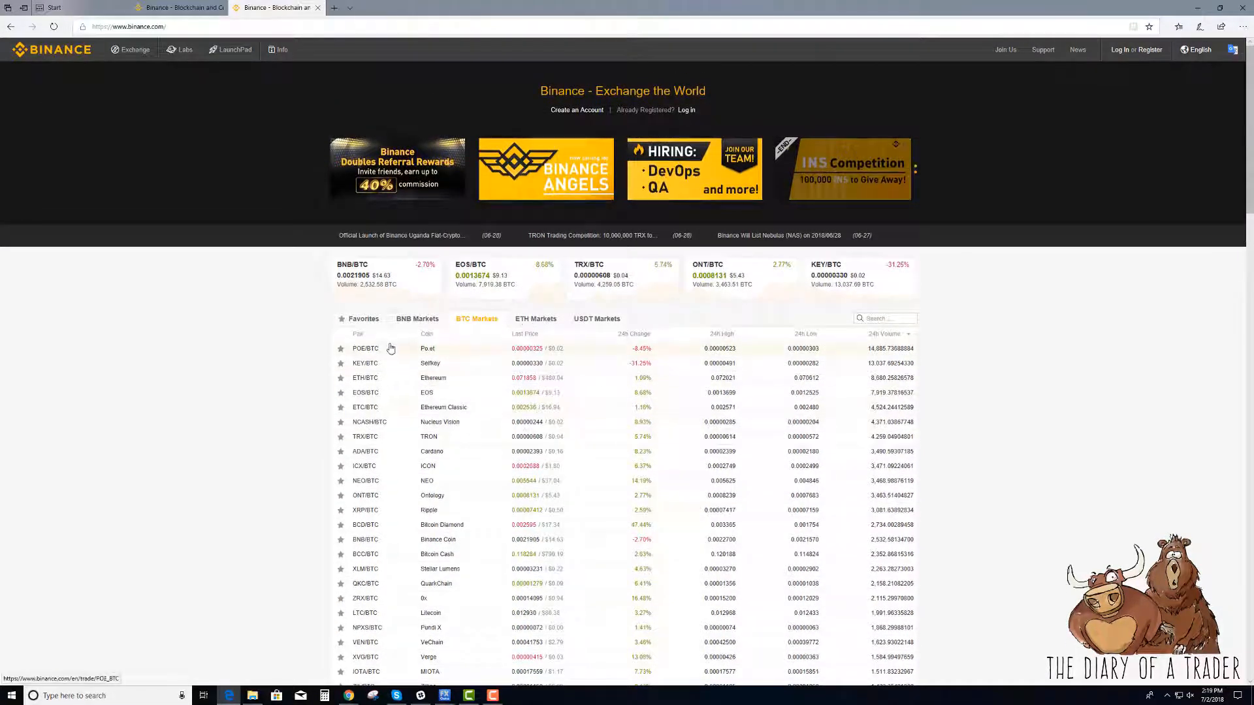
Browse the BNB market pairs, then the BTC market pairs list
{"action": "left_click", "coordinate": [418, 319]}
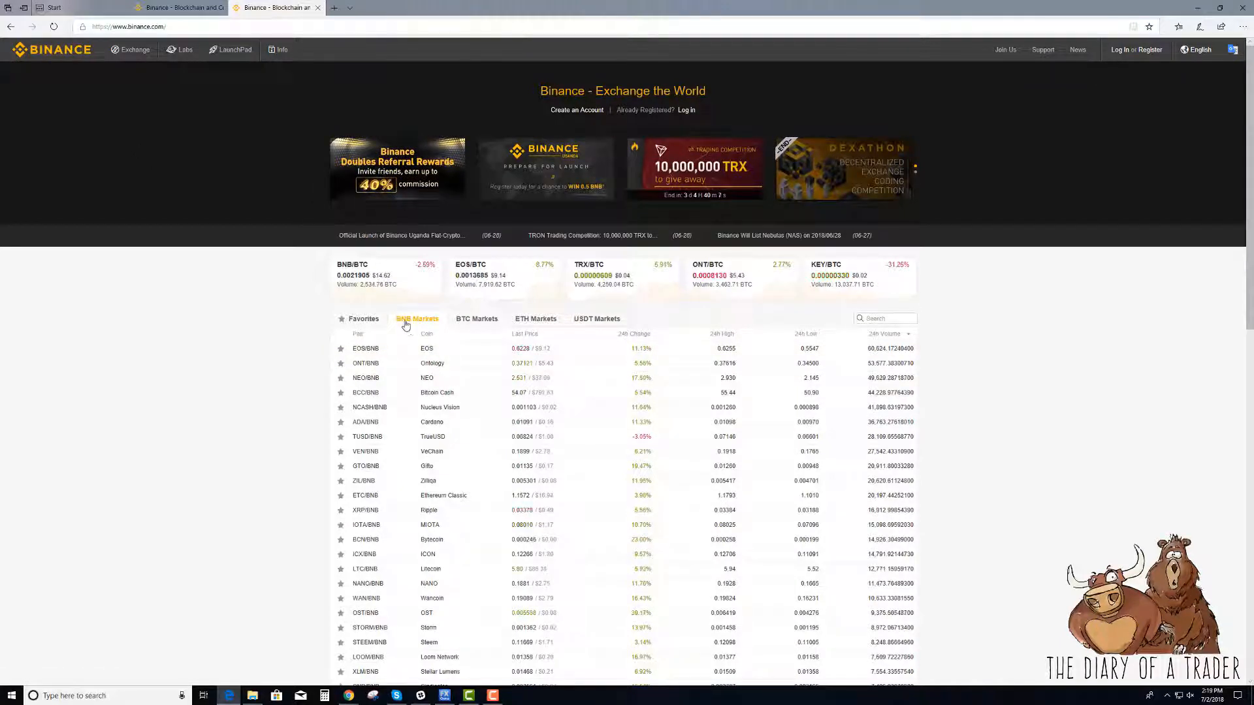
{"action": "mouse_move", "coordinate": [366, 349]}
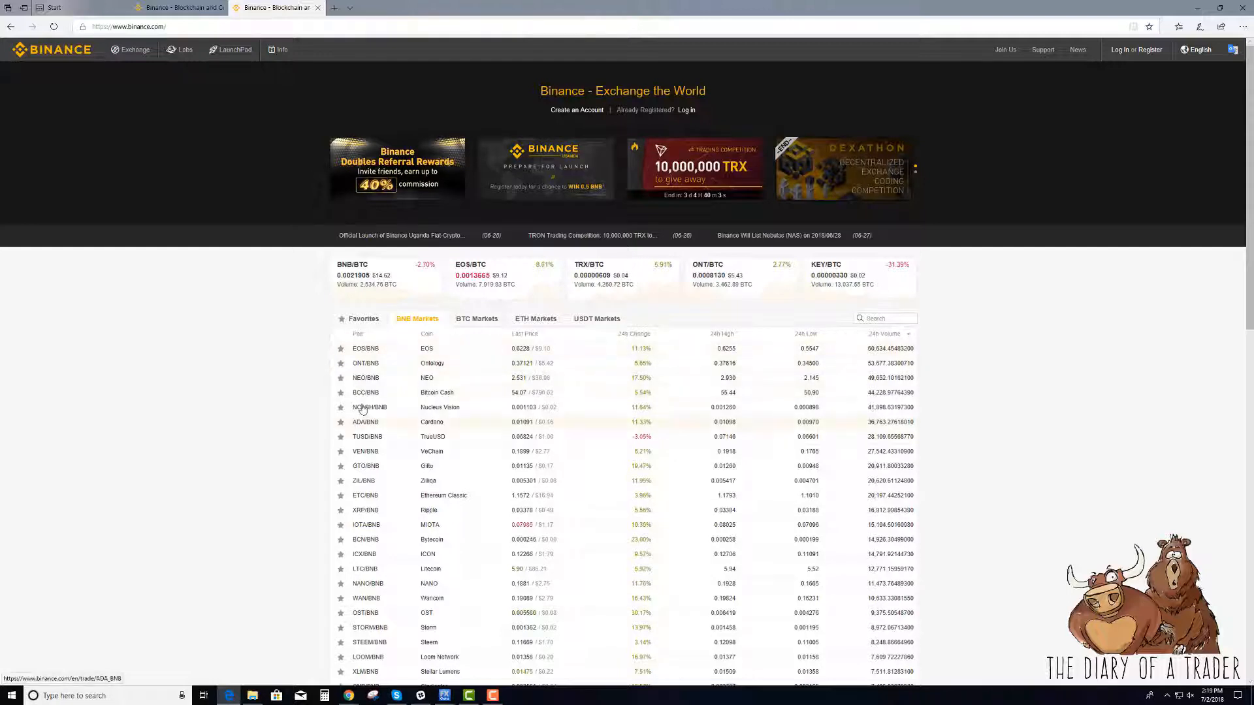
{"action": "left_click", "coordinate": [477, 319]}
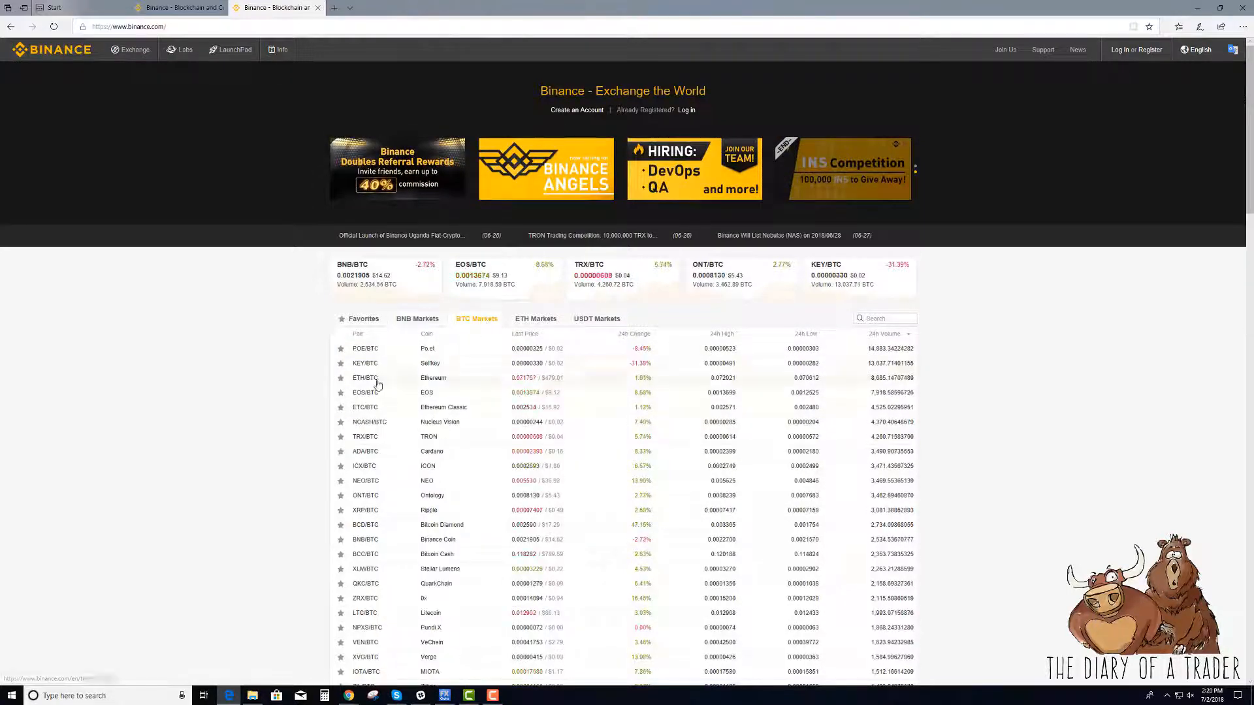
{"action": "mouse_move", "coordinate": [458, 462]}
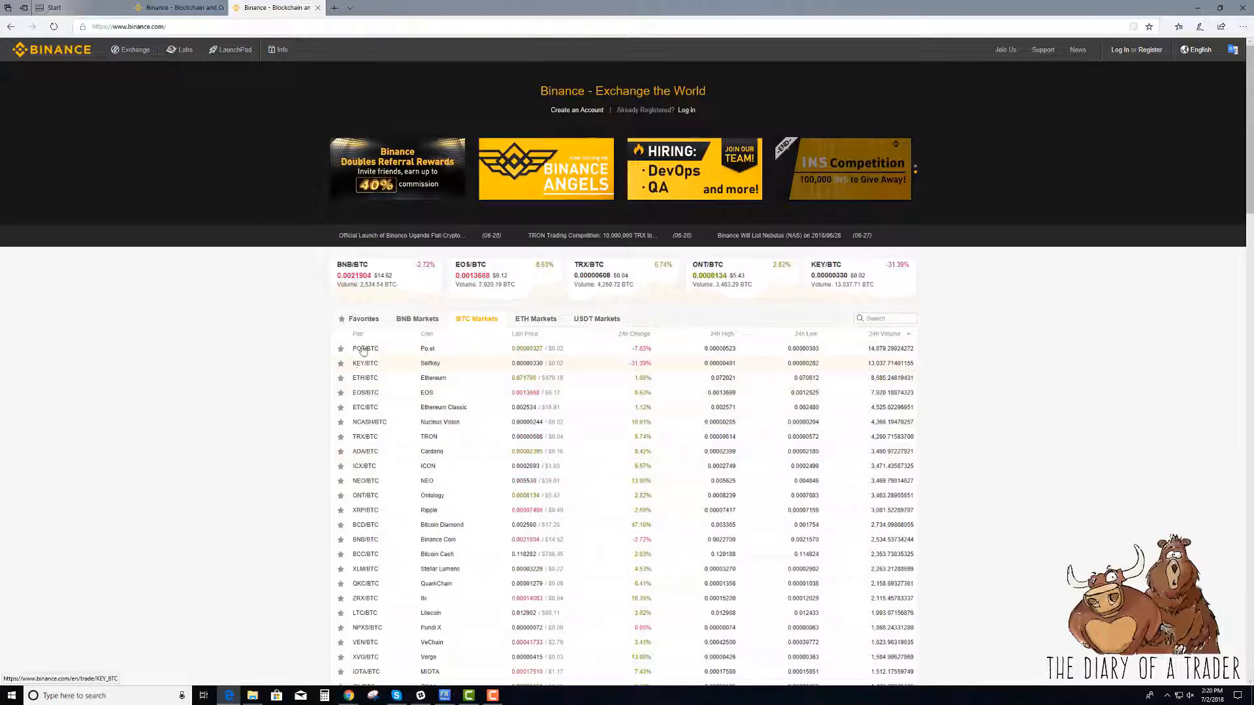
{"action": "left_click", "coordinate": [535, 319]}
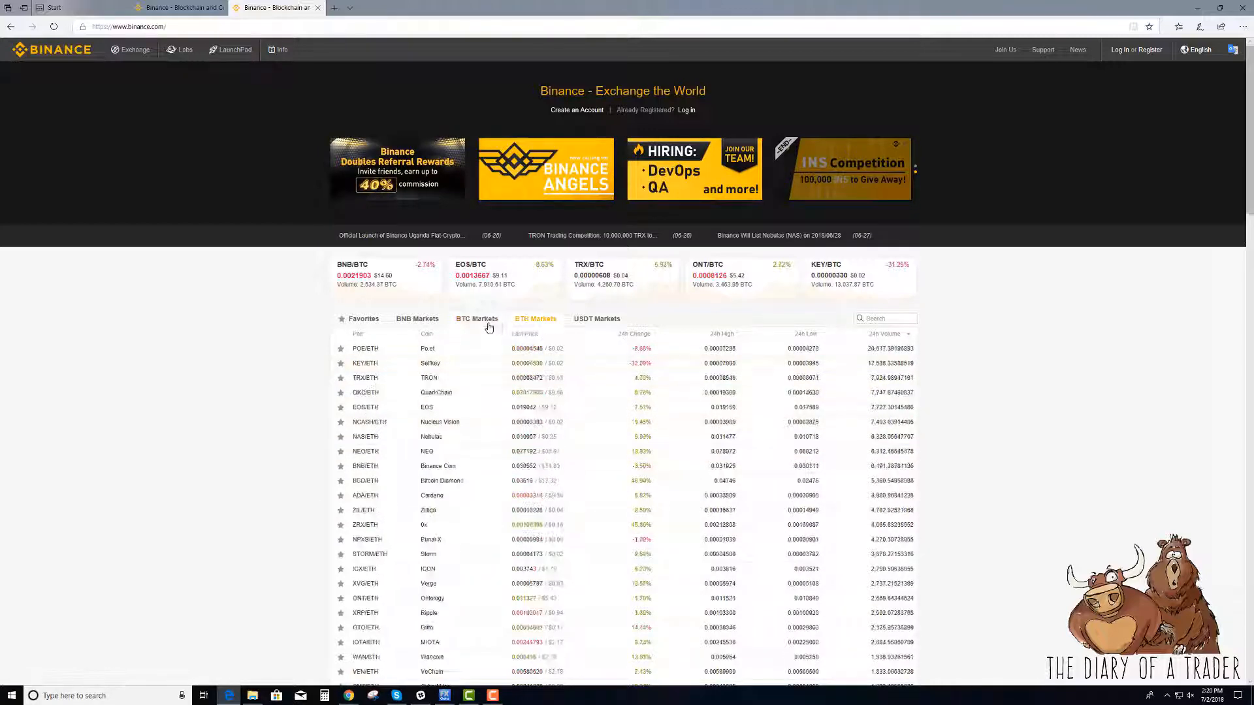
{"action": "left_click", "coordinate": [597, 318]}
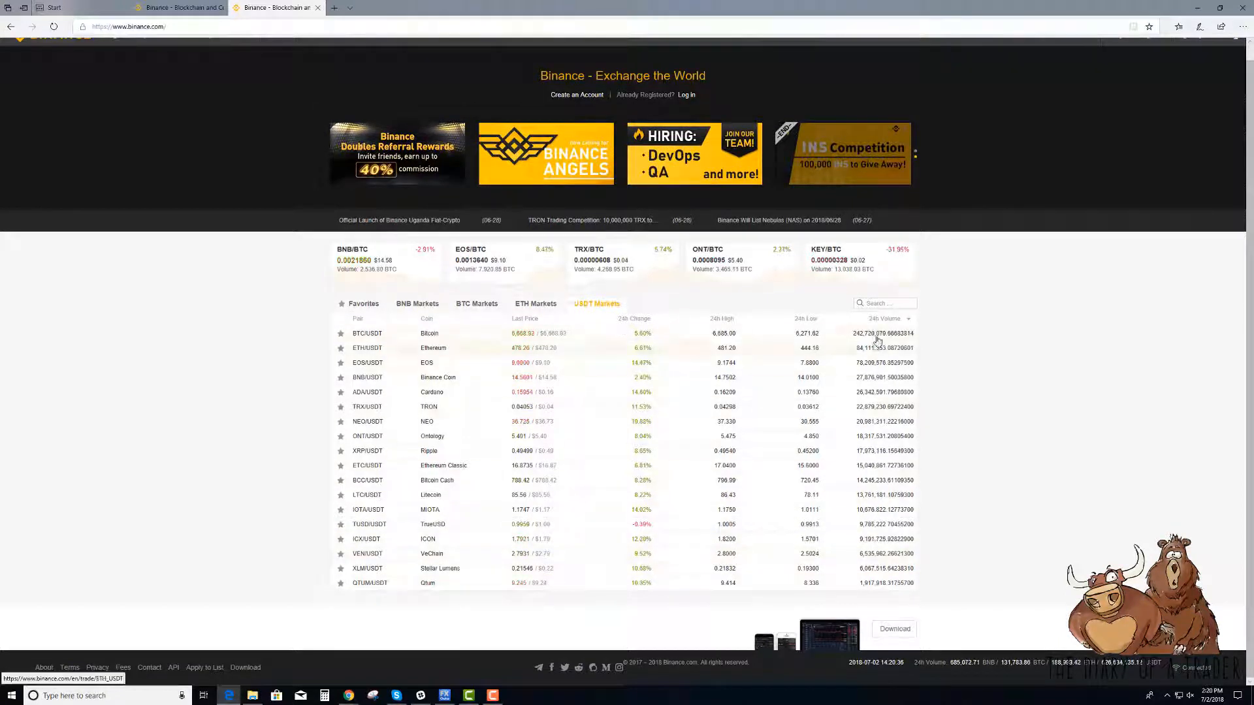
{"action": "left_click", "coordinate": [477, 303]}
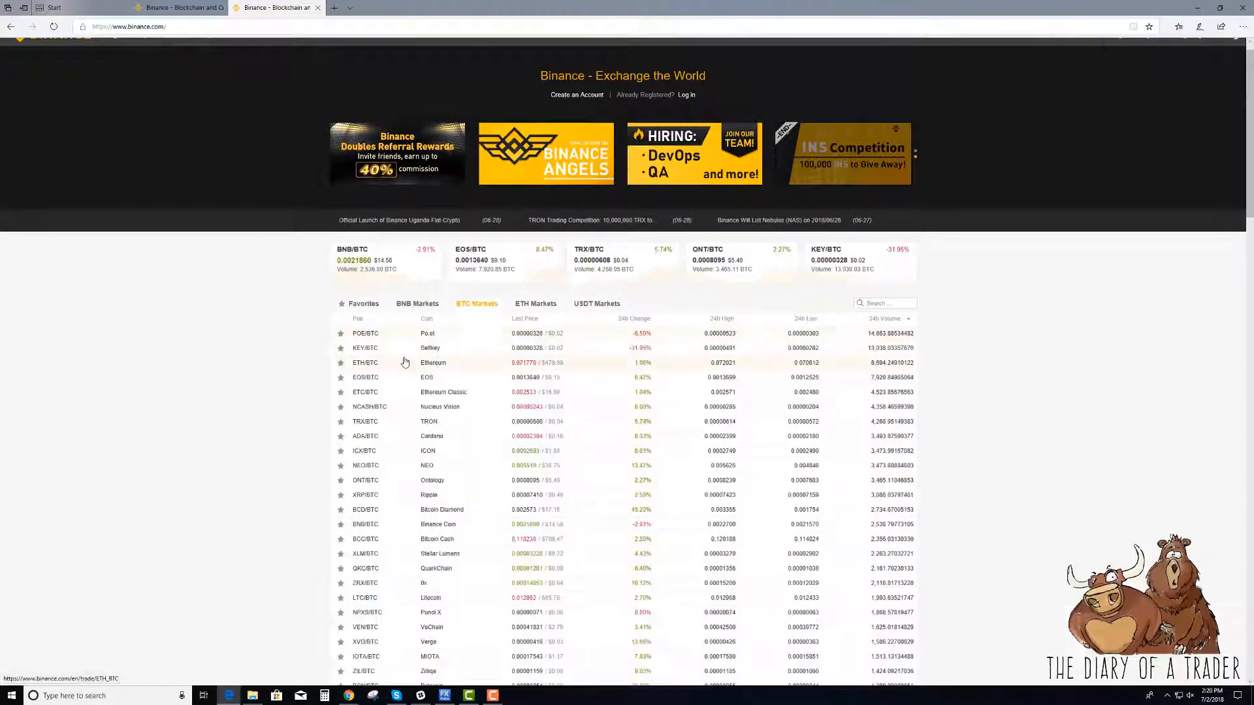
{"action": "scroll", "scroll_direction": "down", "scroll_amount": 3}
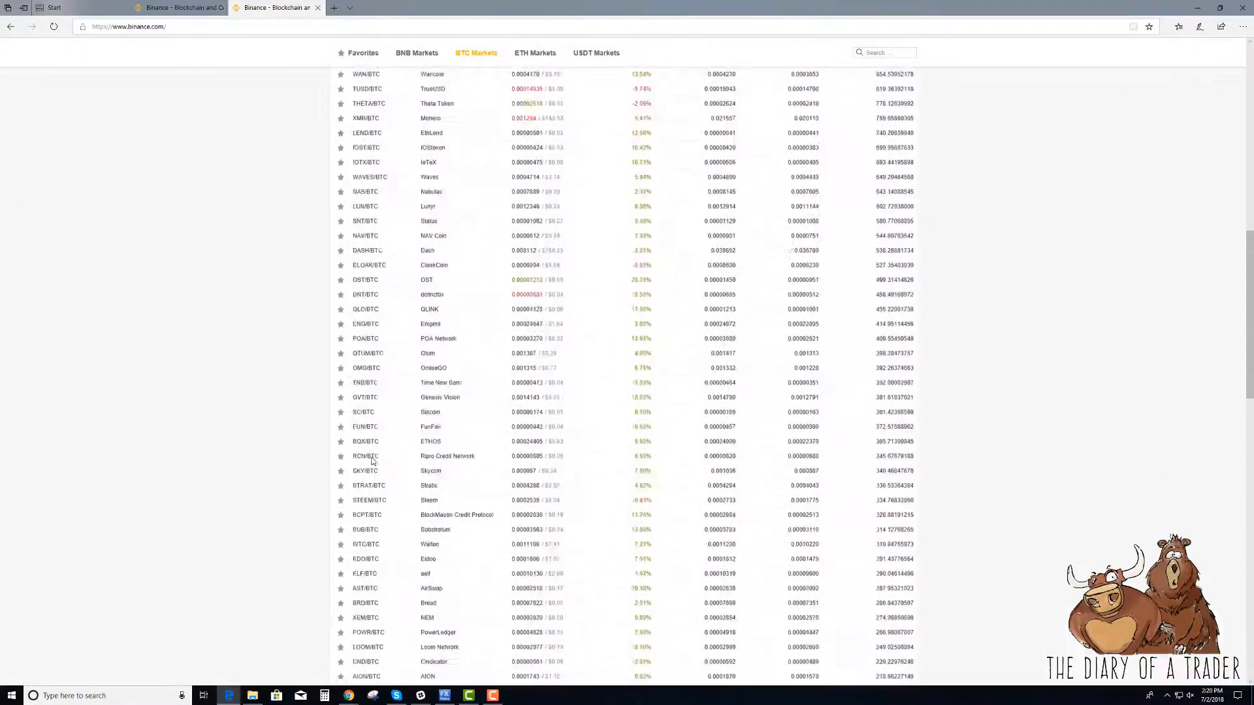
{"action": "scroll", "scroll_direction": "up", "scroll_amount": 3}
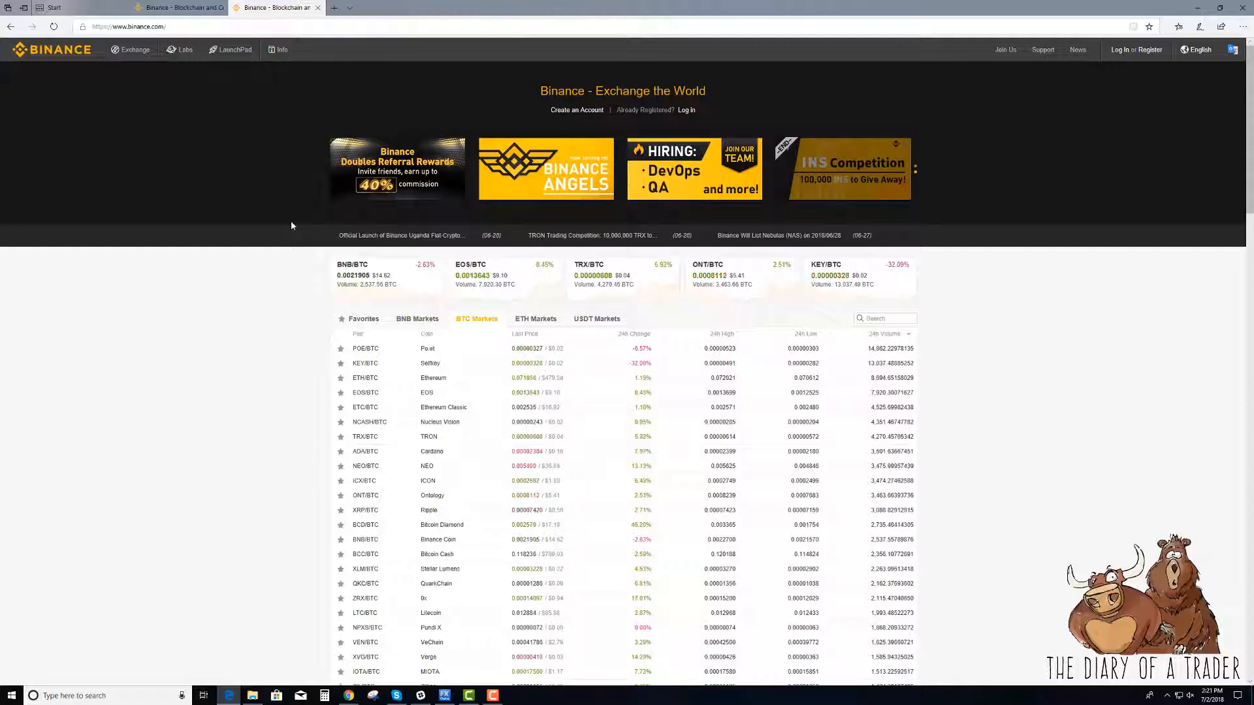
{"action": "mouse_move", "coordinate": [1088, 187]}
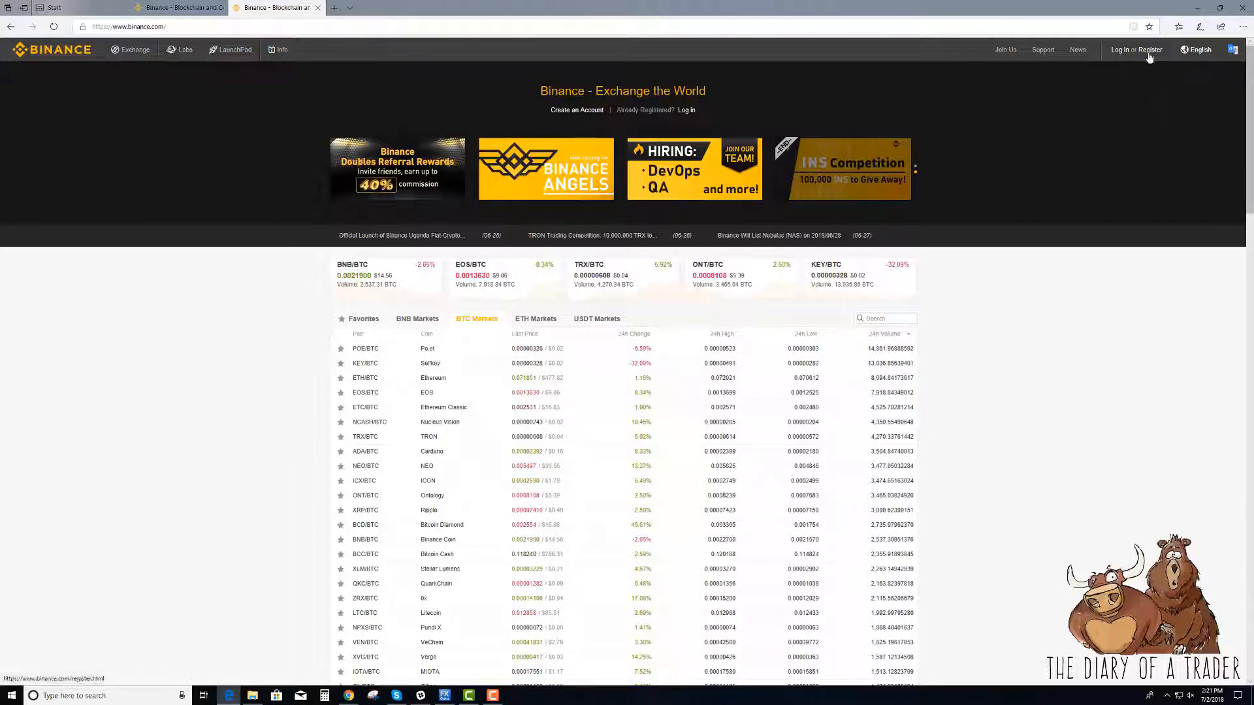
Start account registration and fill in the account email and passwords
{"action": "left_click", "coordinate": [1152, 49]}
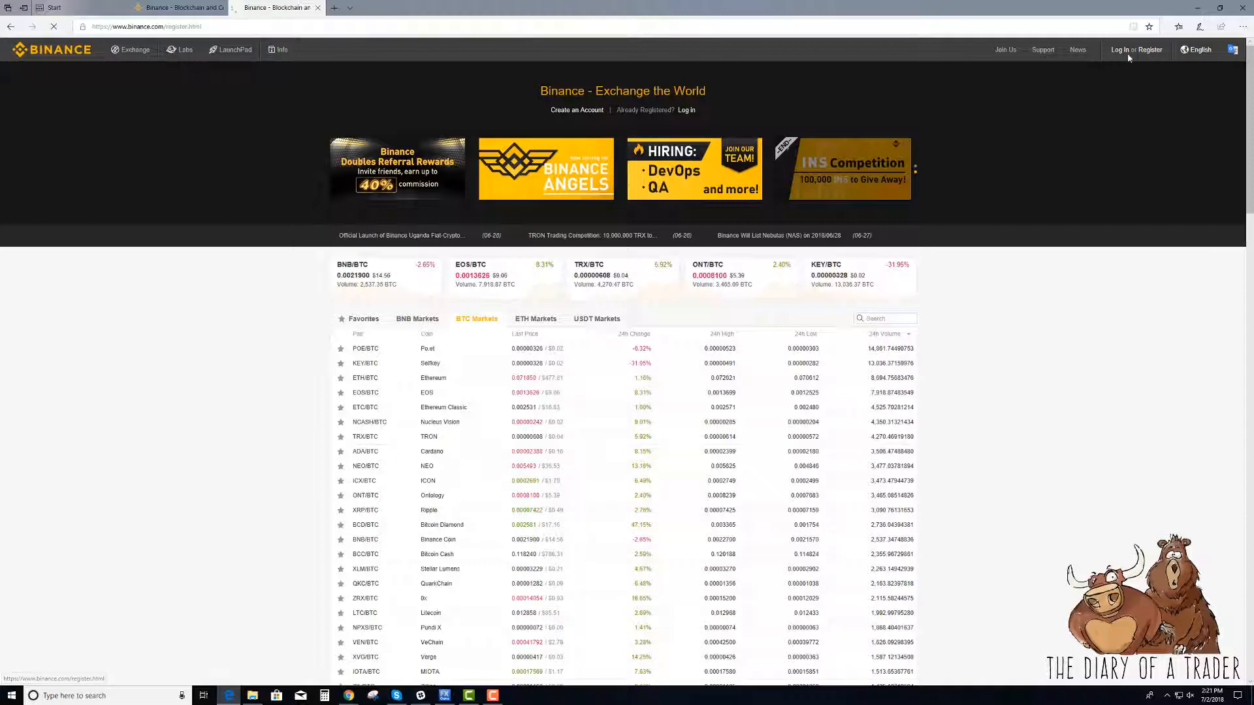
{"action": "left_click", "coordinate": [1152, 50]}
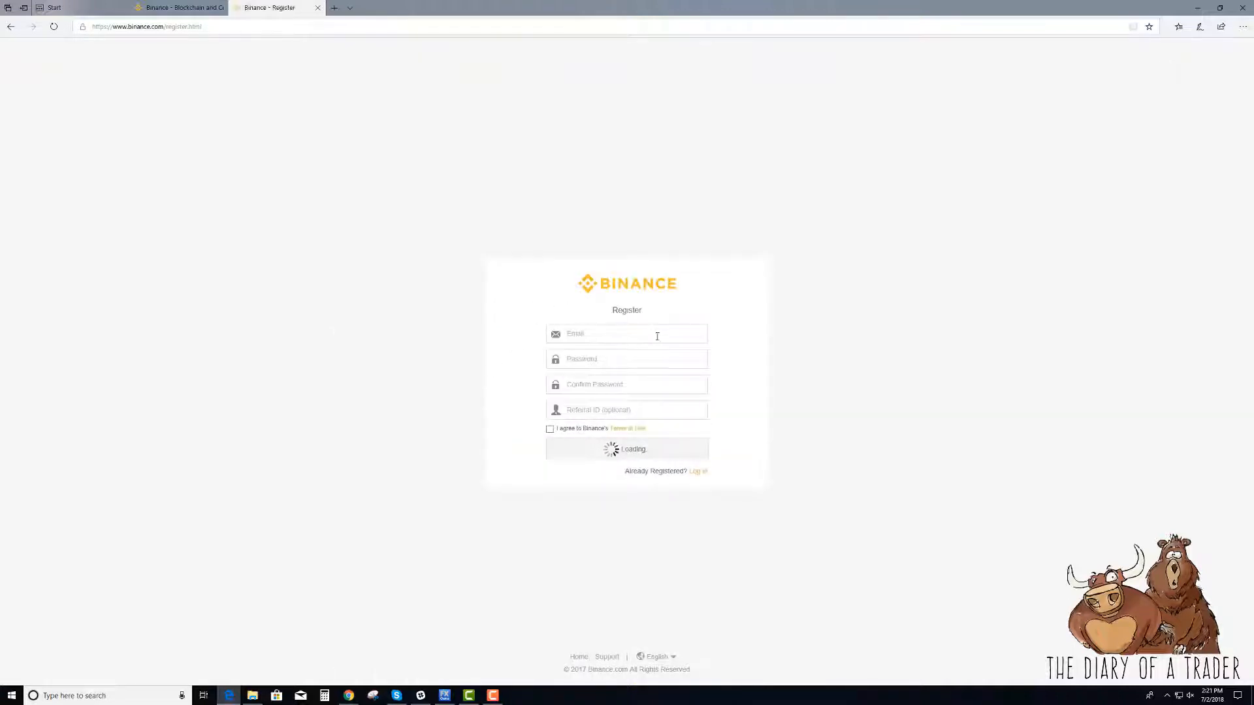
{"action": "left_click", "coordinate": [626, 333]}
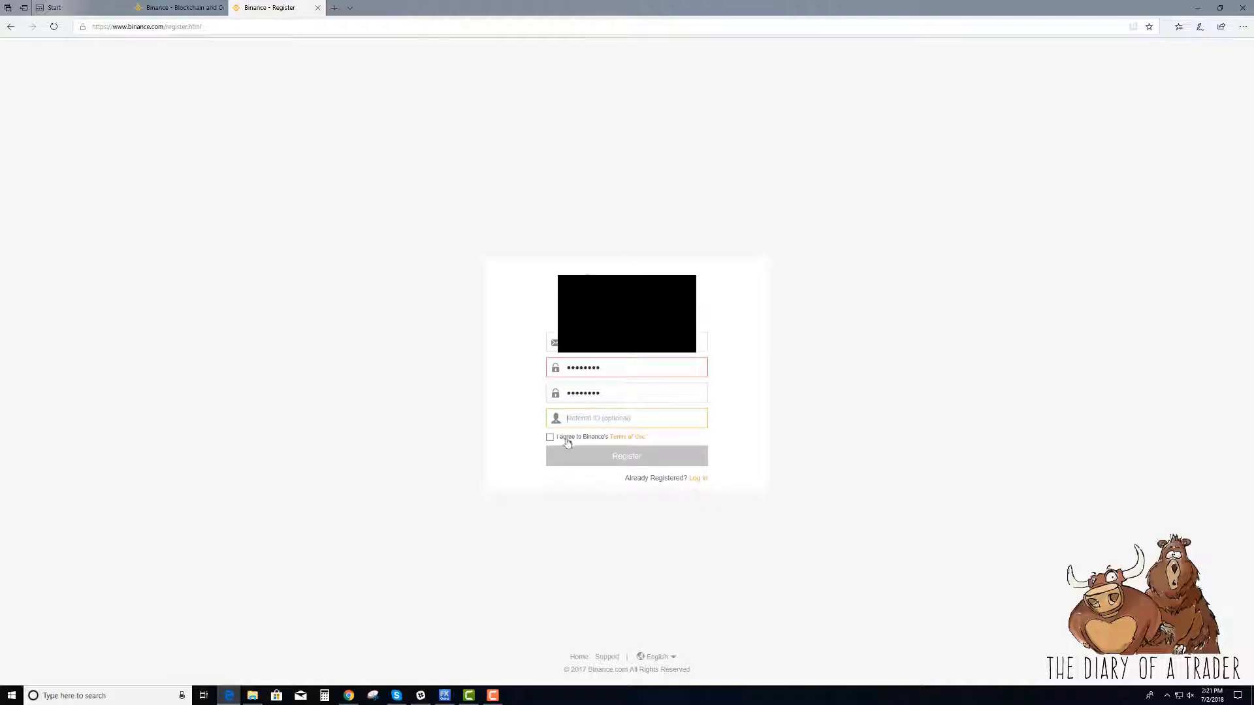
Accept Binance's Terms of Use and submit the registration form
{"action": "left_click", "coordinate": [550, 436]}
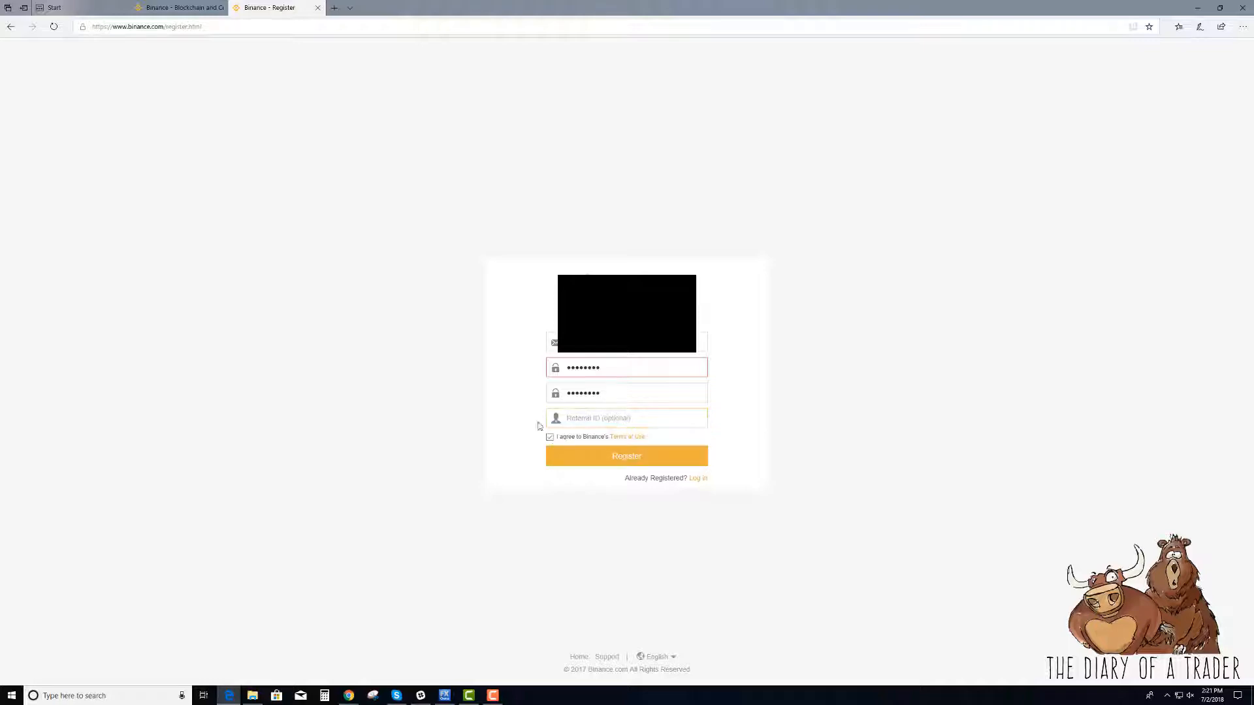
{"action": "left_click", "coordinate": [626, 456]}
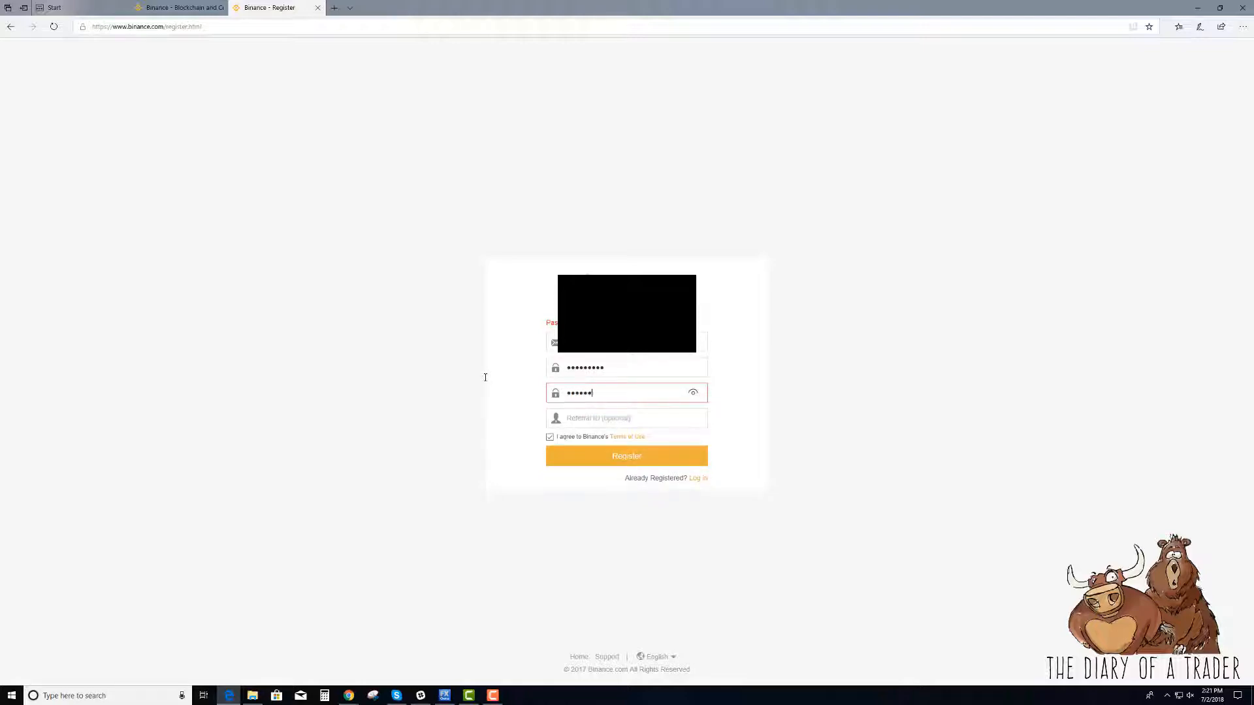
{"action": "left_click", "coordinate": [626, 456]}
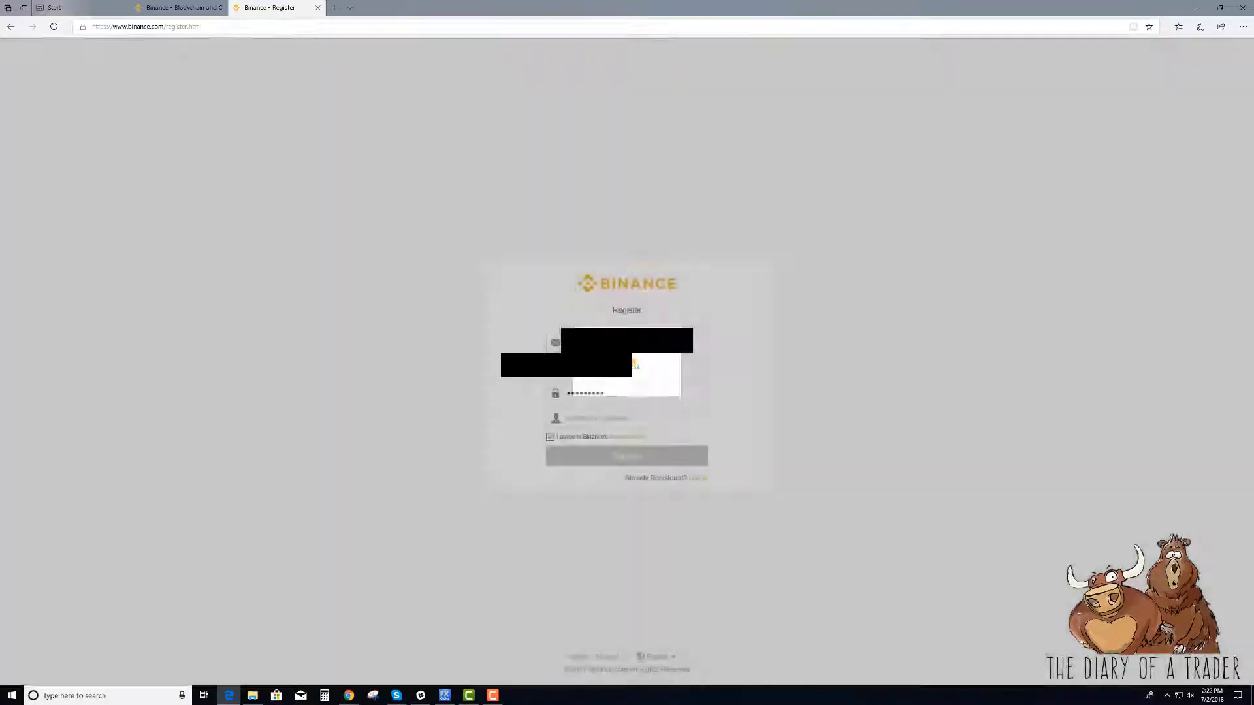
Verify the email from the Binance confirmation message and proceed to log in
{"action": "left_click", "coordinate": [626, 456]}
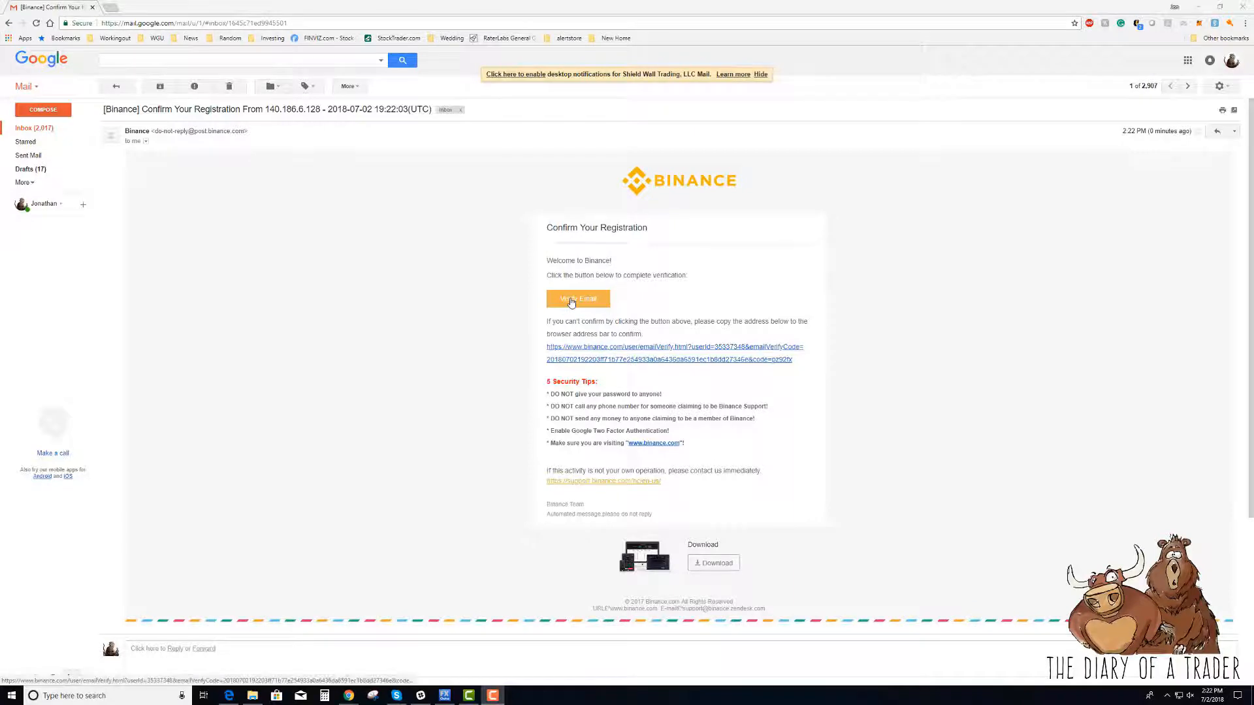
{"action": "left_click", "coordinate": [578, 298]}
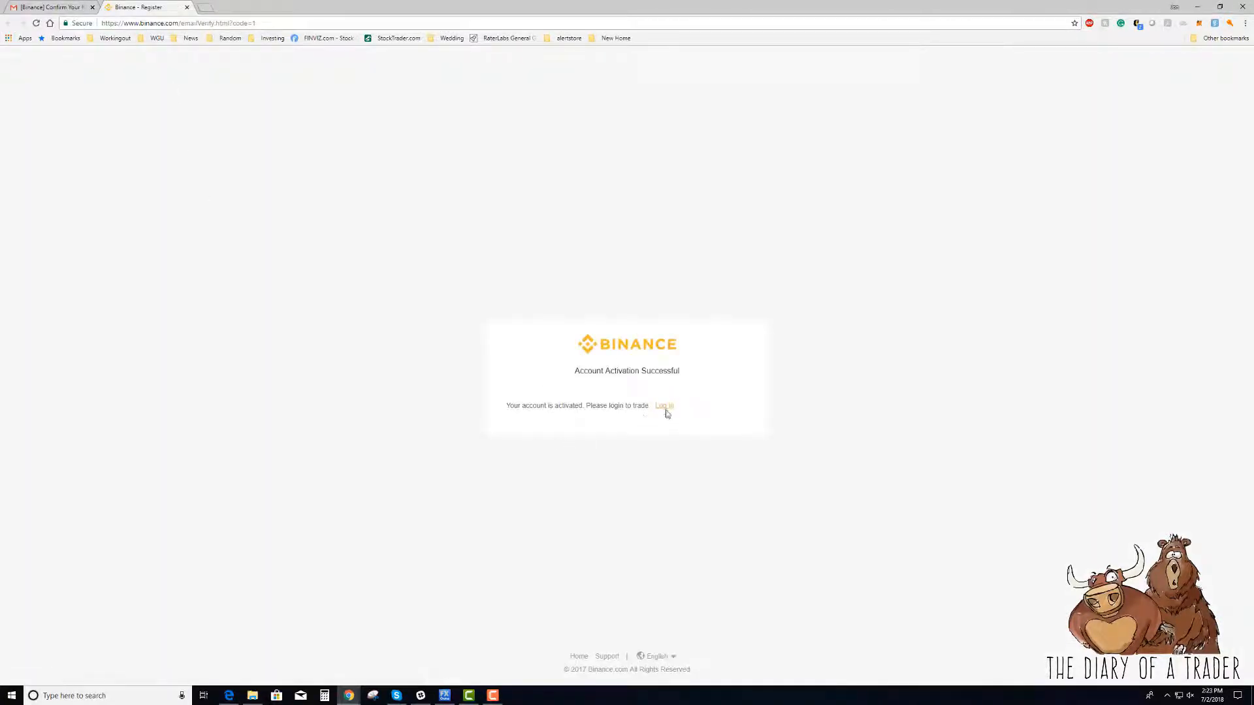
{"action": "left_click", "coordinate": [663, 405]}
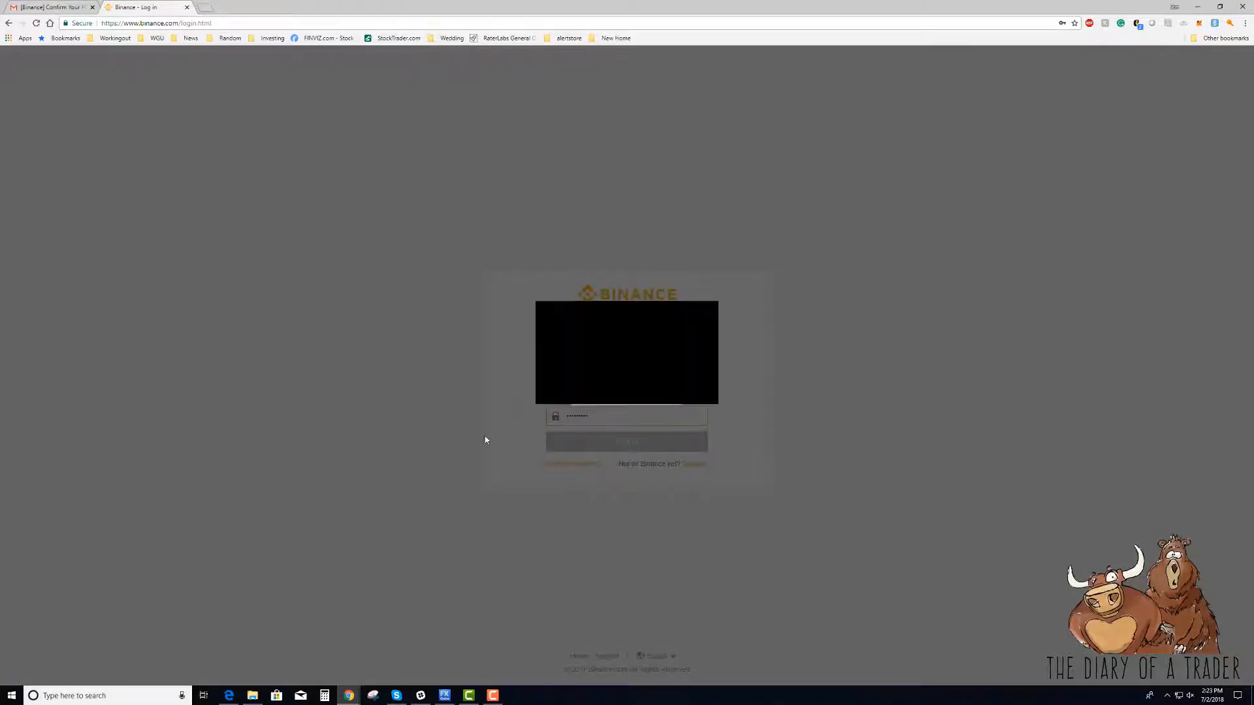
Log in to the new account and dismiss the save-password prompt
{"action": "left_click", "coordinate": [626, 440]}
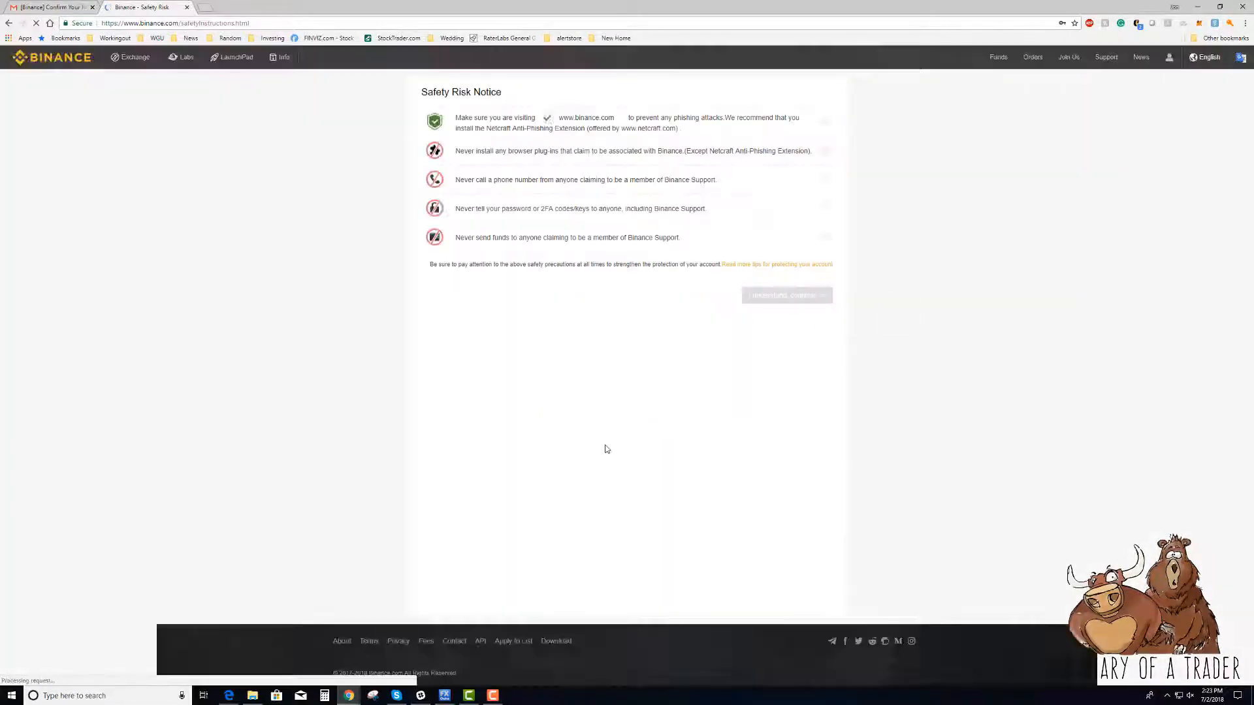
{"action": "left_click", "coordinate": [787, 295]}
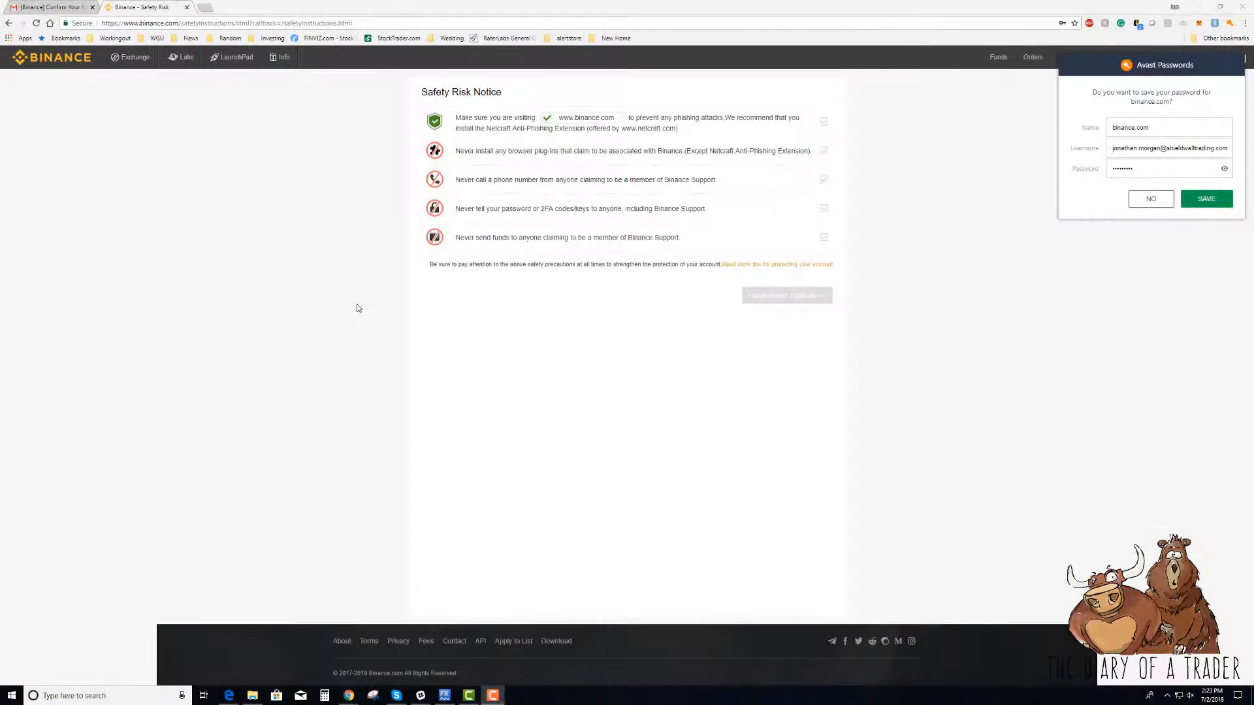
{"action": "left_click", "coordinate": [1150, 198]}
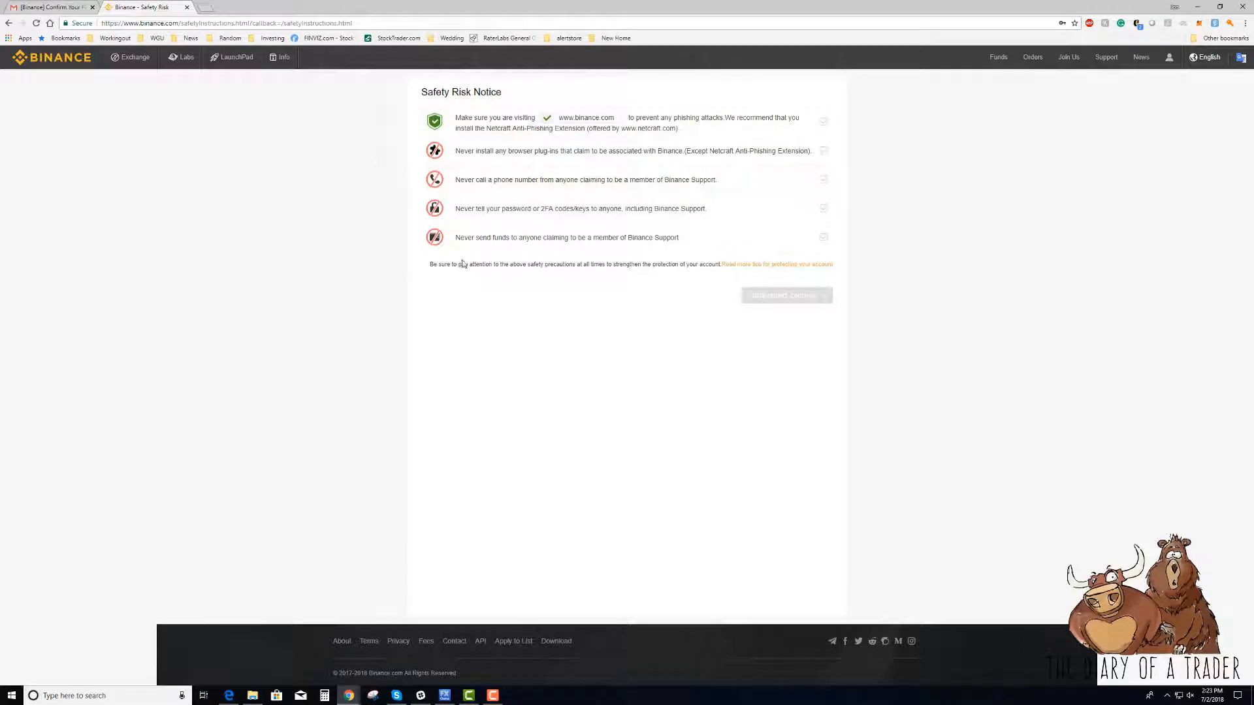
{"action": "mouse_move", "coordinate": [486, 233]}
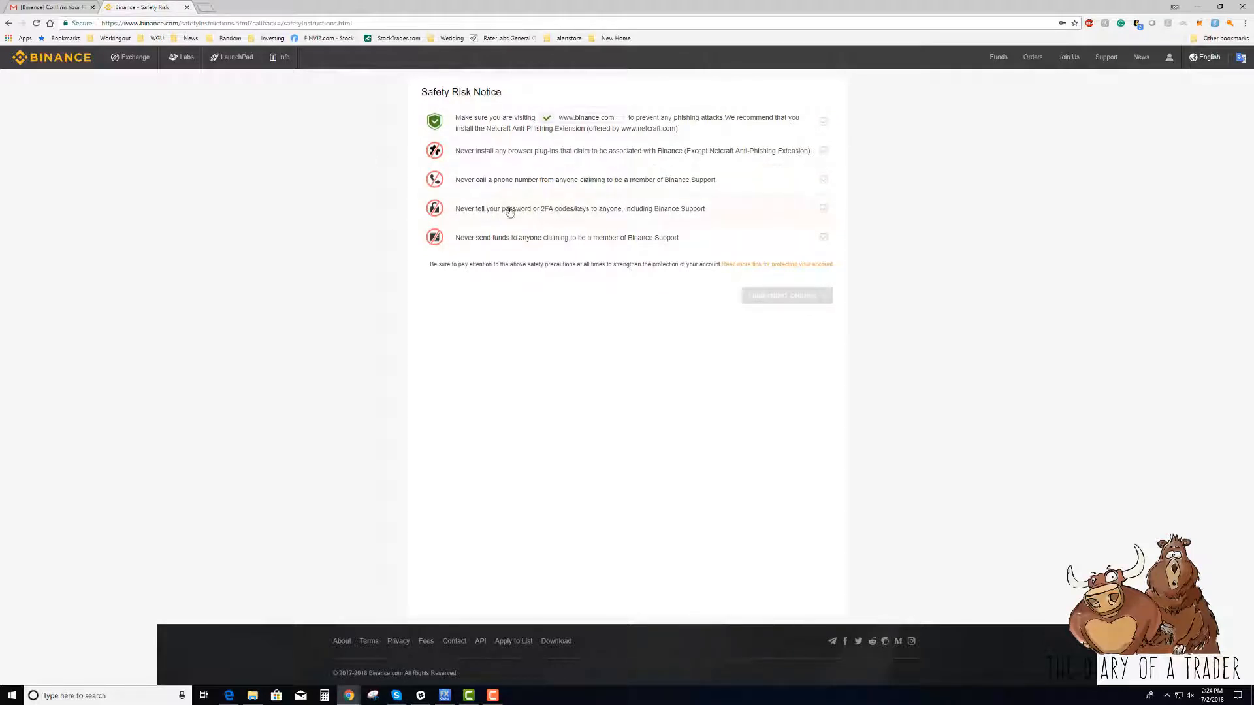
{"action": "mouse_move", "coordinate": [574, 215]}
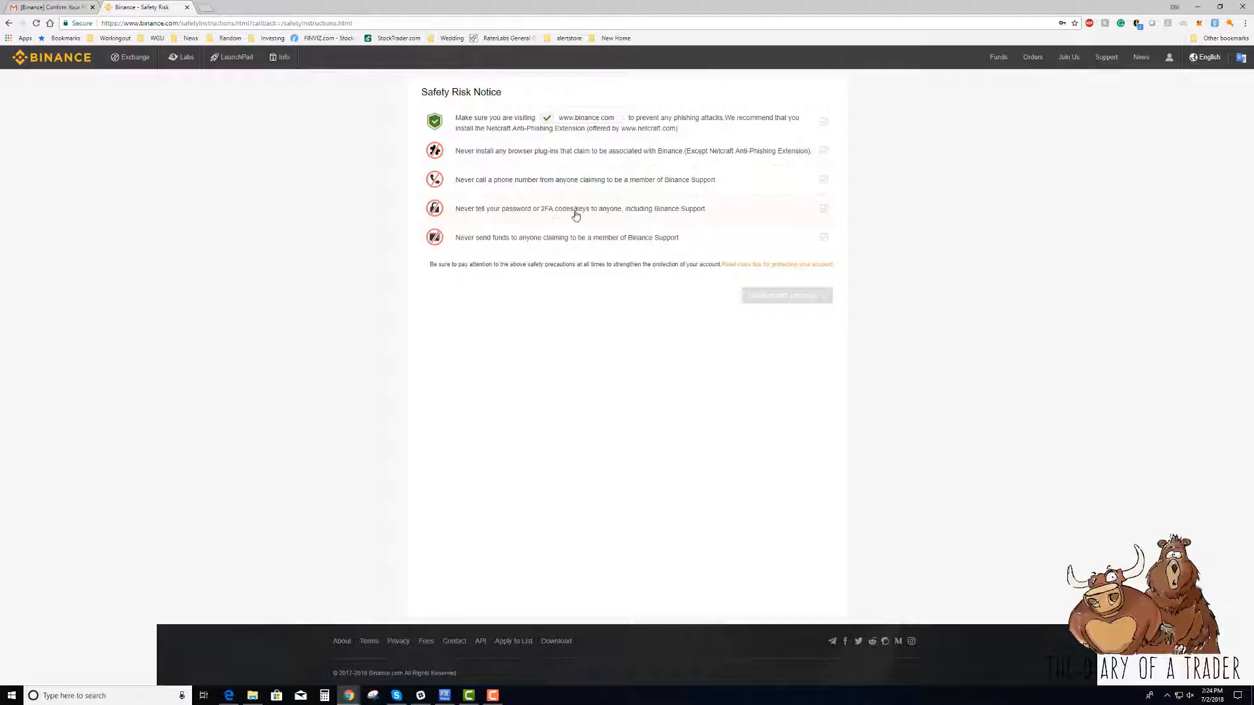
{"action": "mouse_move", "coordinate": [760, 293]}
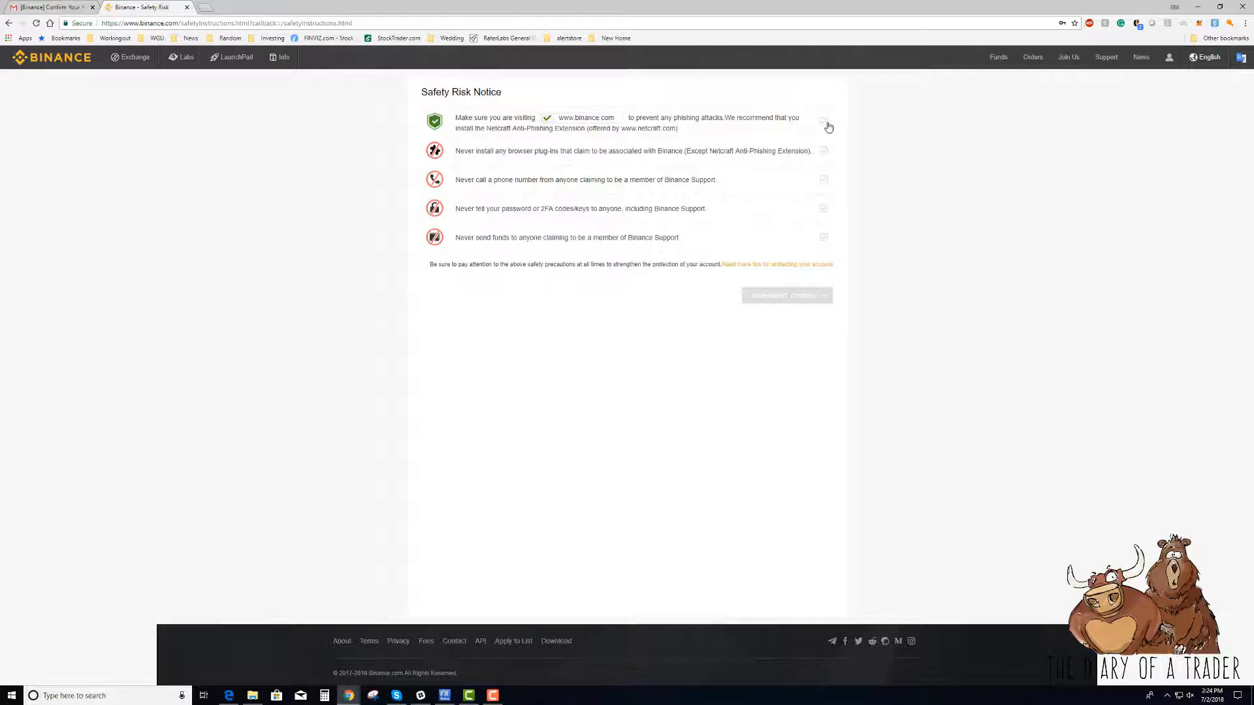
Tick all Safety Risk Notice items and continue with 'I understand'
{"action": "left_click", "coordinate": [824, 121]}
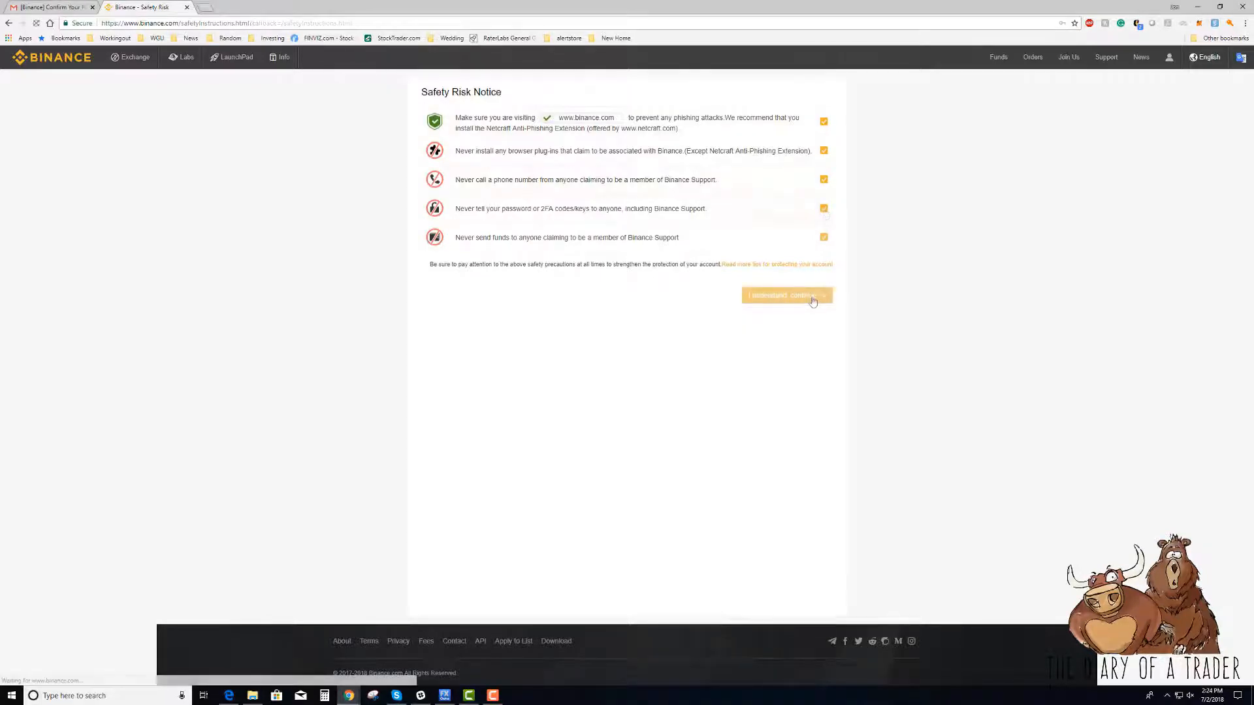
{"action": "left_click", "coordinate": [785, 296]}
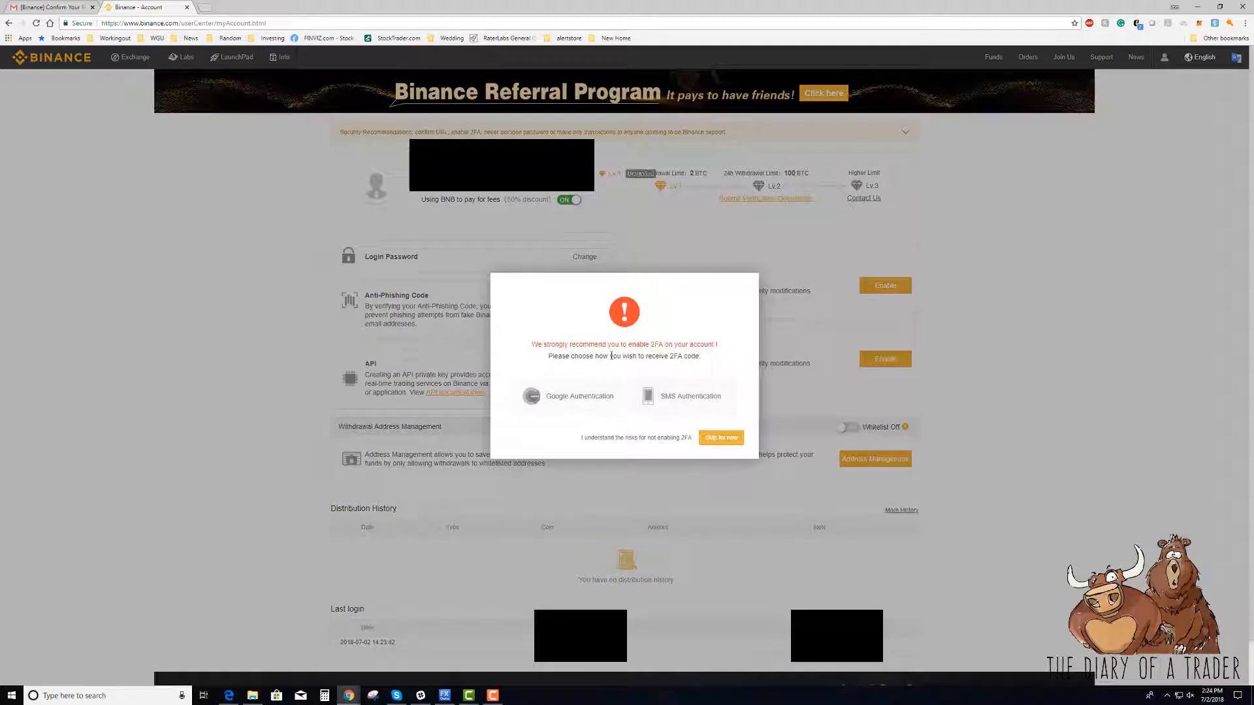
{"action": "mouse_move", "coordinate": [601, 369]}
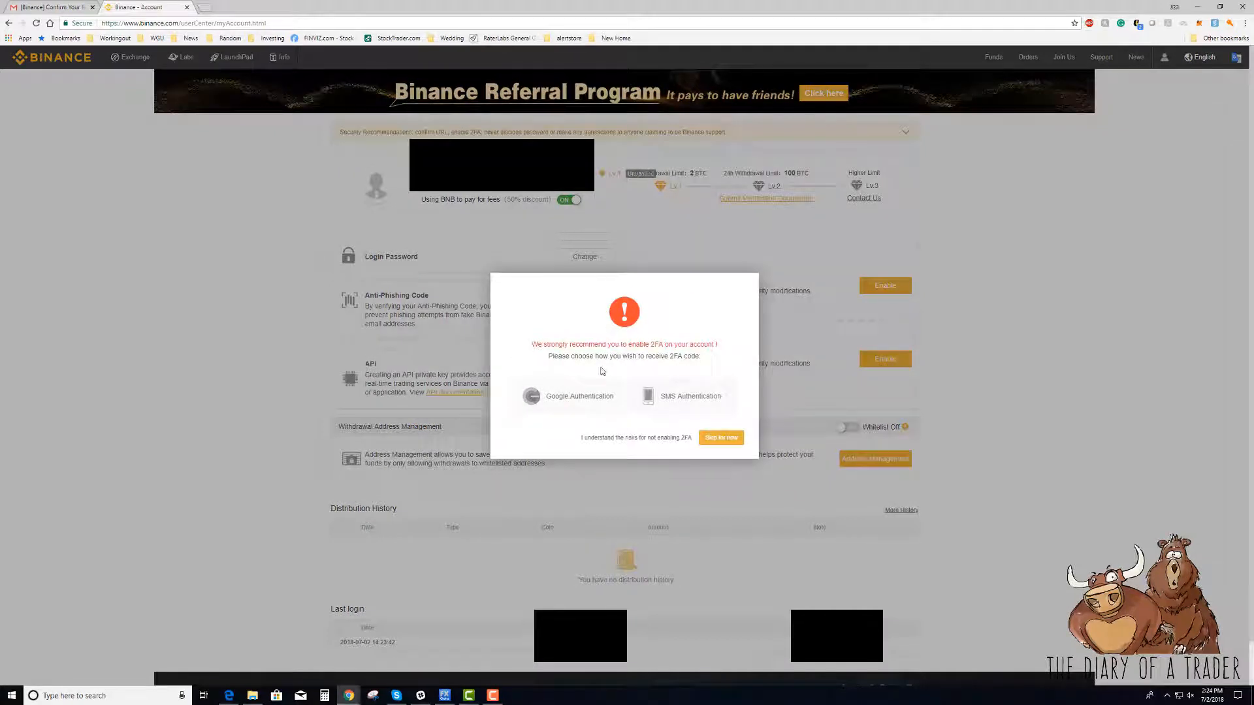
{"action": "mouse_move", "coordinate": [693, 367]}
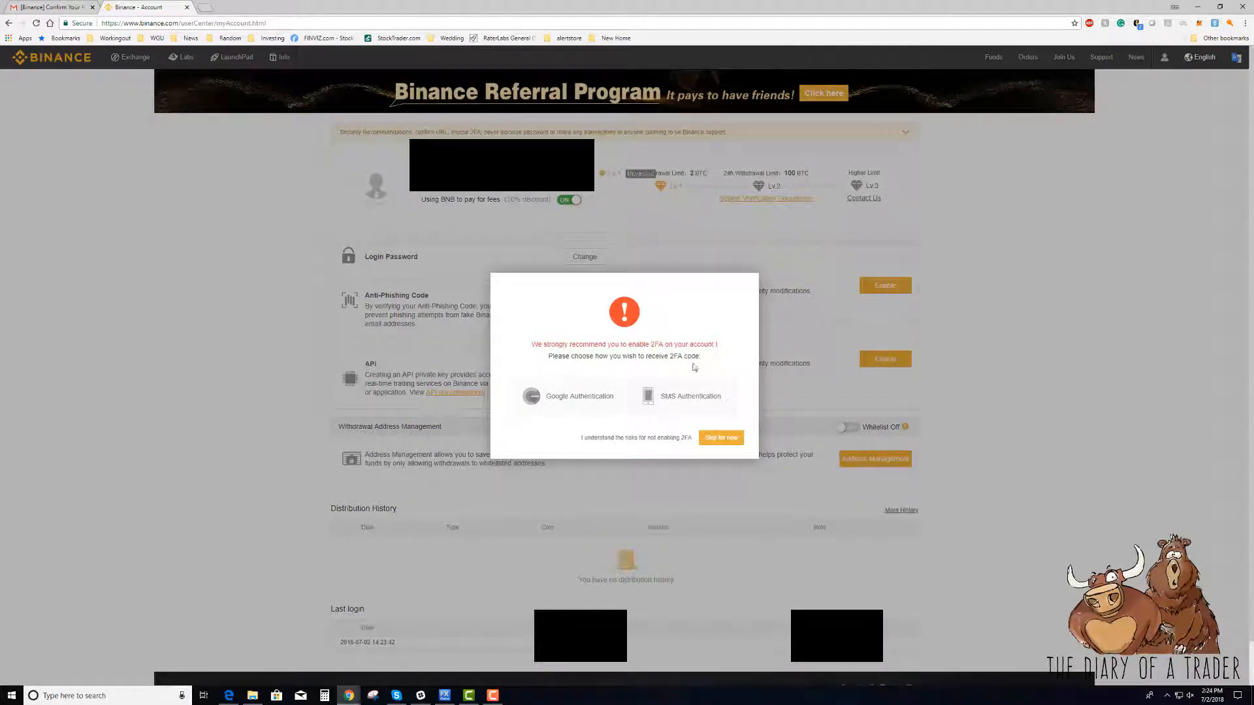
{"action": "mouse_move", "coordinate": [736, 369]}
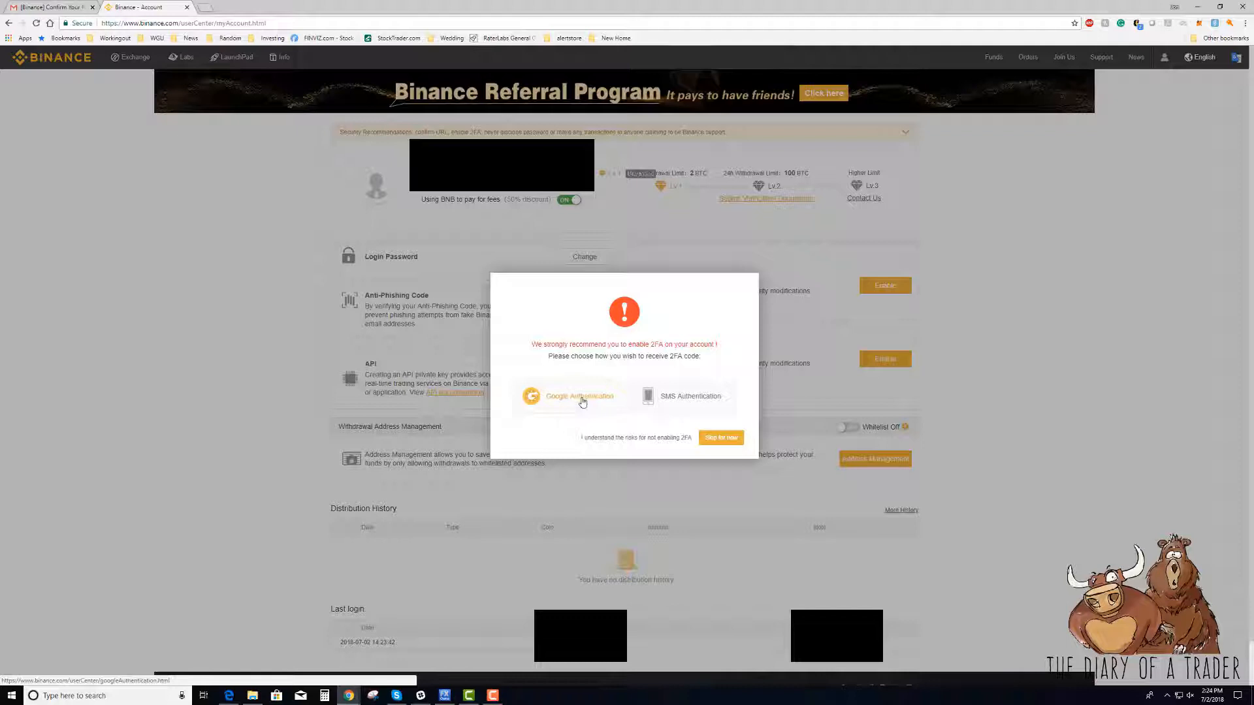
{"action": "mouse_move", "coordinate": [719, 438]}
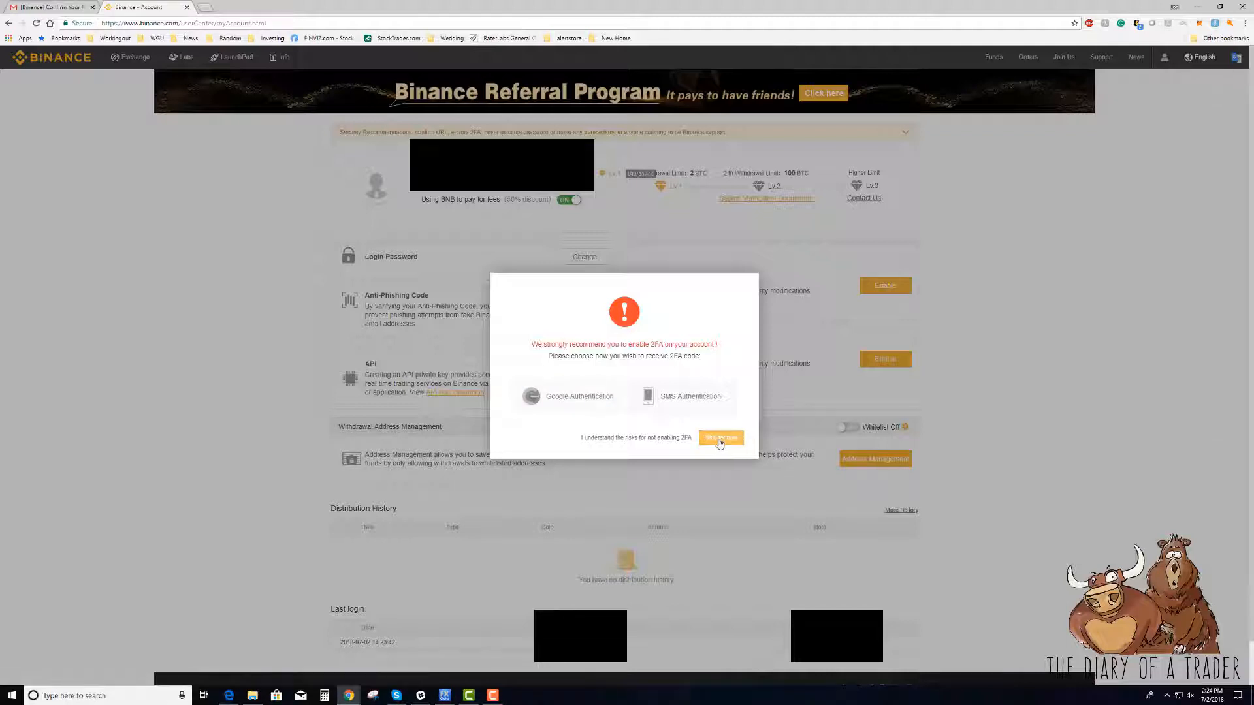
Skip two-factor setup and close the 'enable SMS or Google Auth first' warning
{"action": "left_click", "coordinate": [718, 441]}
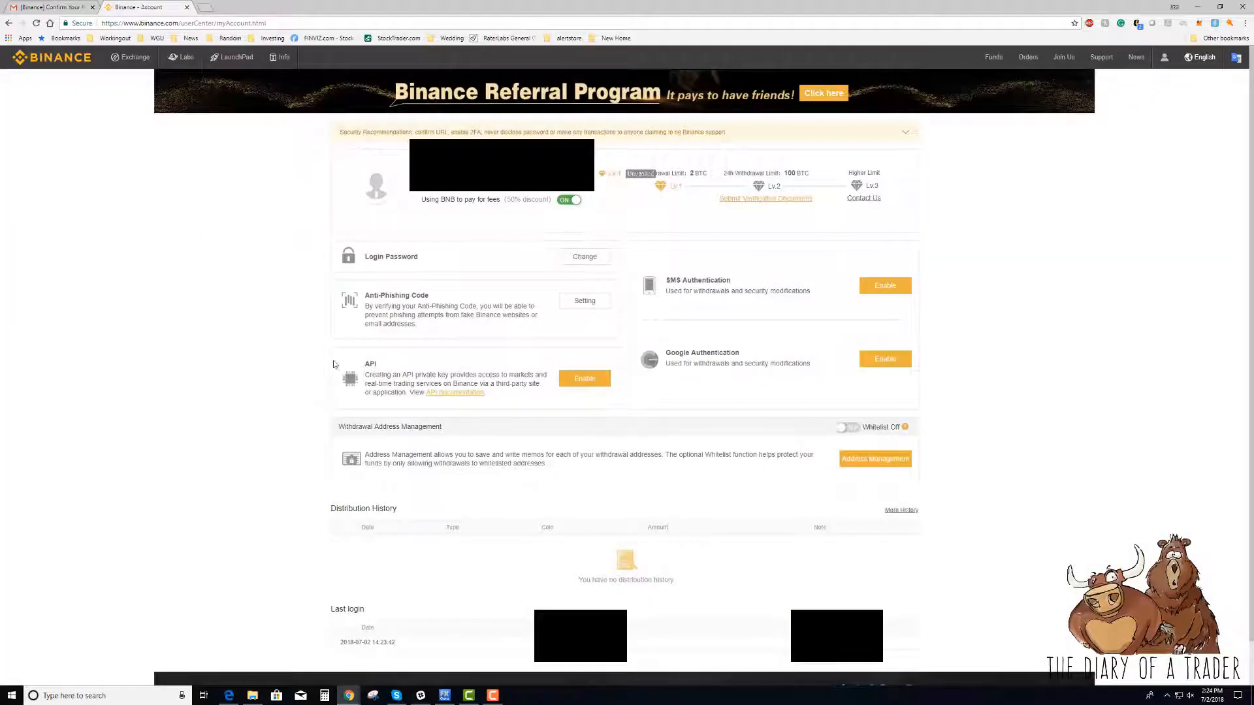
{"action": "mouse_move", "coordinate": [261, 340]}
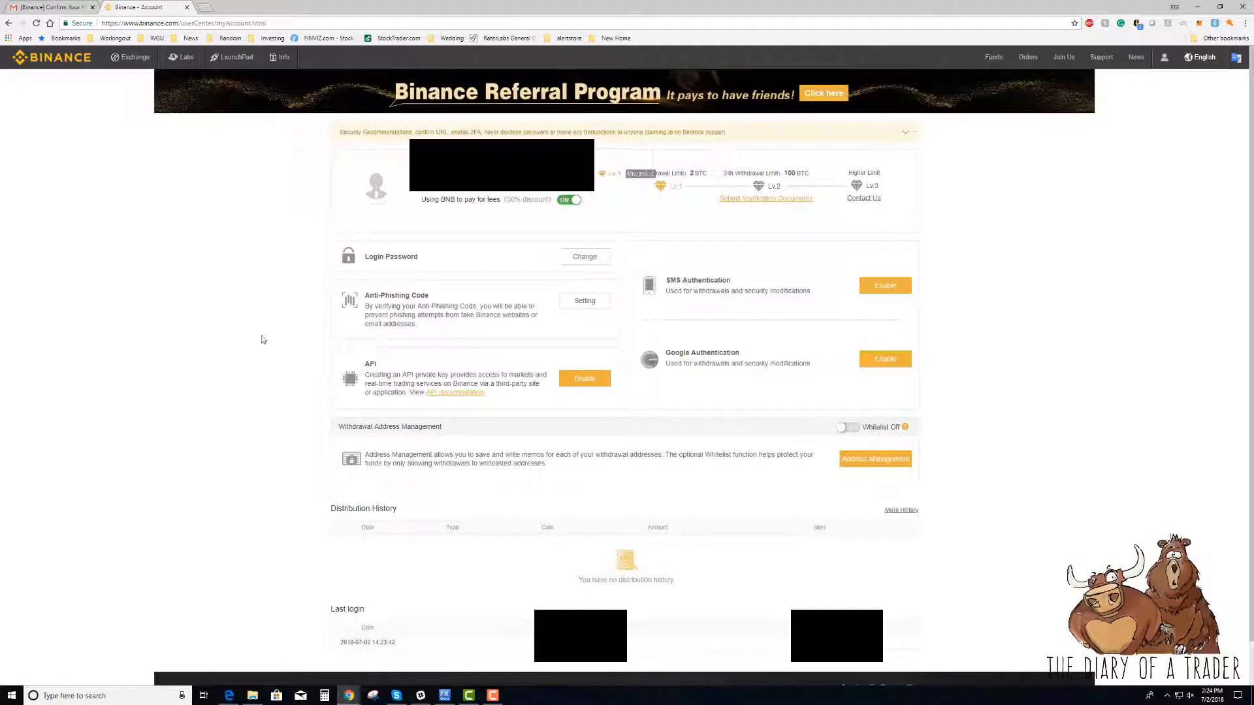
{"action": "mouse_move", "coordinate": [892, 136]}
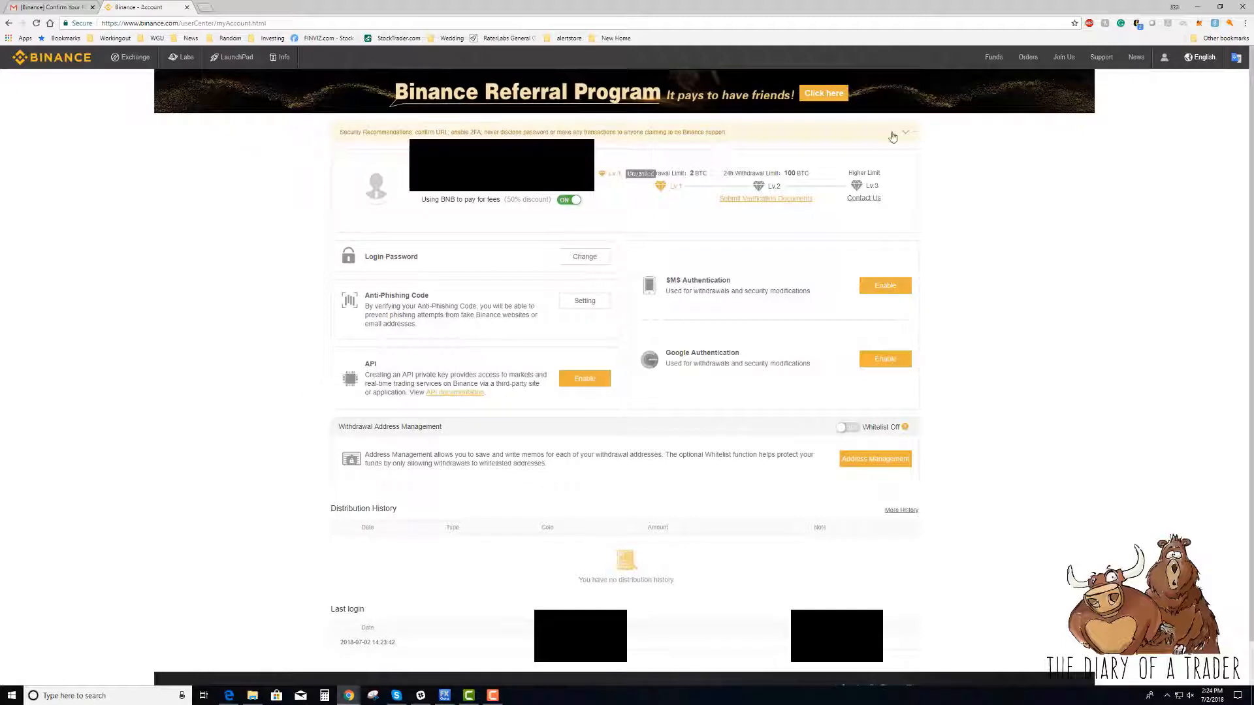
{"action": "mouse_move", "coordinate": [184, 245]}
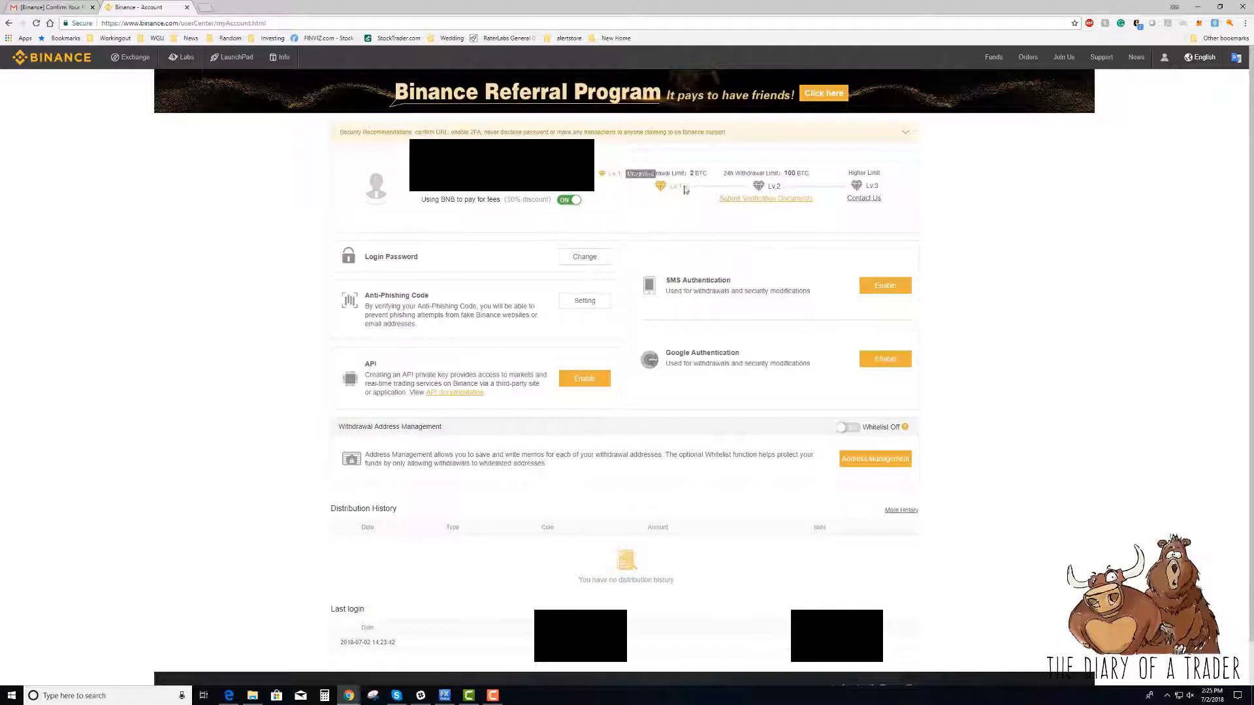
{"action": "mouse_move", "coordinate": [717, 178]}
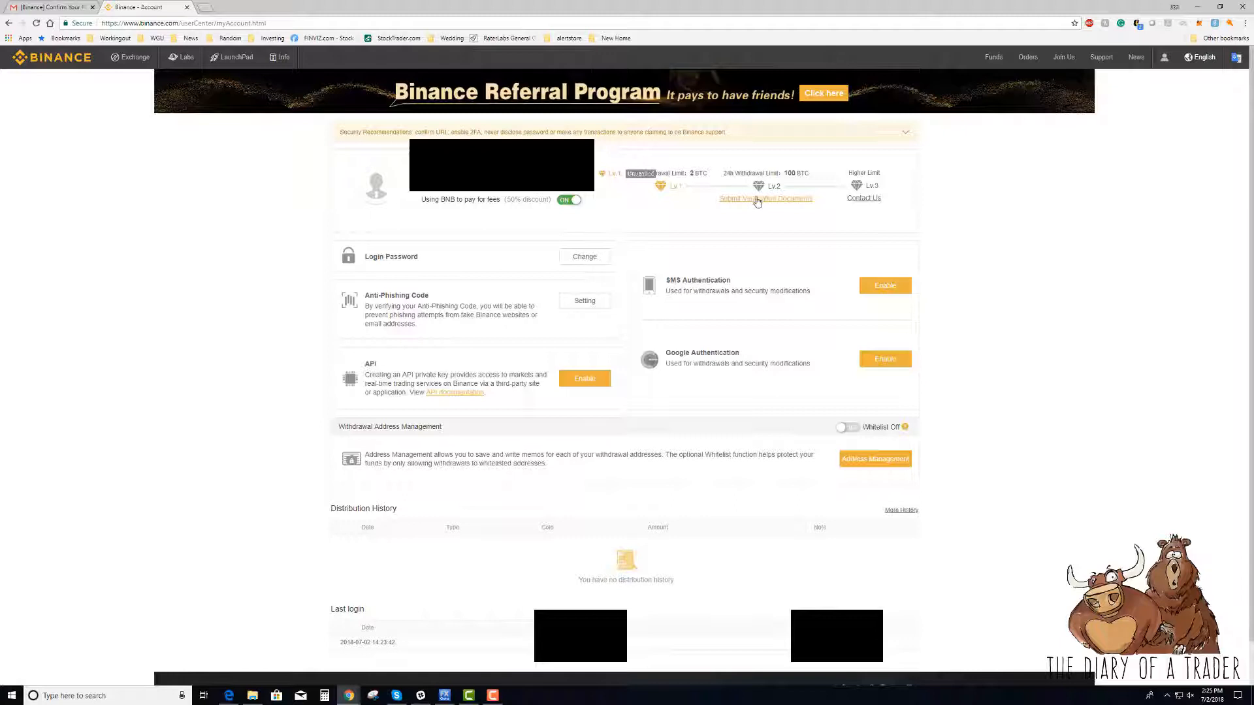
{"action": "left_click", "coordinate": [586, 379]}
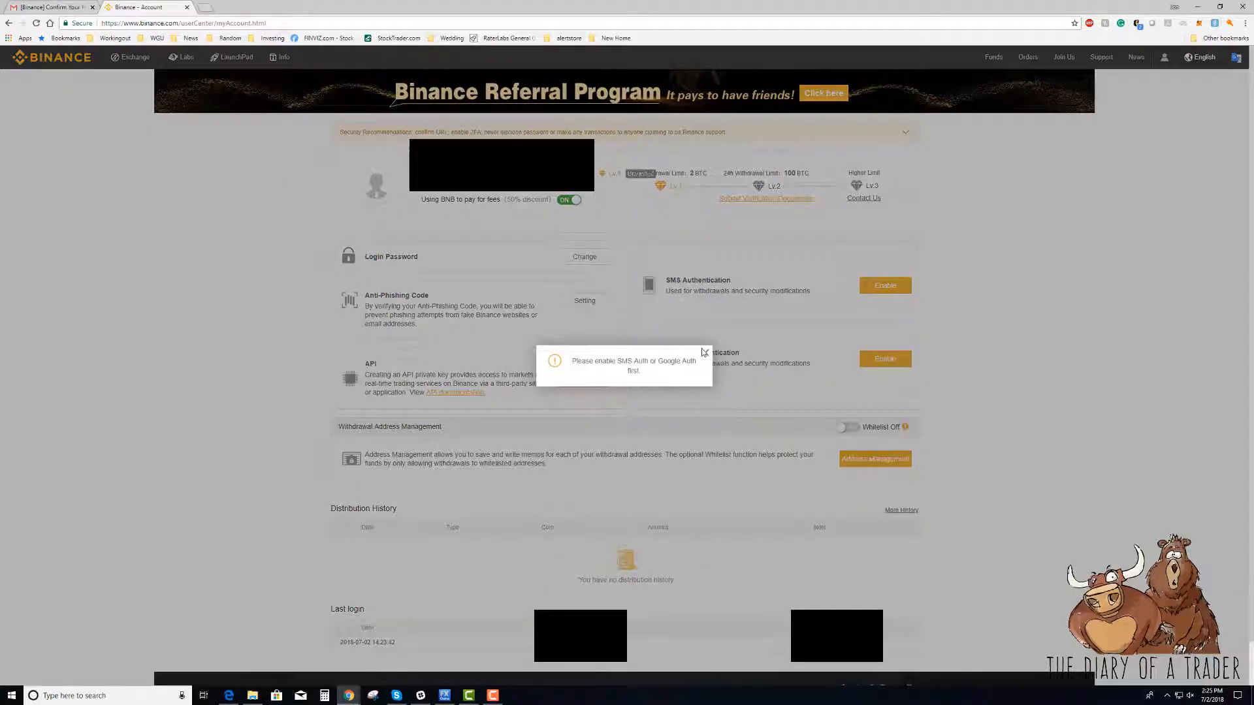
{"action": "left_click", "coordinate": [704, 351]}
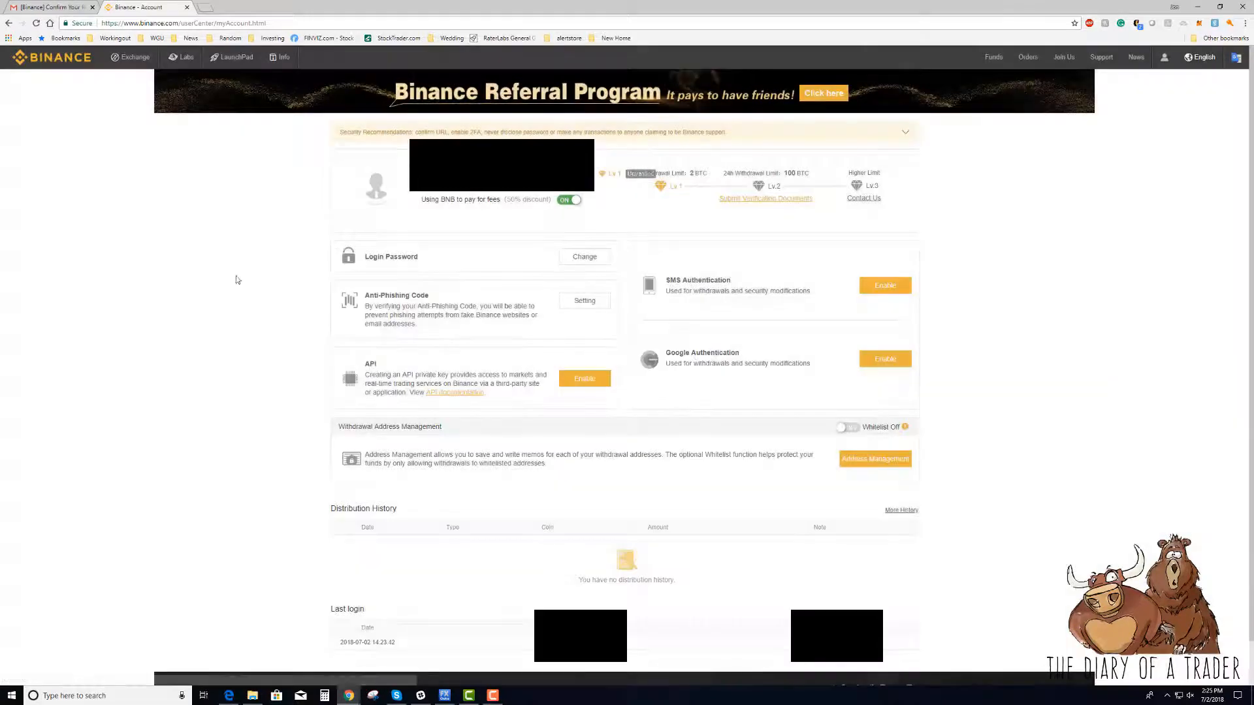
{"action": "mouse_move", "coordinate": [287, 324]}
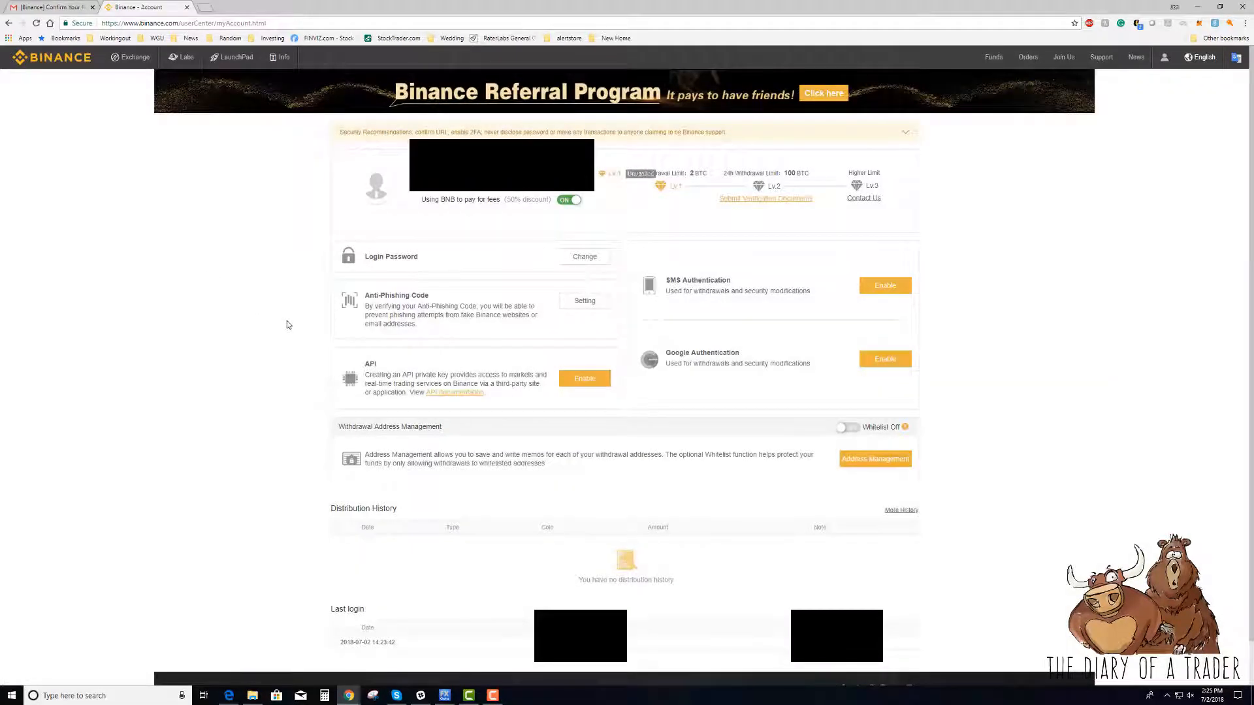
Go to the exchange trading page from the top bar
{"action": "left_click", "coordinate": [133, 56]}
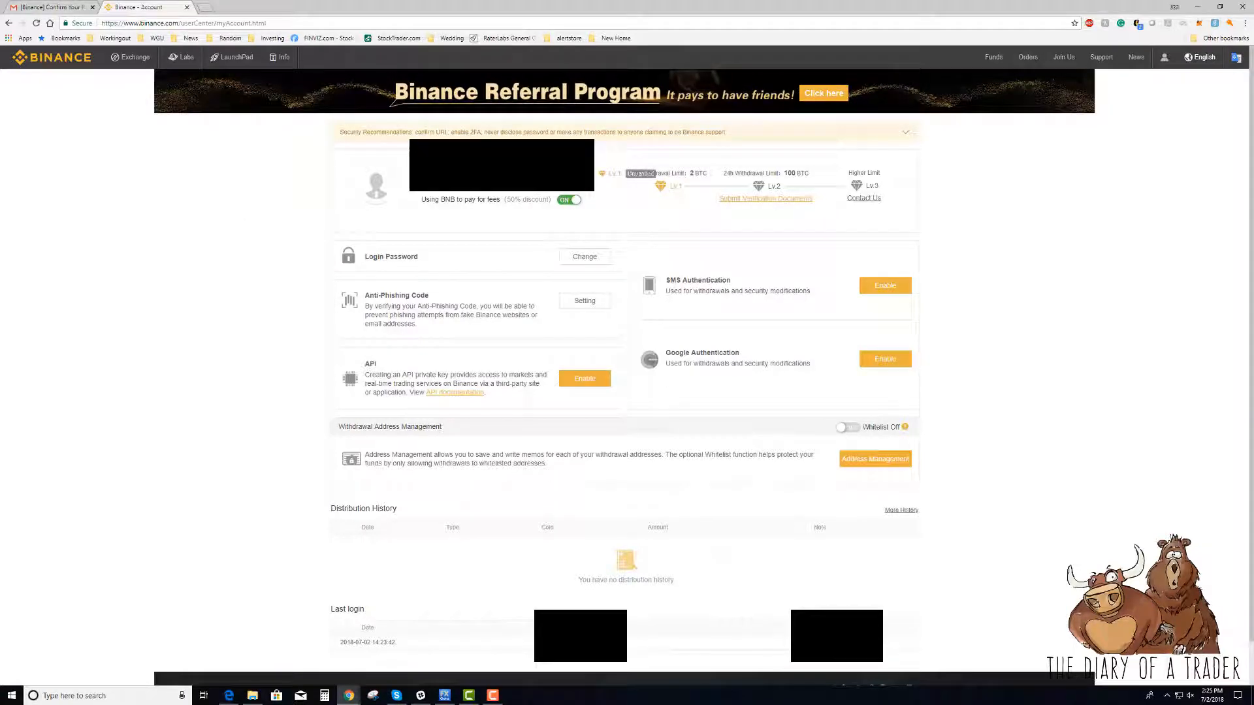
{"action": "left_click", "coordinate": [130, 56]}
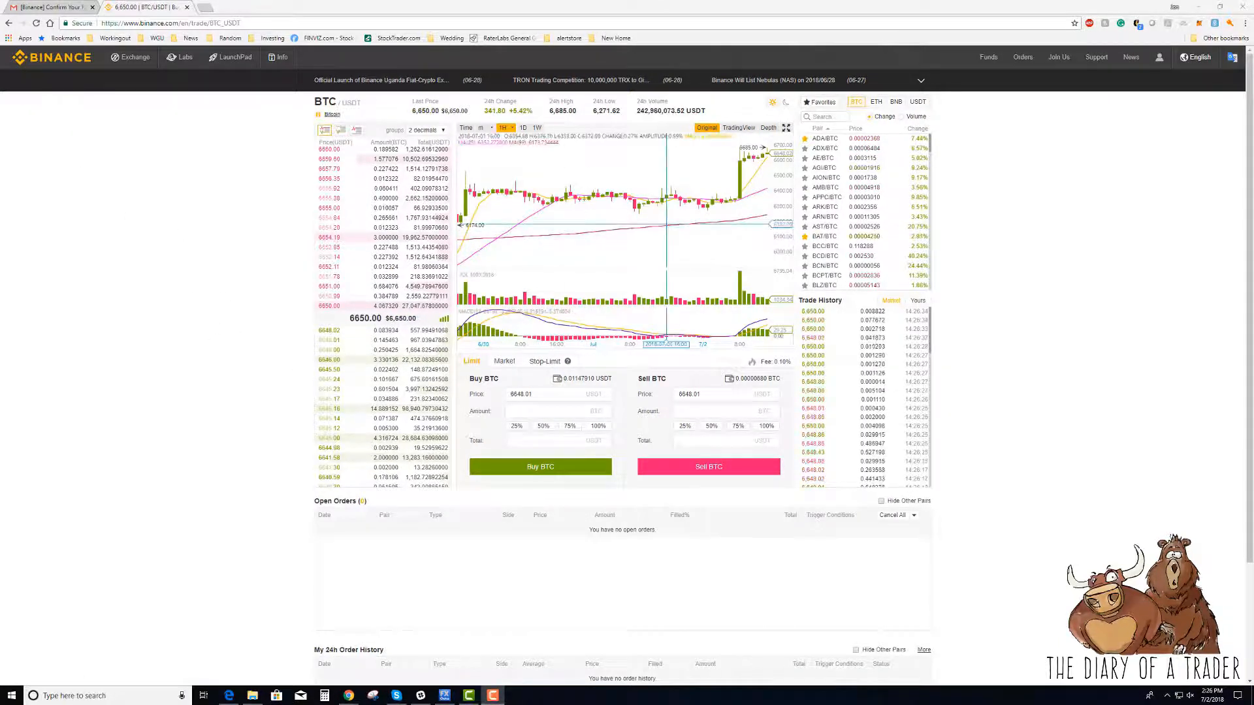
Switch the BTC/USDT trading page to the advanced full-screen layout
{"action": "left_click", "coordinate": [133, 56]}
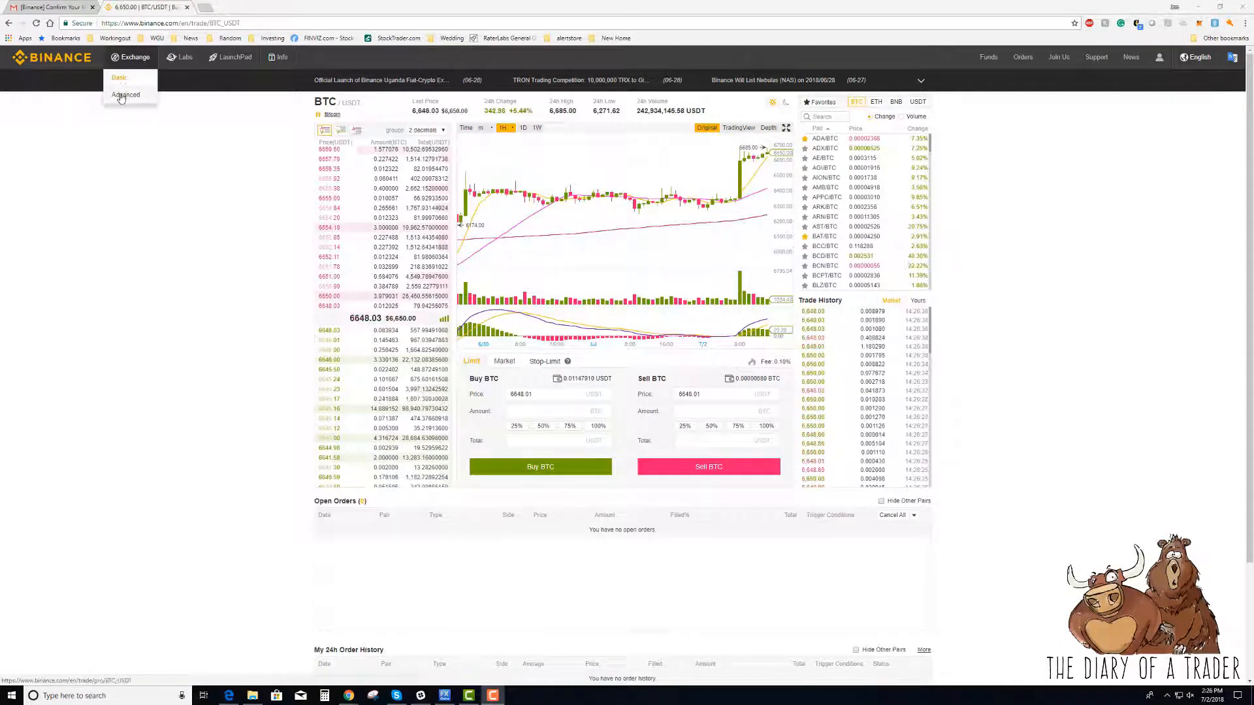
{"action": "left_click", "coordinate": [125, 94]}
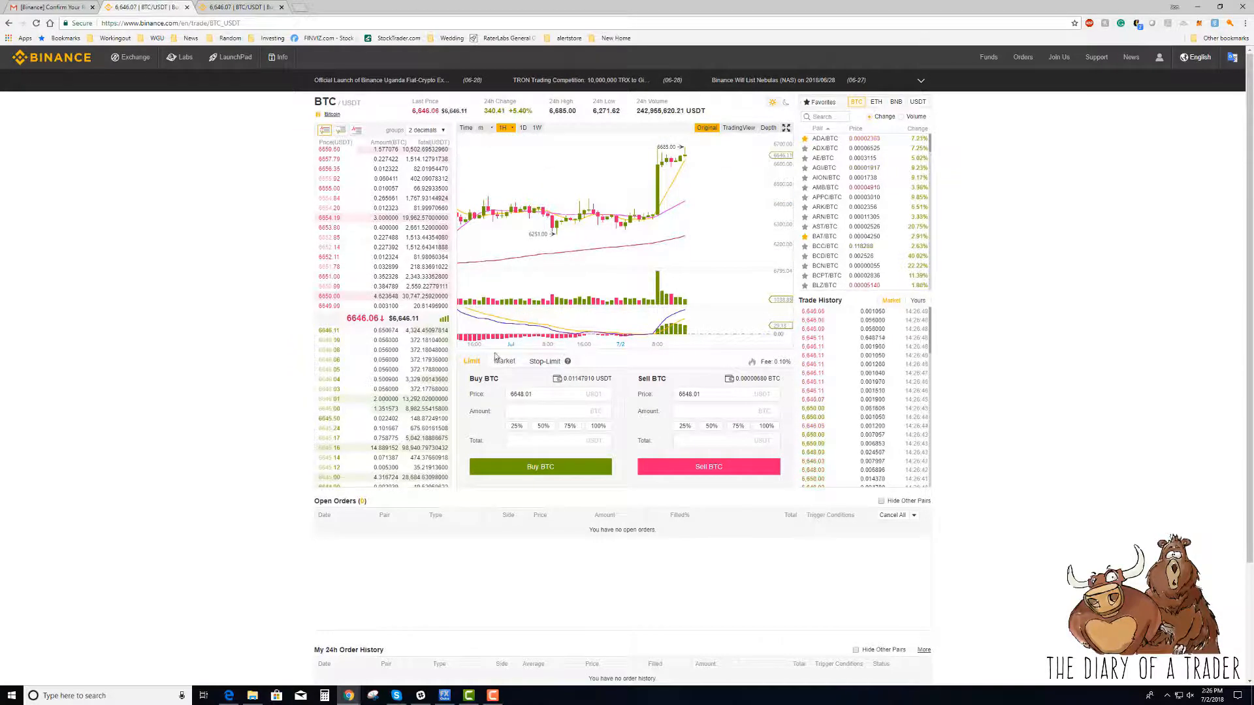
{"action": "left_click", "coordinate": [787, 128]}
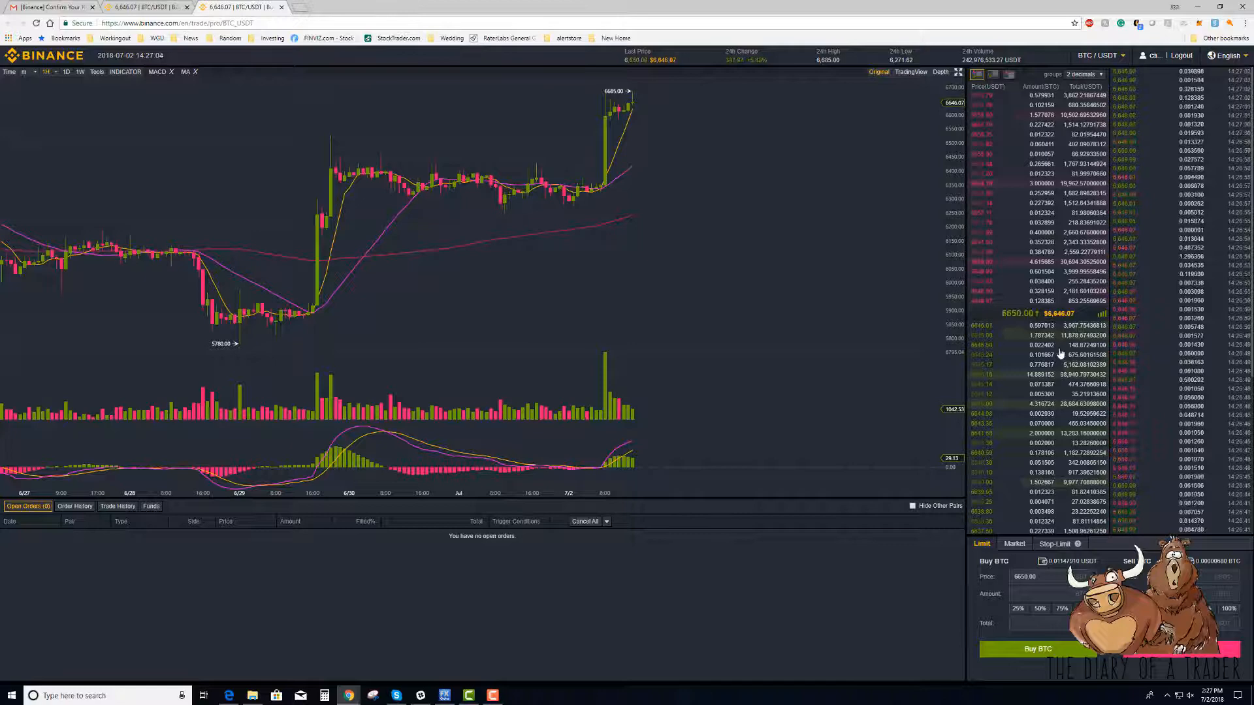
Select TRX/BTC from the pair list to chart that market
{"action": "left_click", "coordinate": [1099, 55]}
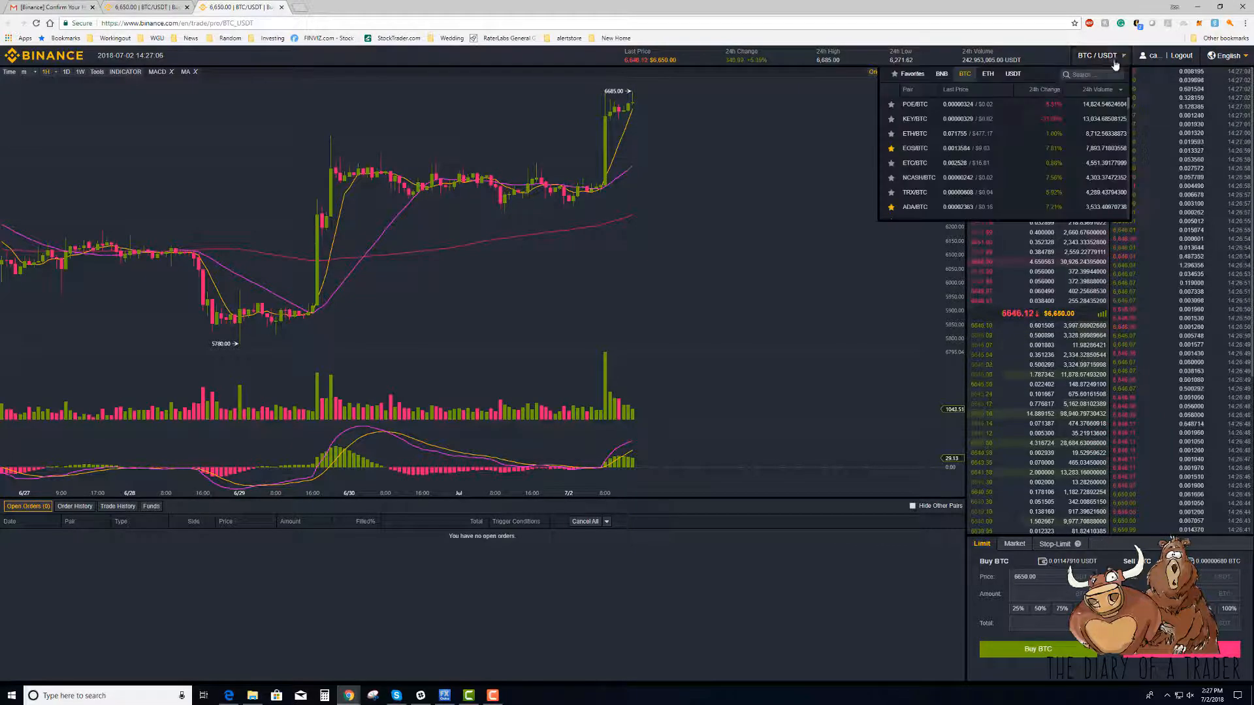
{"action": "mouse_move", "coordinate": [915, 193]}
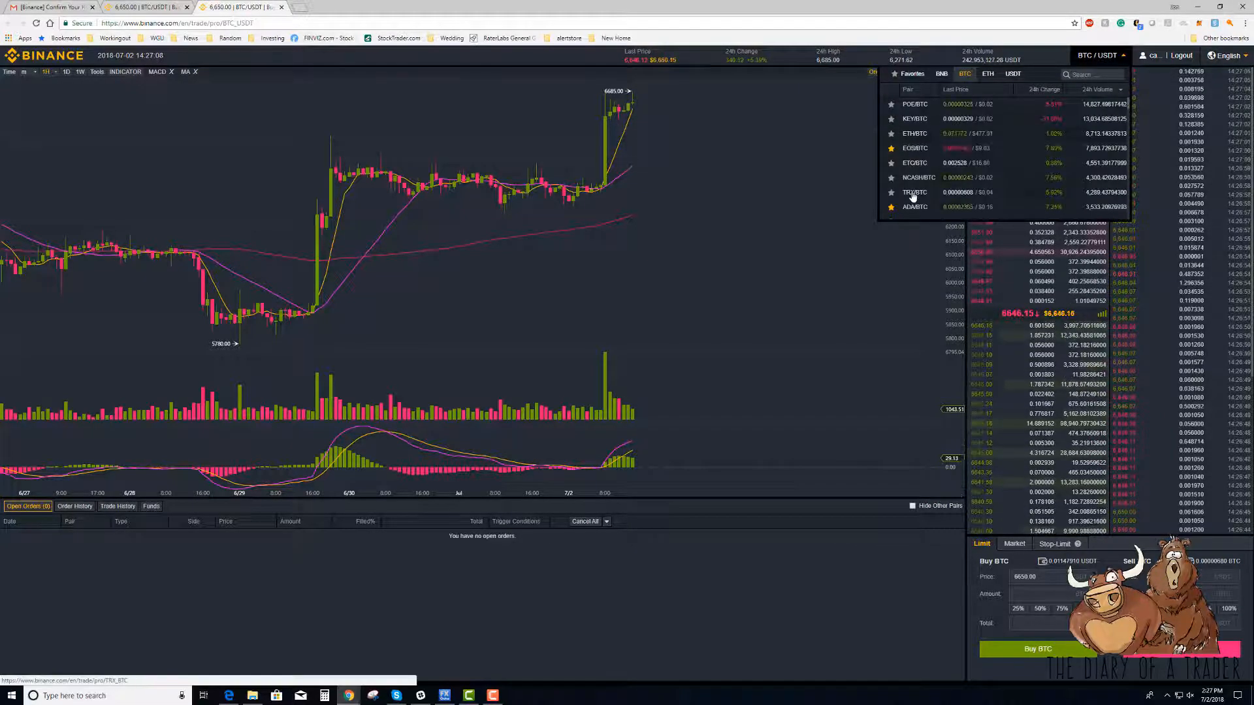
{"action": "left_click", "coordinate": [915, 192]}
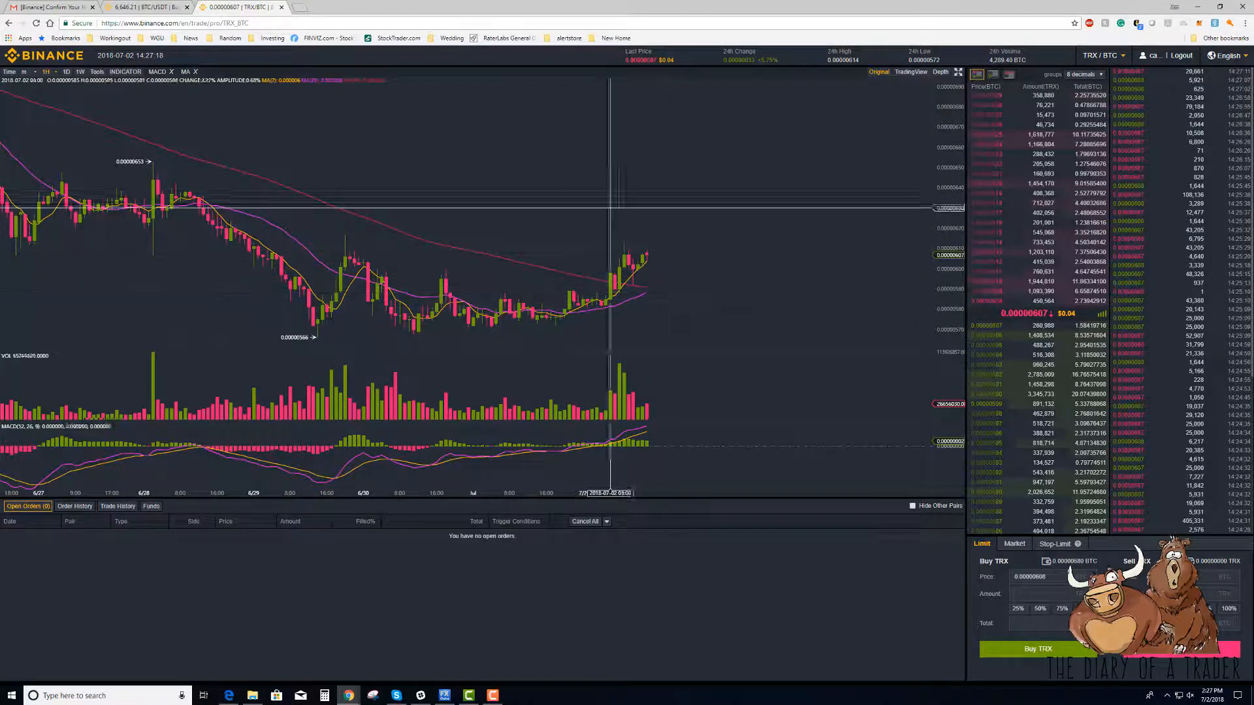
{"action": "mouse_move", "coordinate": [568, 268]}
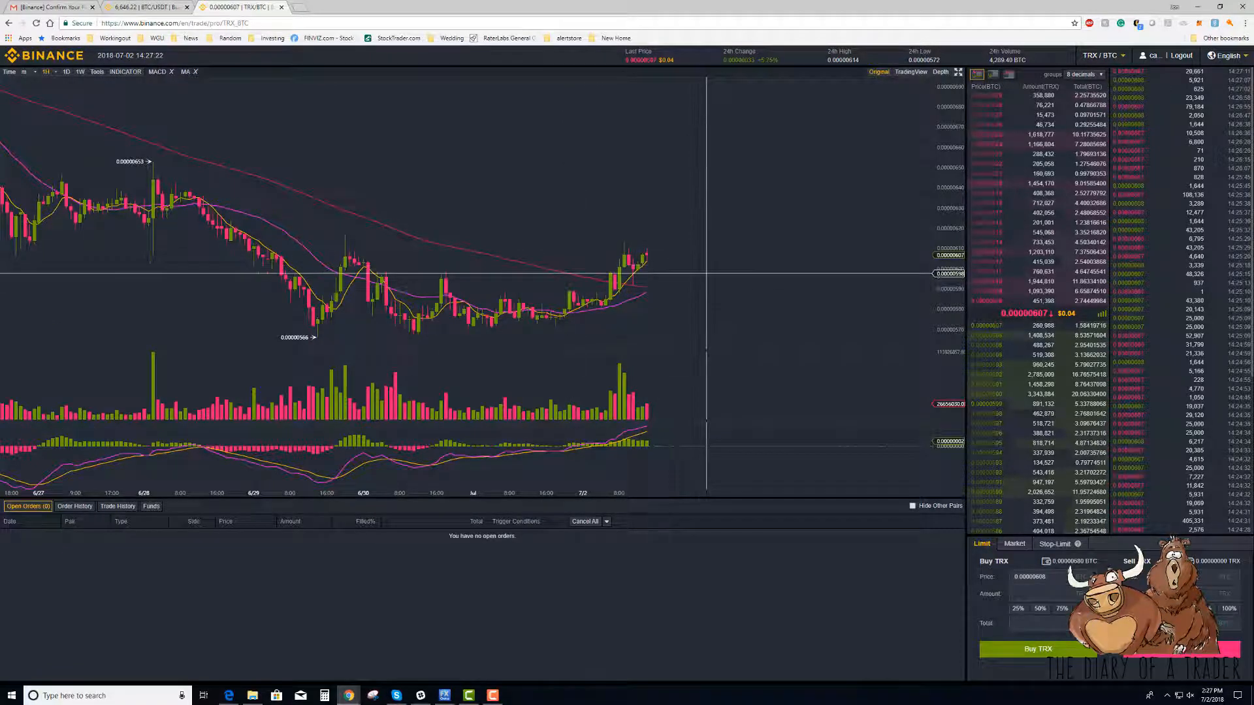
{"action": "mouse_move", "coordinate": [586, 328]}
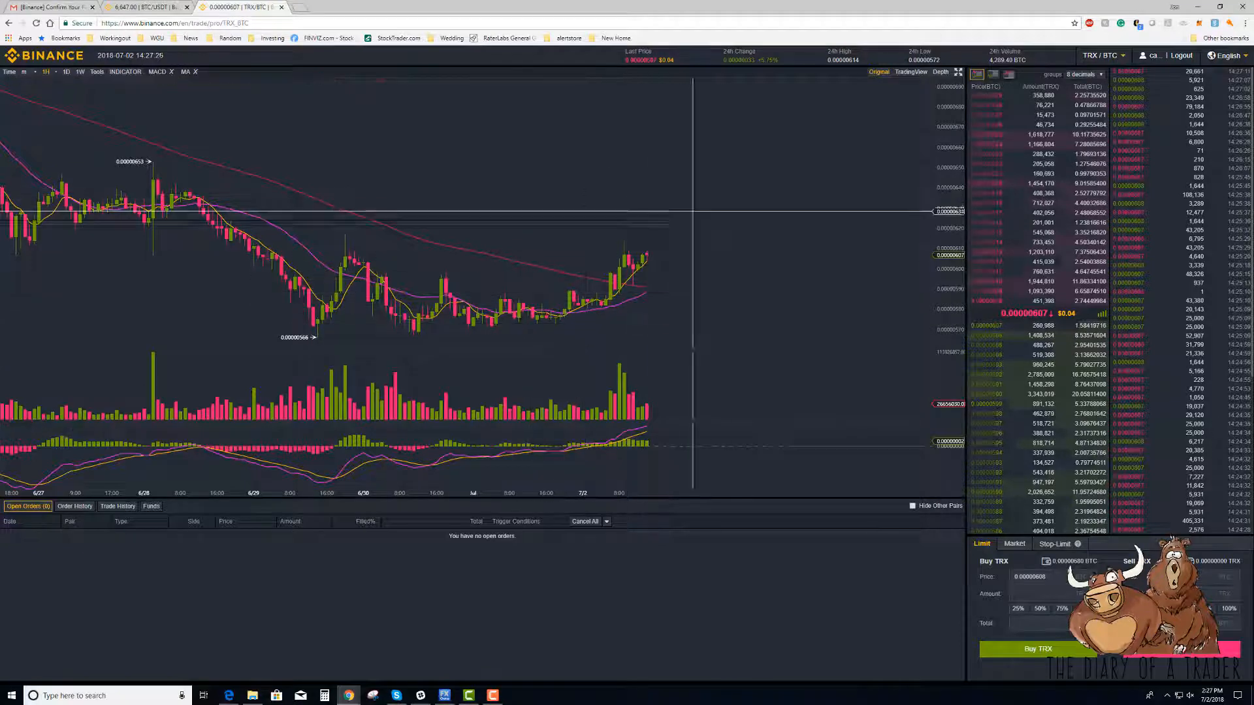
{"action": "mouse_move", "coordinate": [625, 280]}
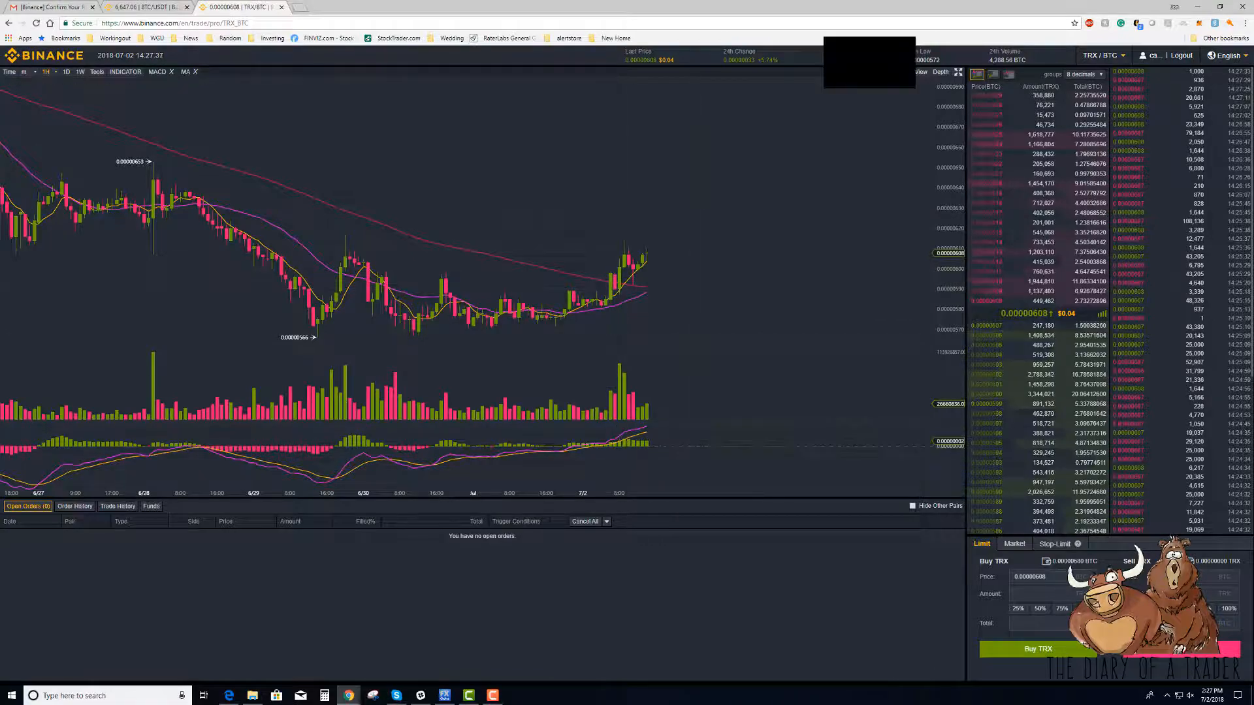
Switch to Coinbase and go to the Accounts list of wallets
{"action": "left_click", "coordinate": [143, 7]}
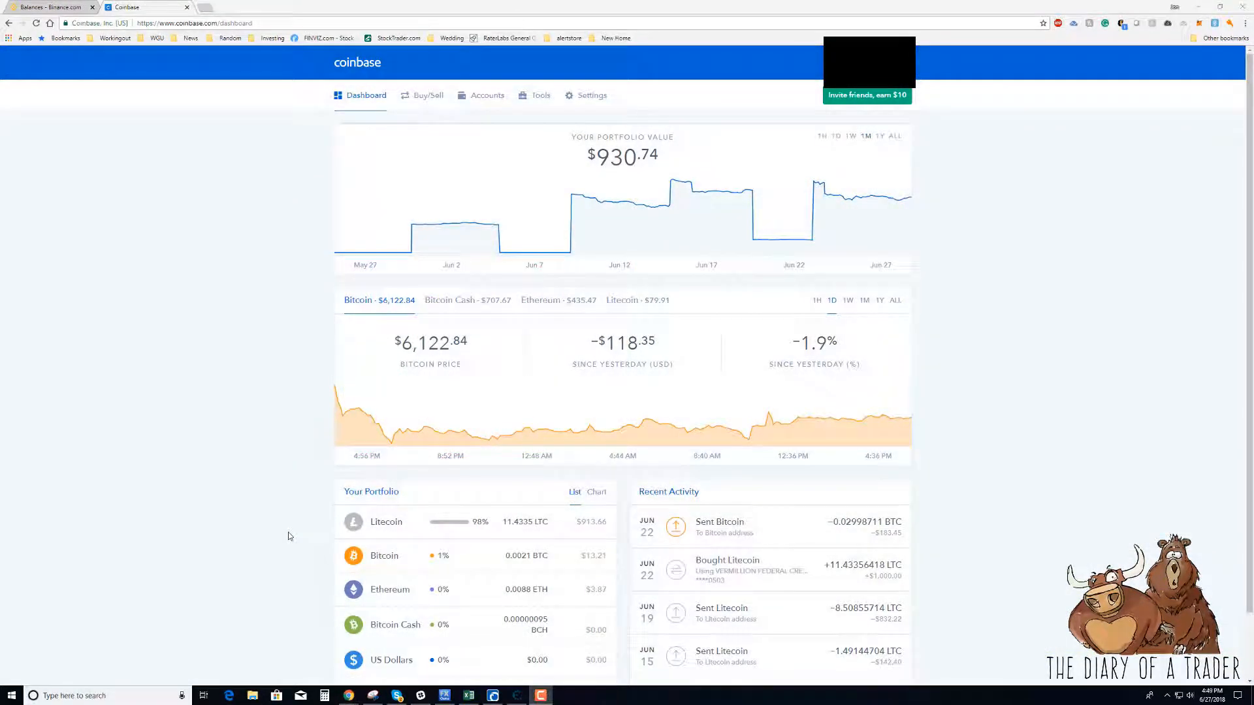
{"action": "mouse_move", "coordinate": [237, 388]}
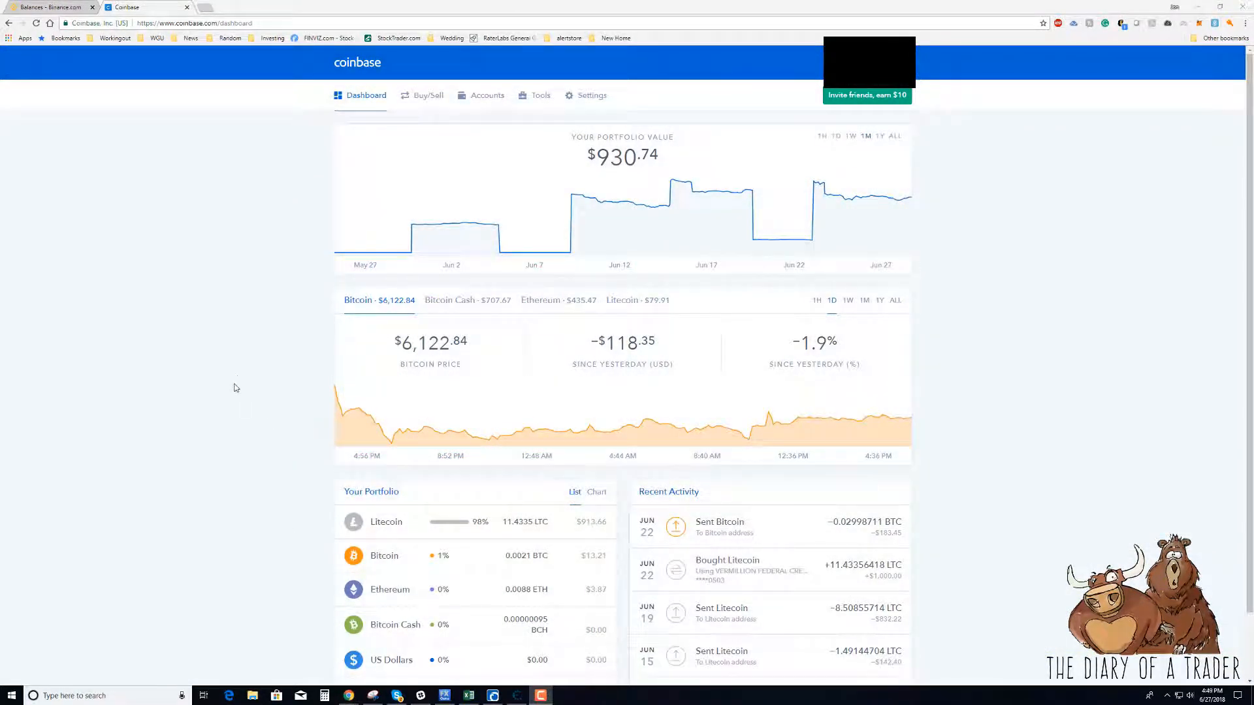
{"action": "mouse_move", "coordinate": [188, 282]}
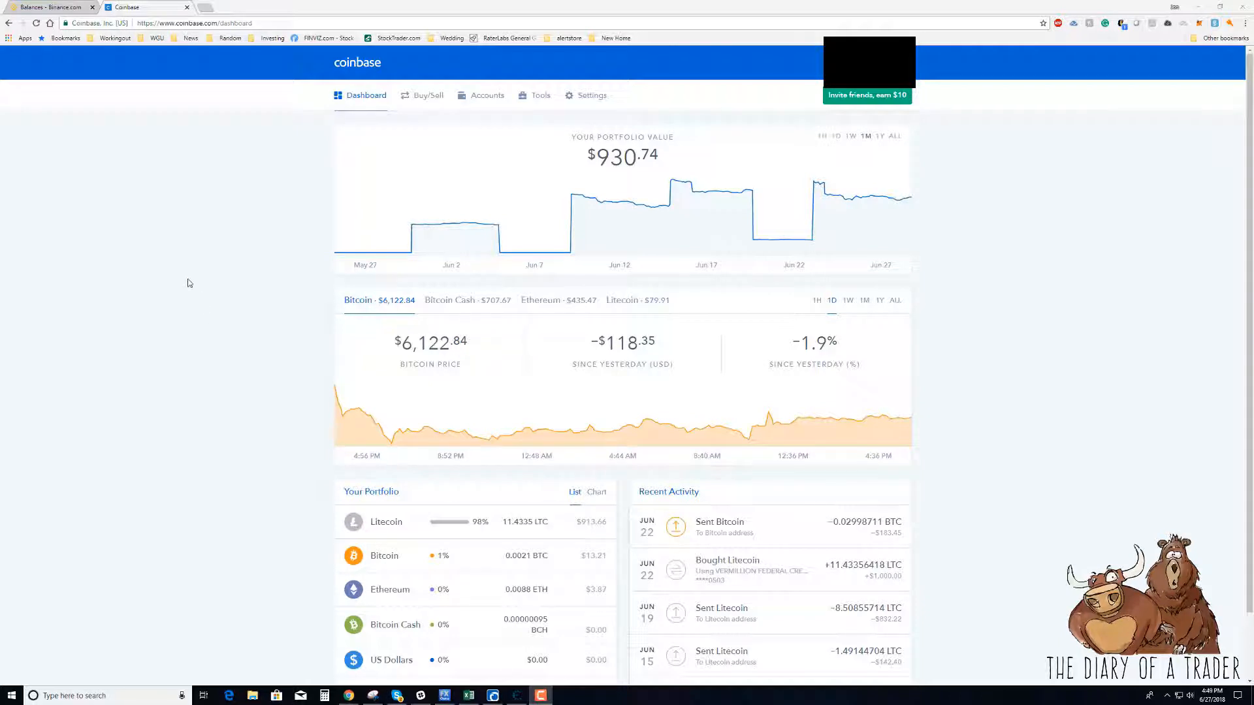
{"action": "mouse_move", "coordinate": [178, 201]}
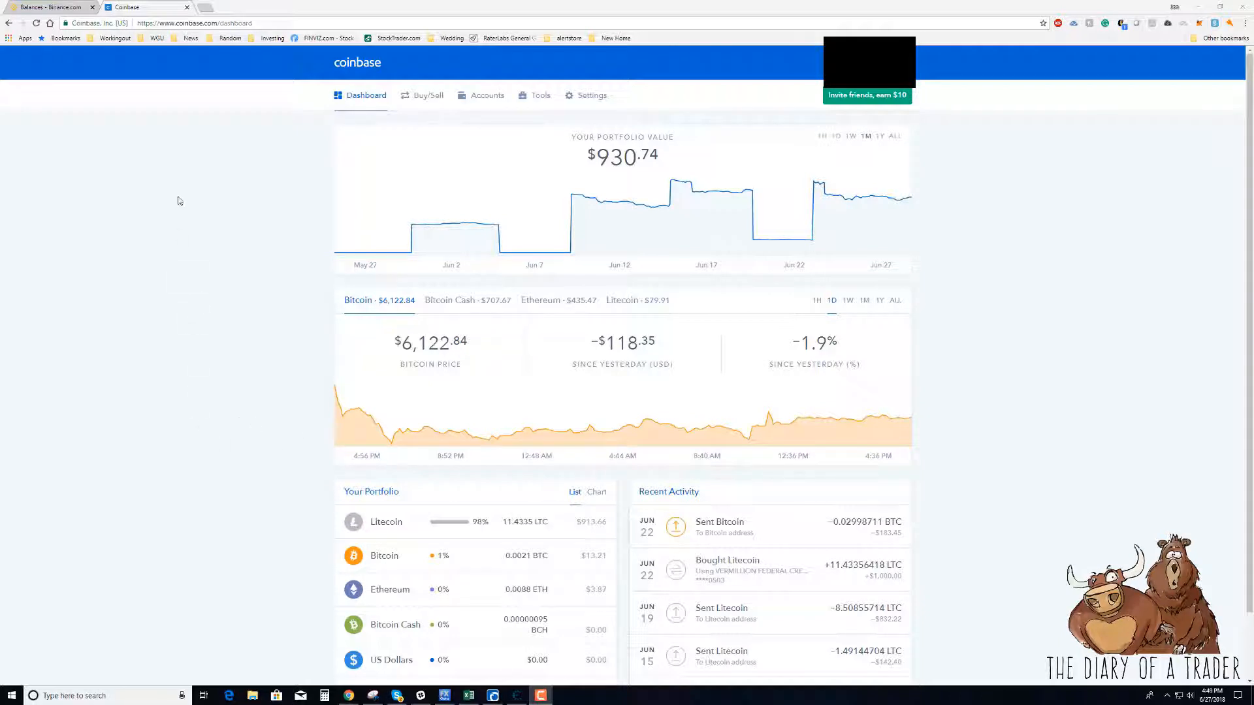
{"action": "scroll", "scroll_direction": "down", "scroll_amount": 3}
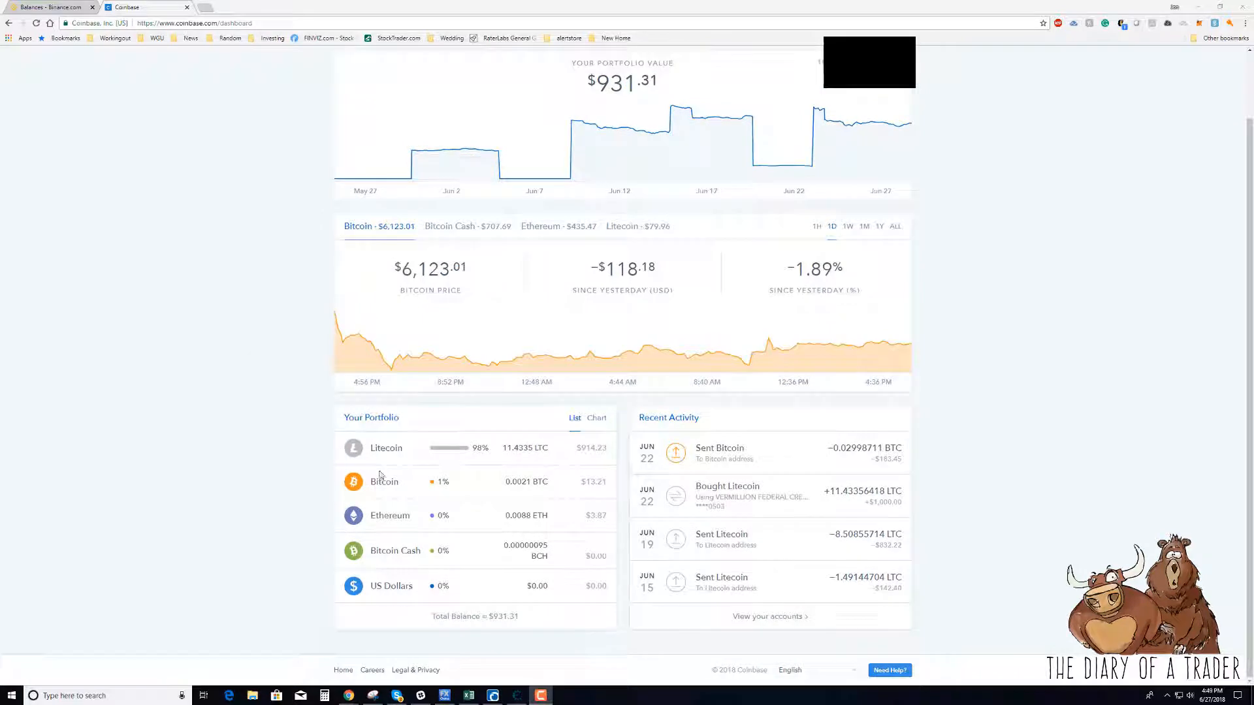
{"action": "scroll", "scroll_direction": "up", "scroll_amount": 3}
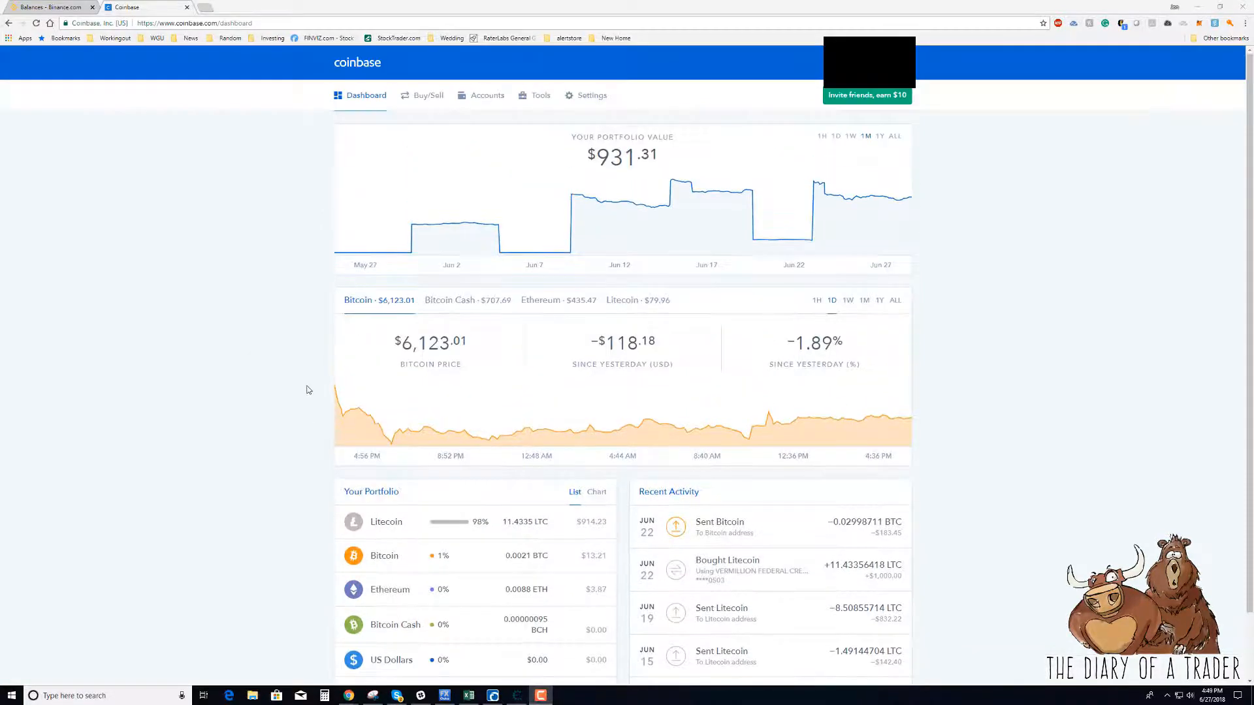
{"action": "mouse_move", "coordinate": [493, 136]}
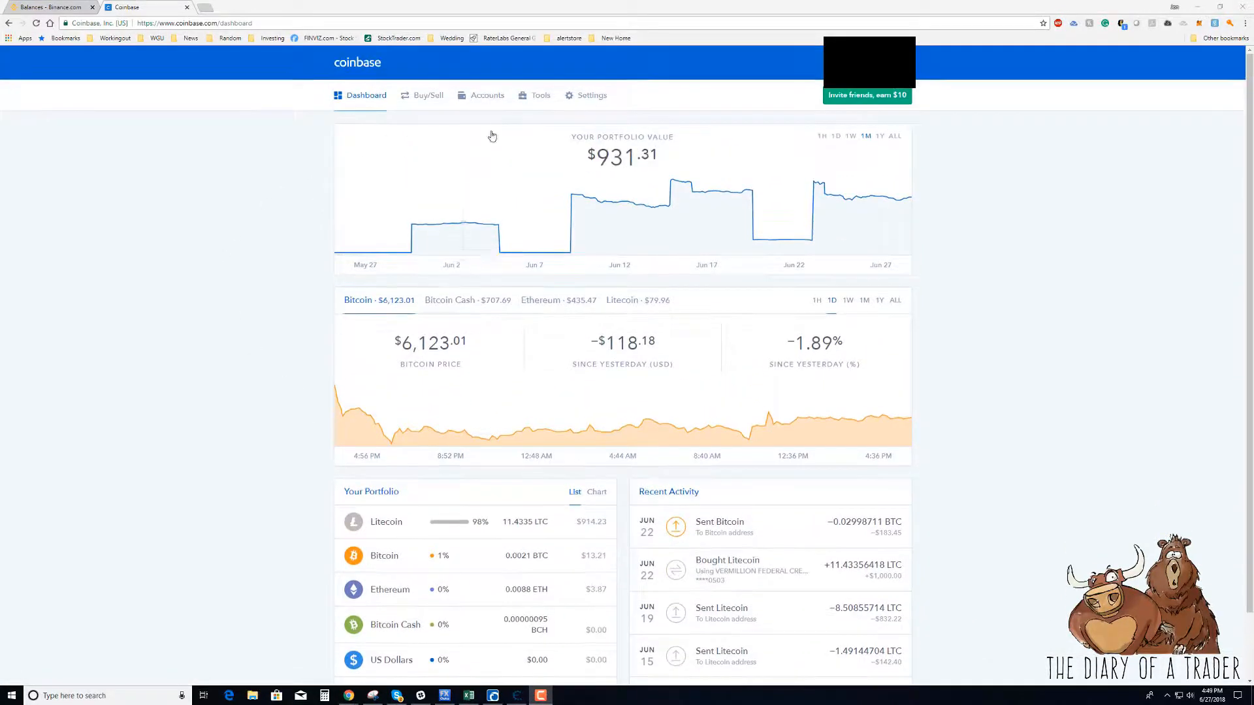
{"action": "left_click", "coordinate": [486, 95]}
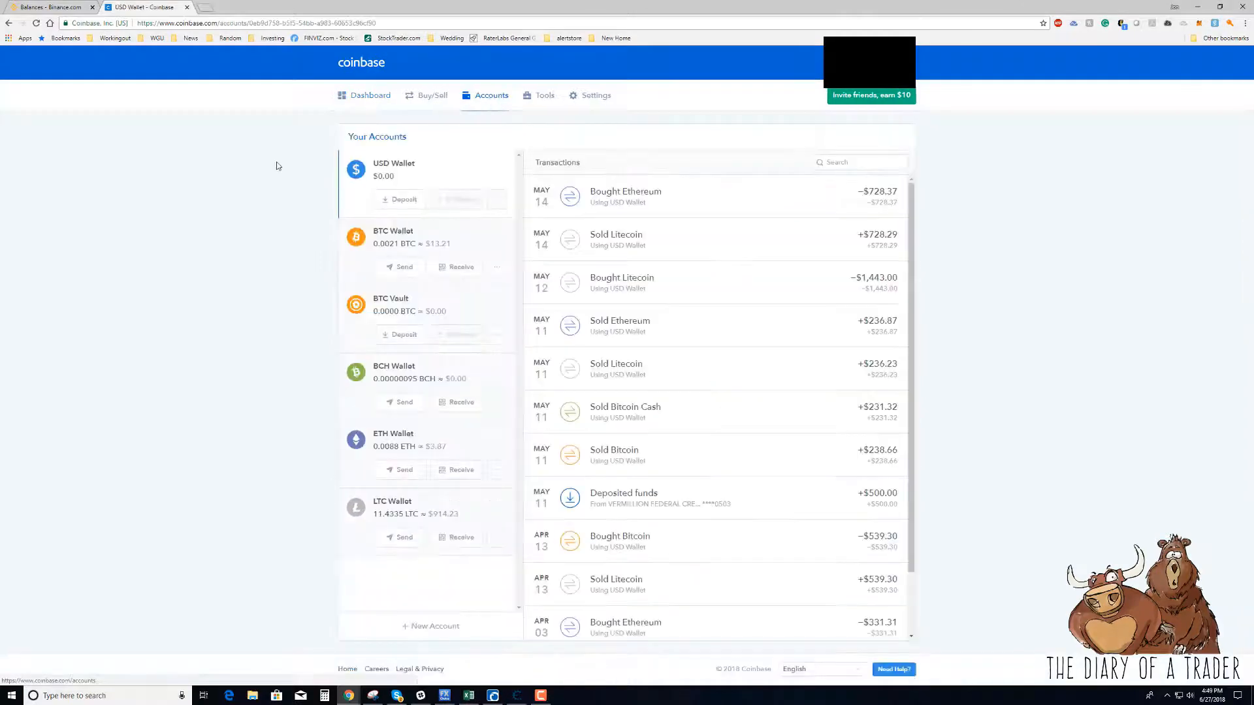
Select the LTC wallet and start a Send LTC transfer
{"action": "left_click", "coordinate": [392, 507]}
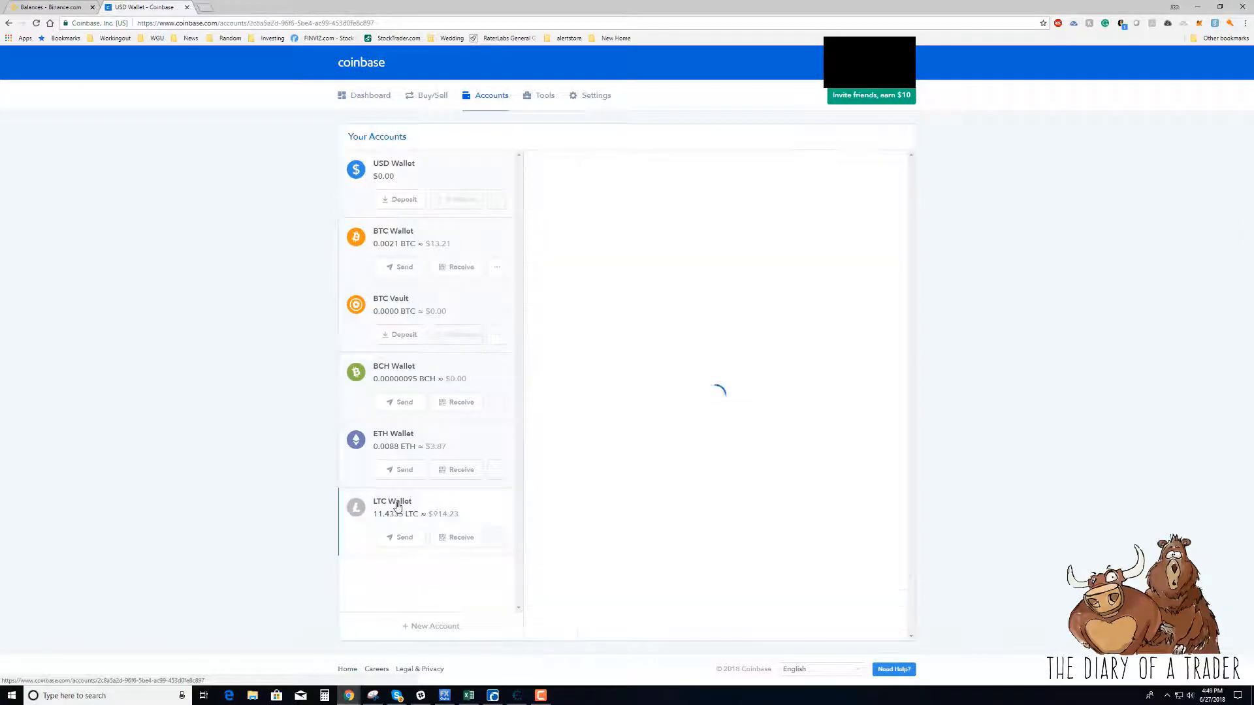
{"action": "left_click", "coordinate": [392, 508]}
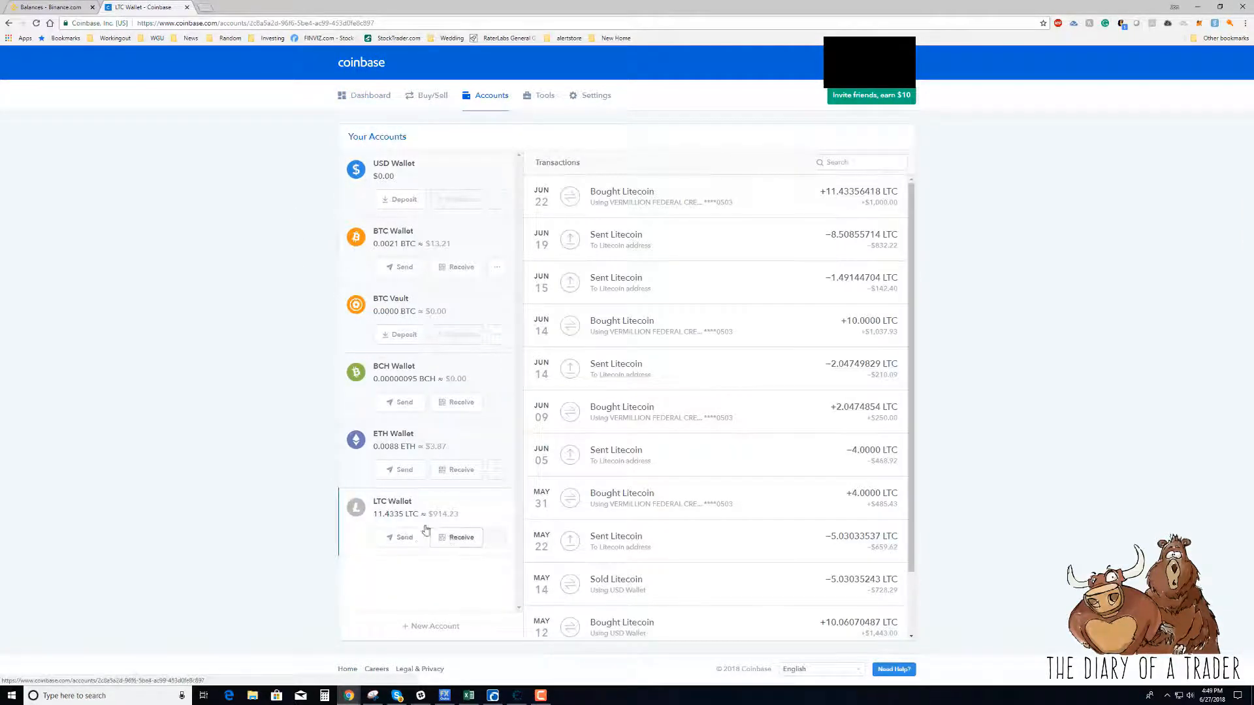
{"action": "left_click", "coordinate": [404, 537]}
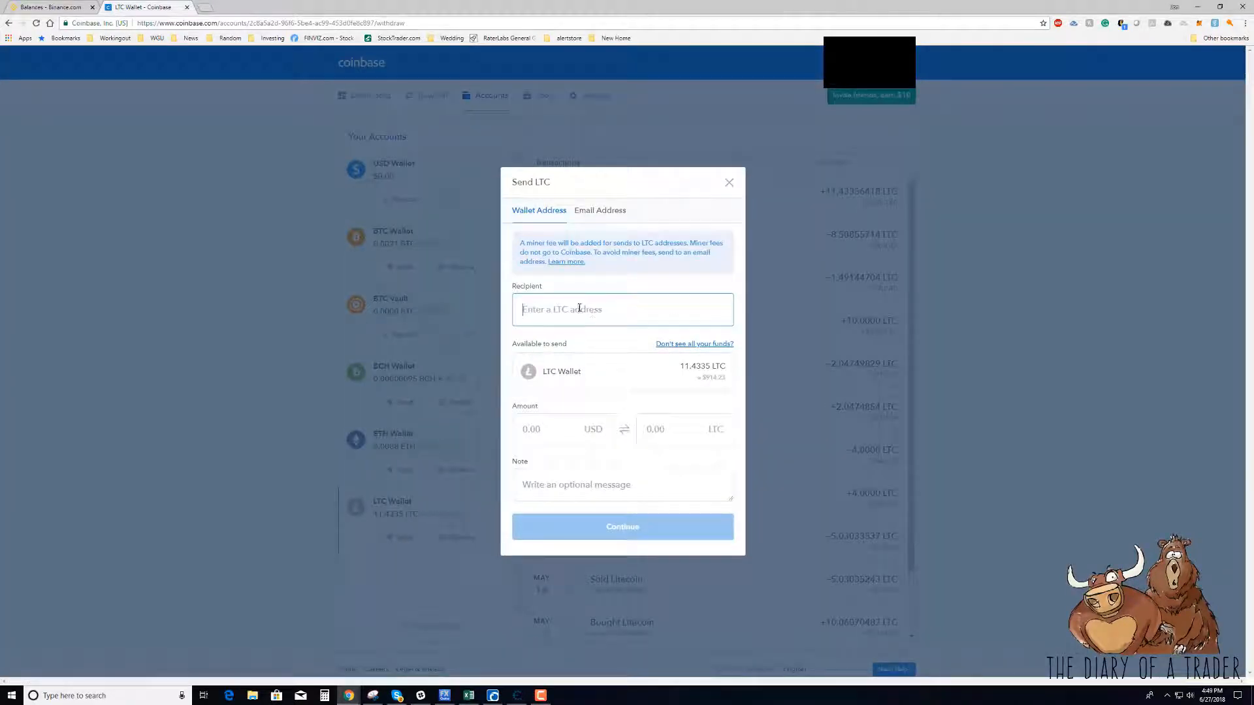
Filter Binance balances by 'ltc' and go to the litecoin deposit page
{"action": "left_click", "coordinate": [53, 8]}
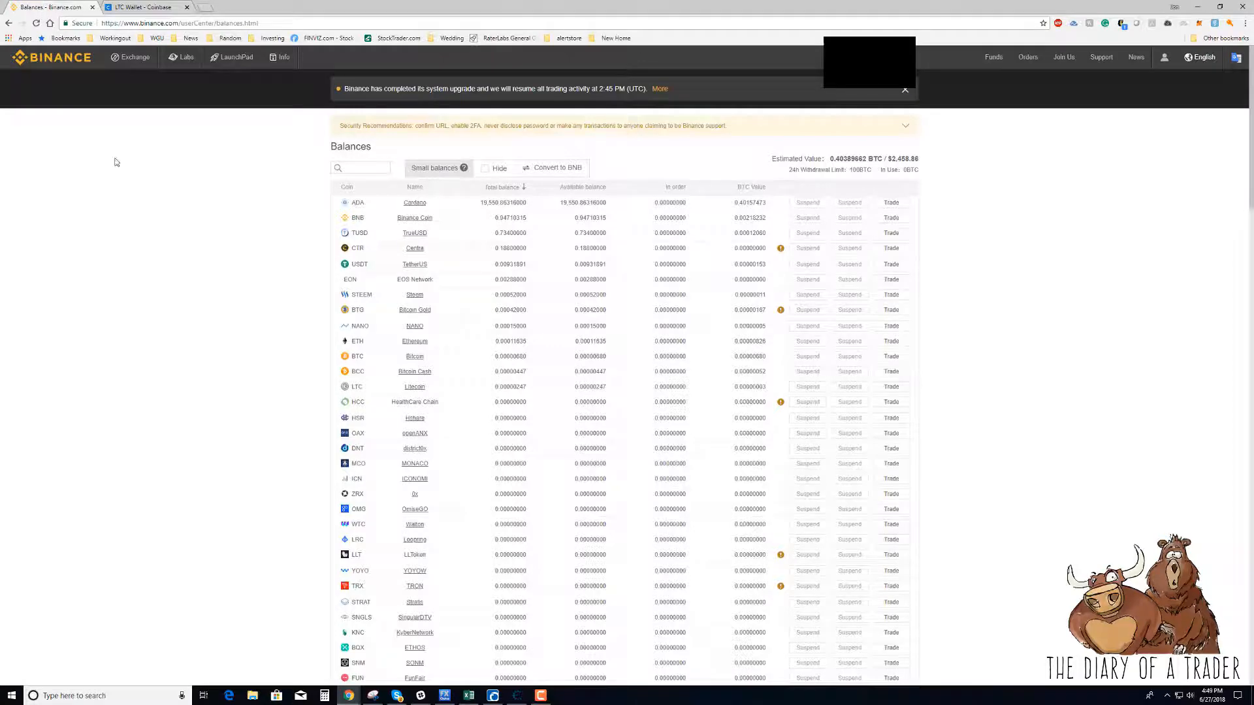
{"action": "type", "text": "ltc"}
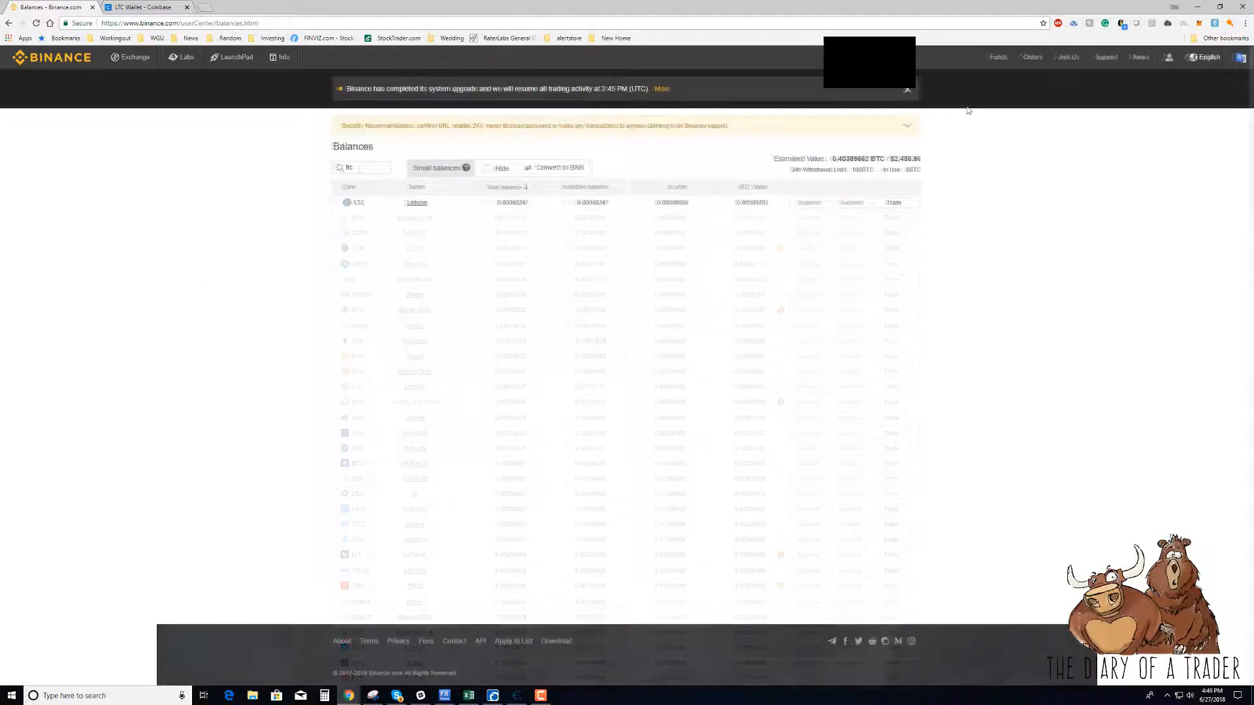
{"action": "left_click", "coordinate": [997, 56]}
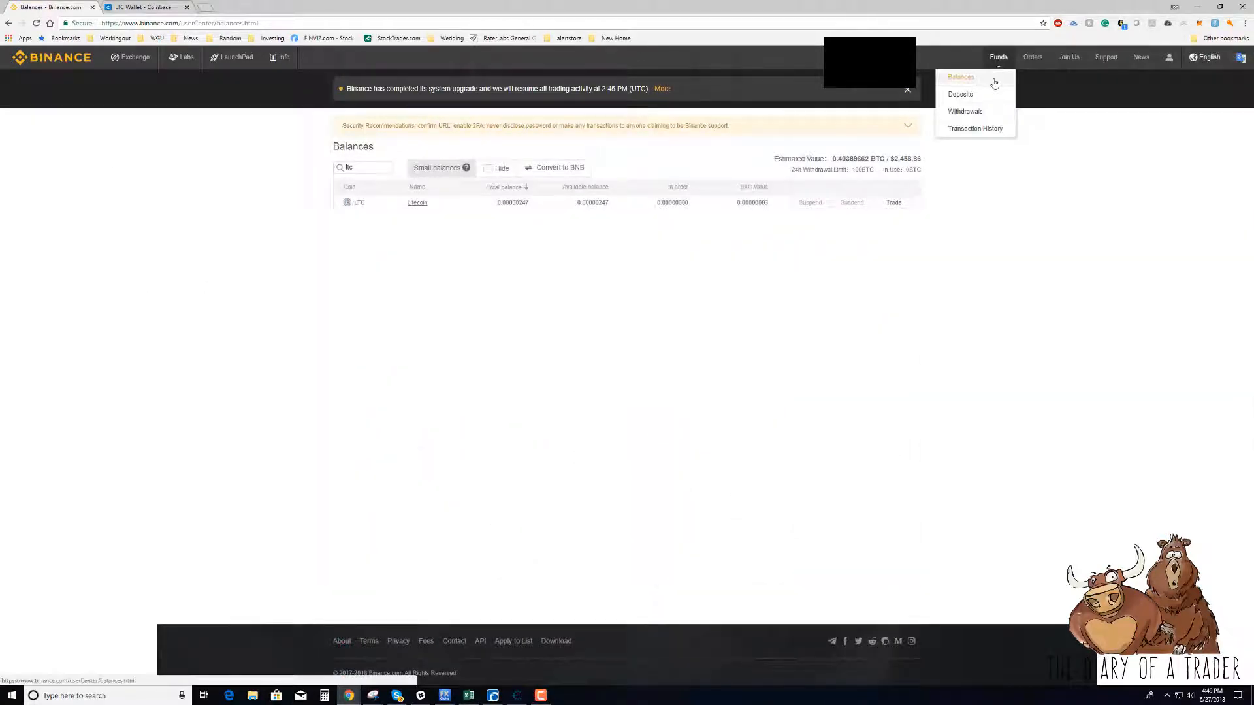
{"action": "left_click", "coordinate": [961, 77]}
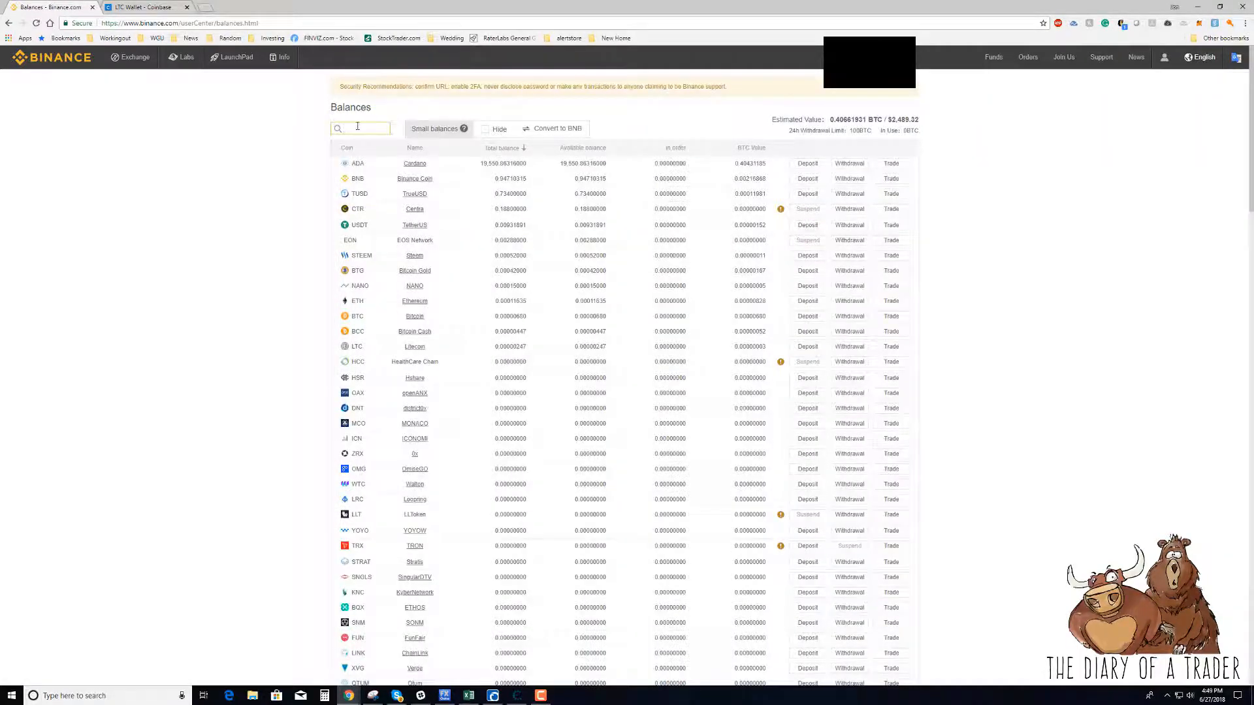
{"action": "type", "text": "ltc"}
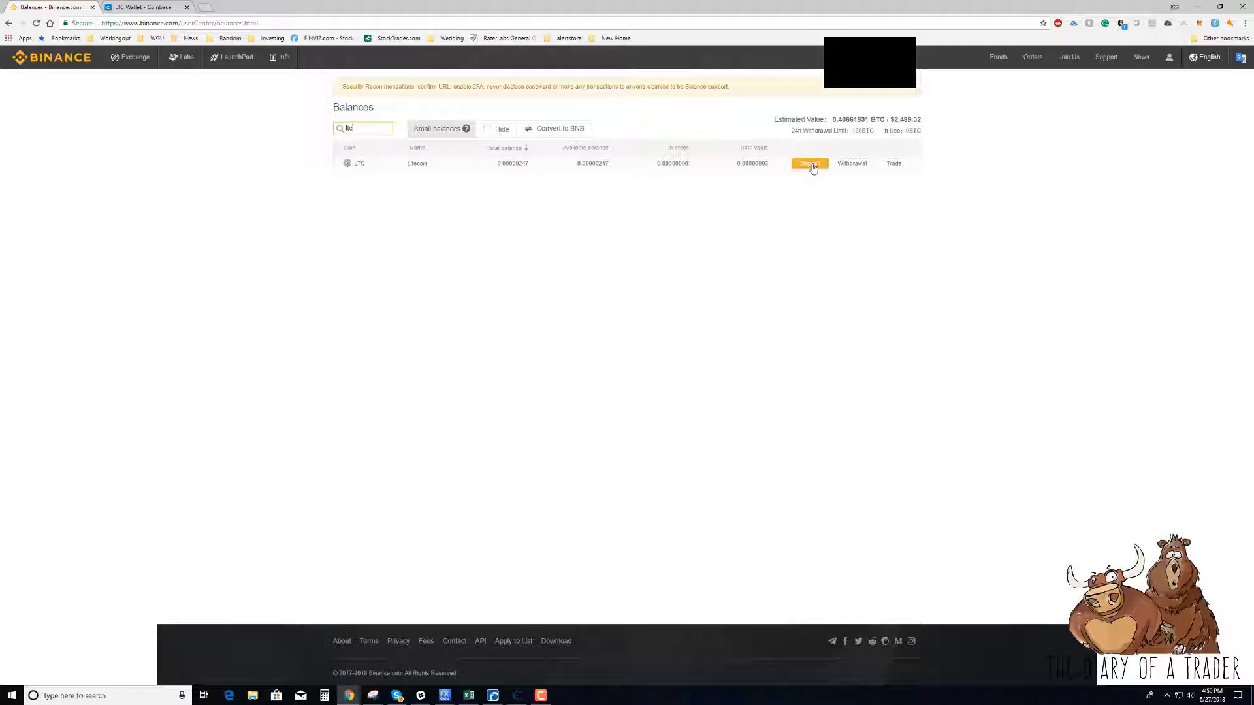
{"action": "left_click", "coordinate": [809, 165]}
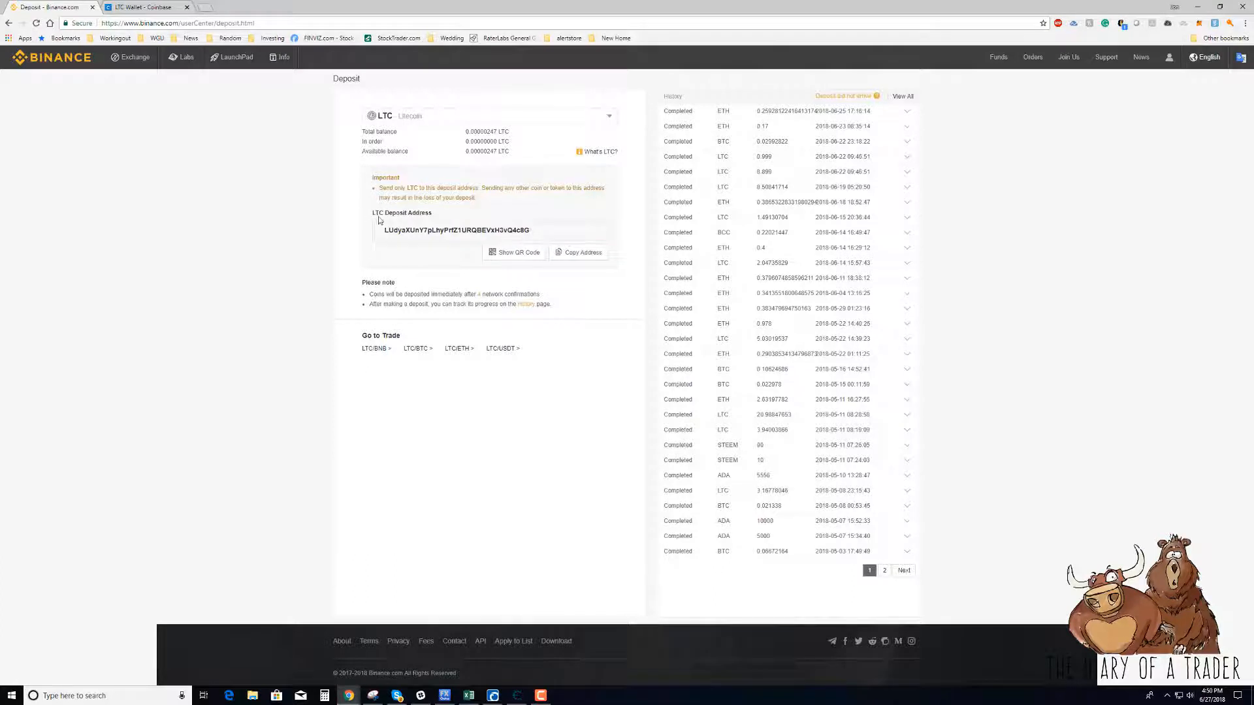
{"action": "mouse_move", "coordinate": [514, 223]}
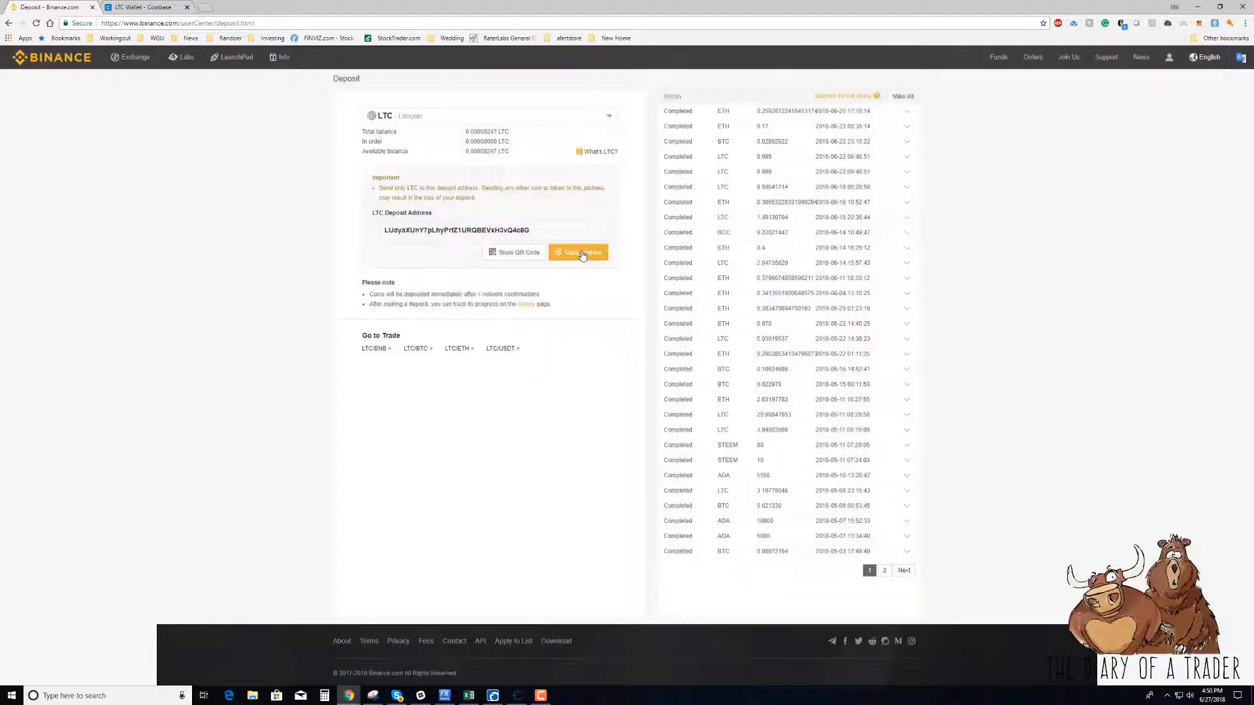
Paste the copied Binance LTC address as recipient and set Send Max amount
{"action": "left_click", "coordinate": [579, 252]}
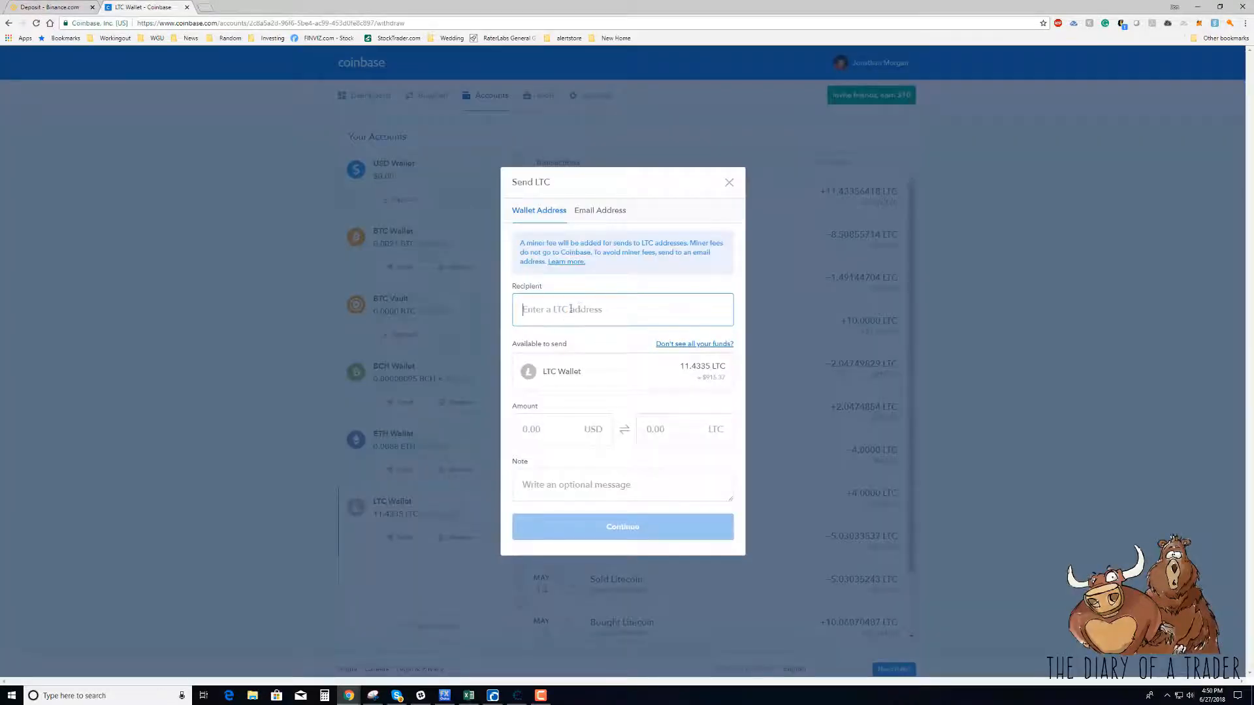
{"action": "right_click", "coordinate": [622, 310]}
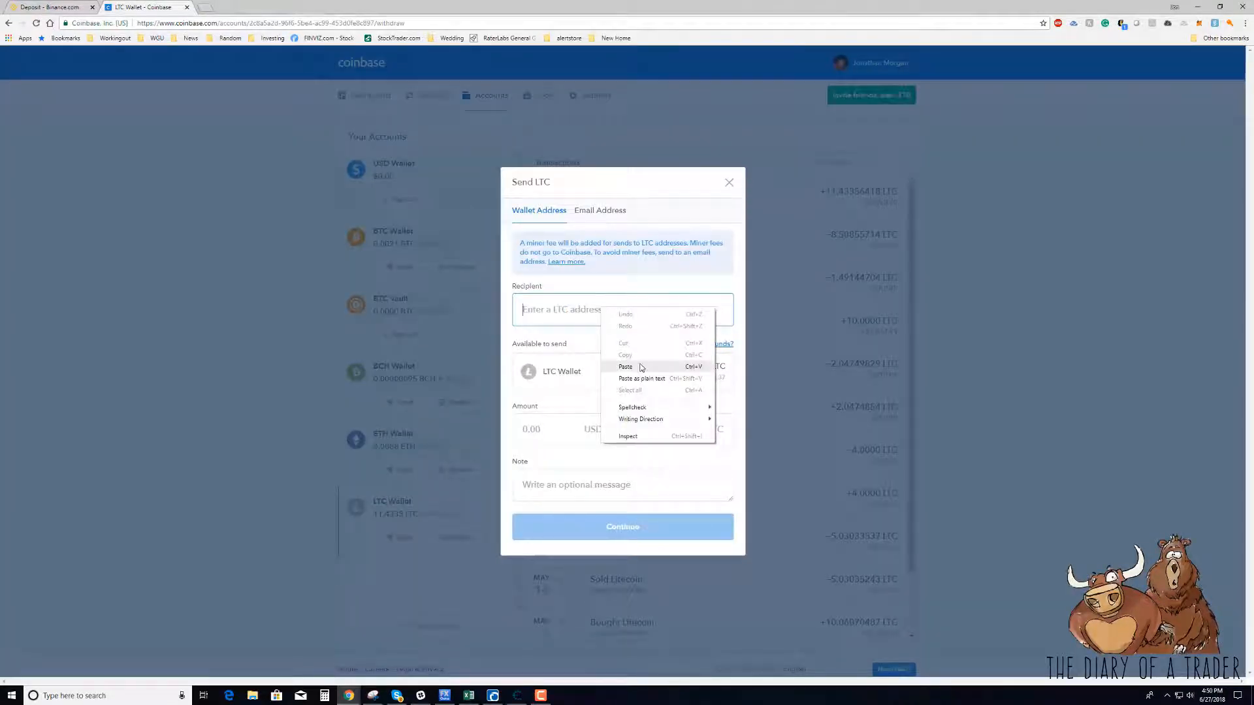
{"action": "left_click", "coordinate": [626, 365]}
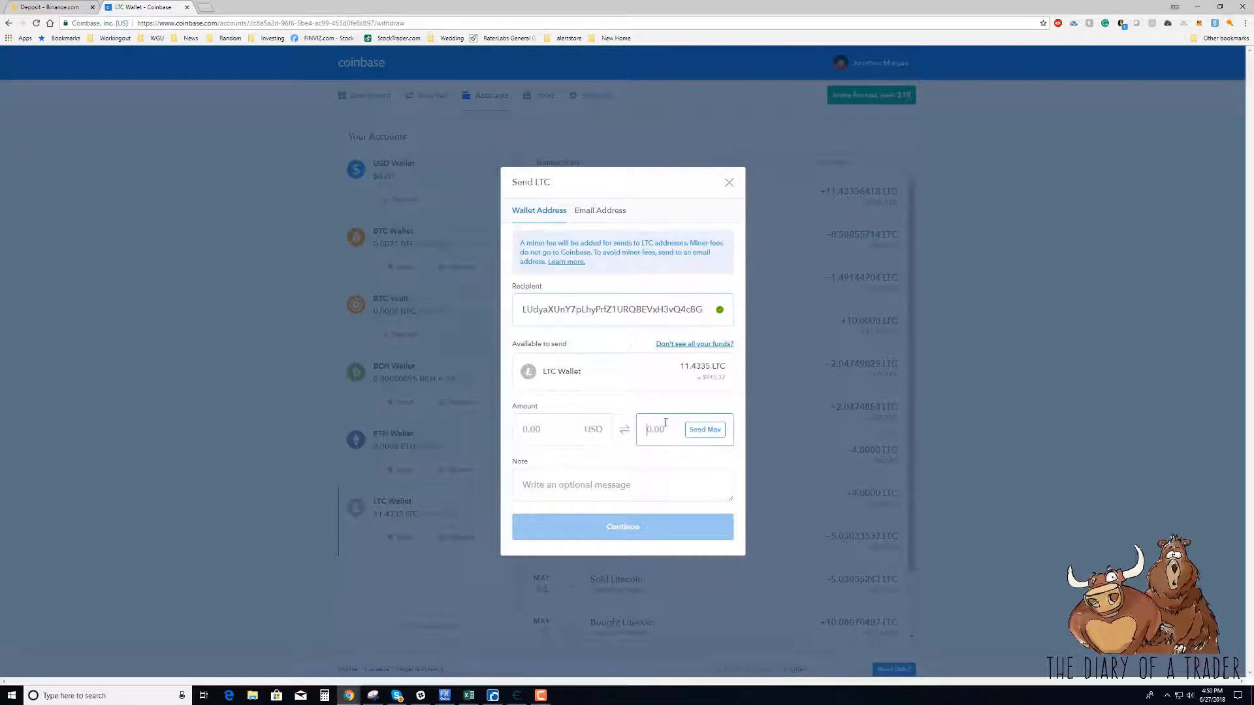
{"action": "left_click", "coordinate": [704, 430]}
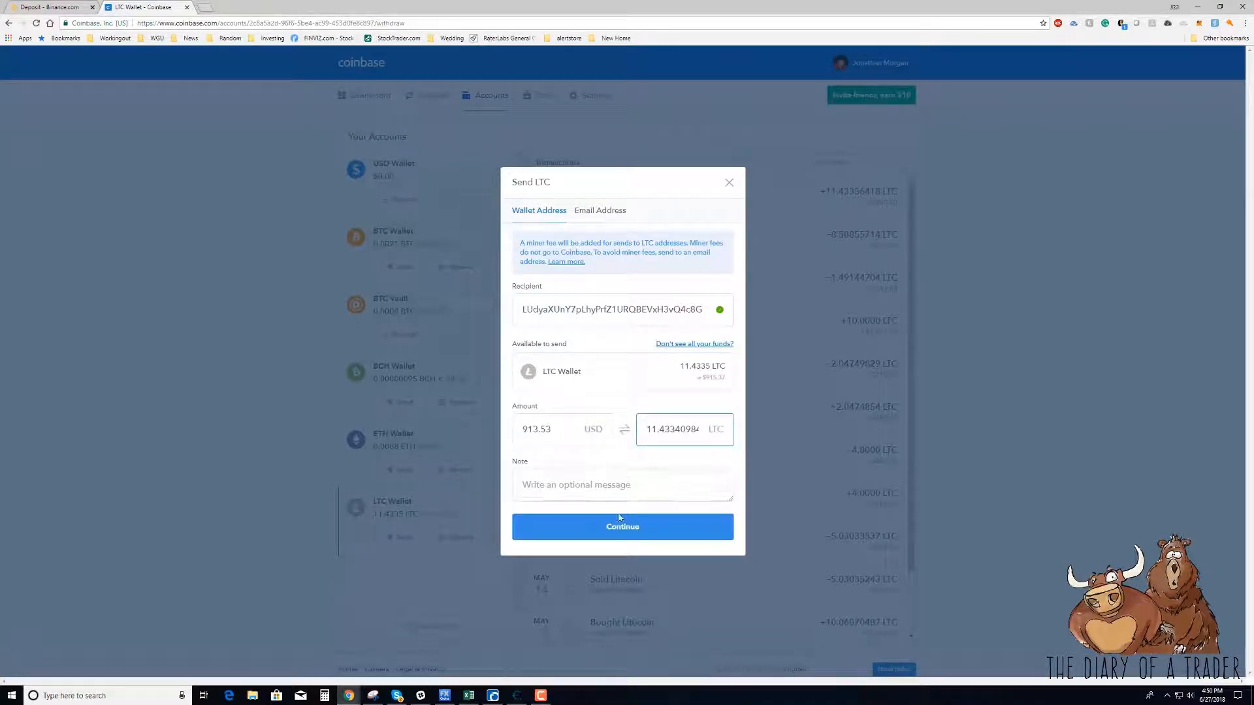
Confirm the 11.4334 LTC send with the 2-step code and view its pending transaction details
{"action": "left_click", "coordinate": [622, 526]}
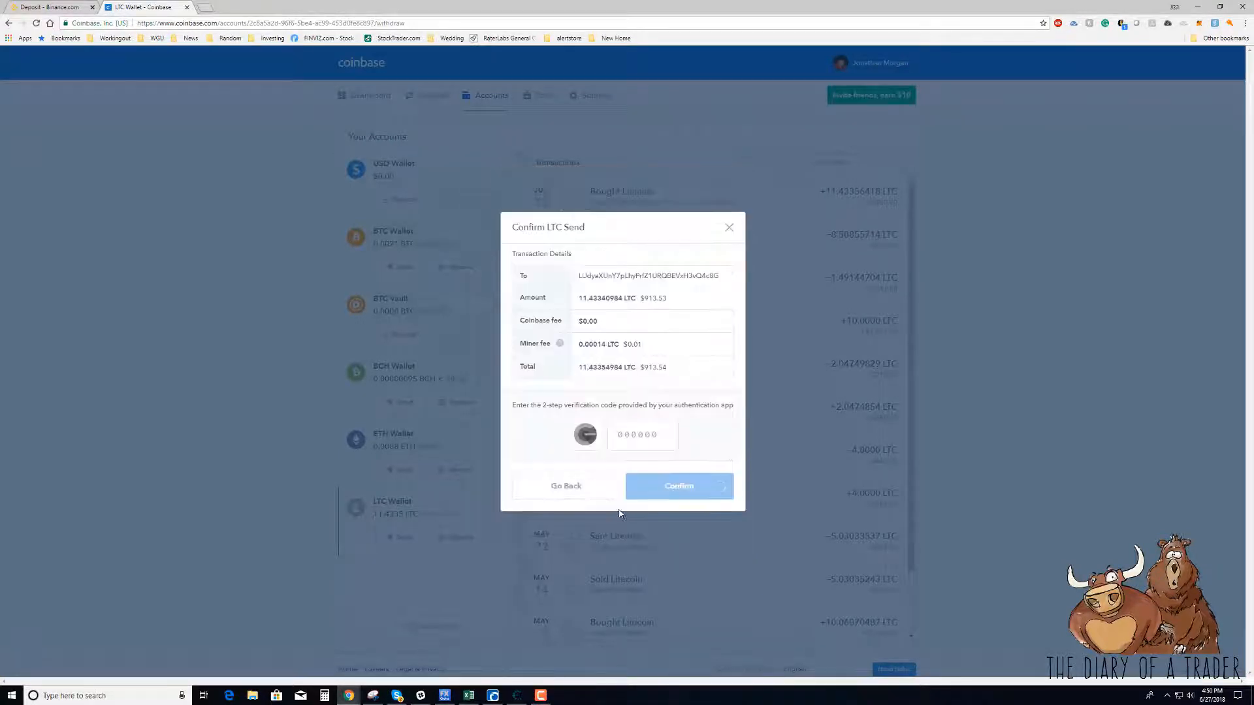
{"action": "left_click", "coordinate": [643, 434]}
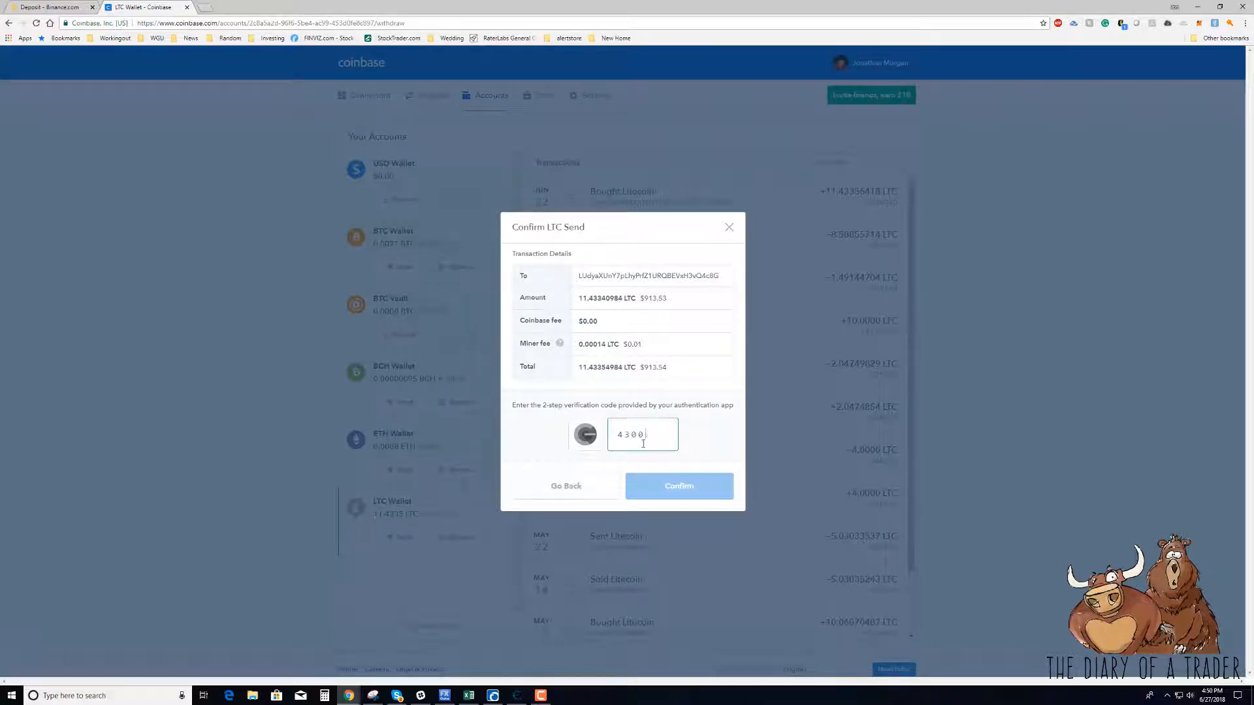
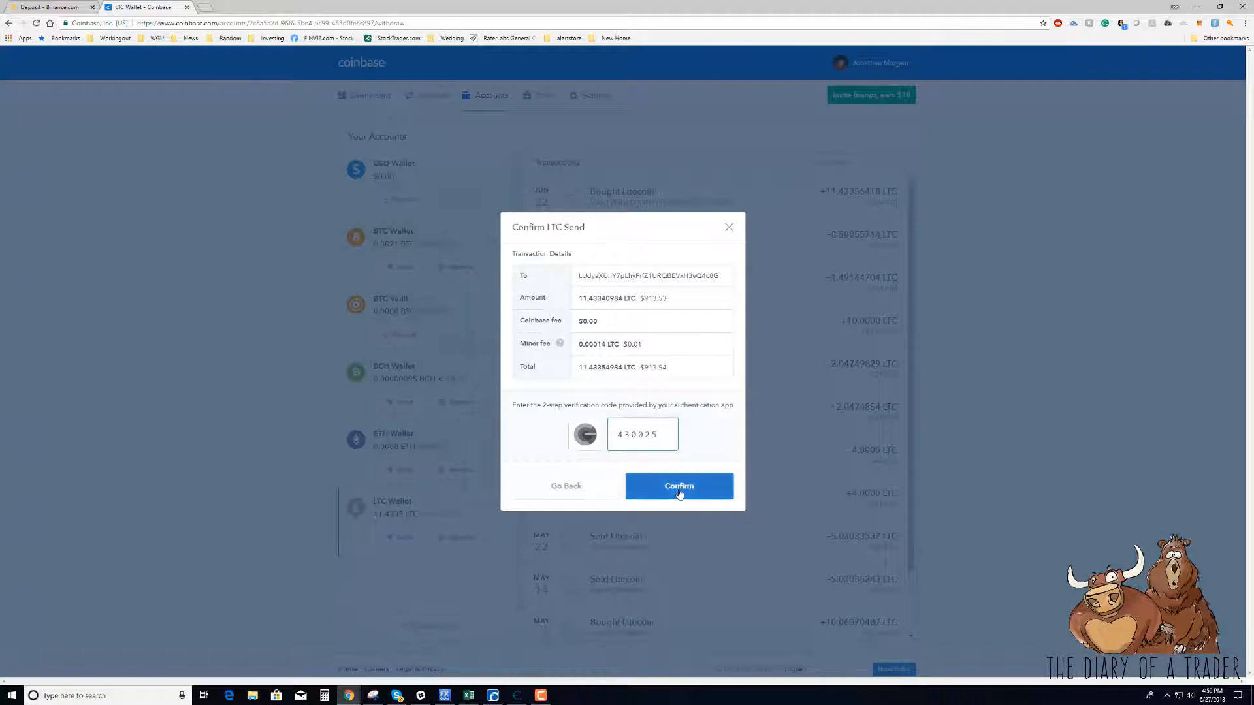
{"action": "left_click", "coordinate": [678, 486]}
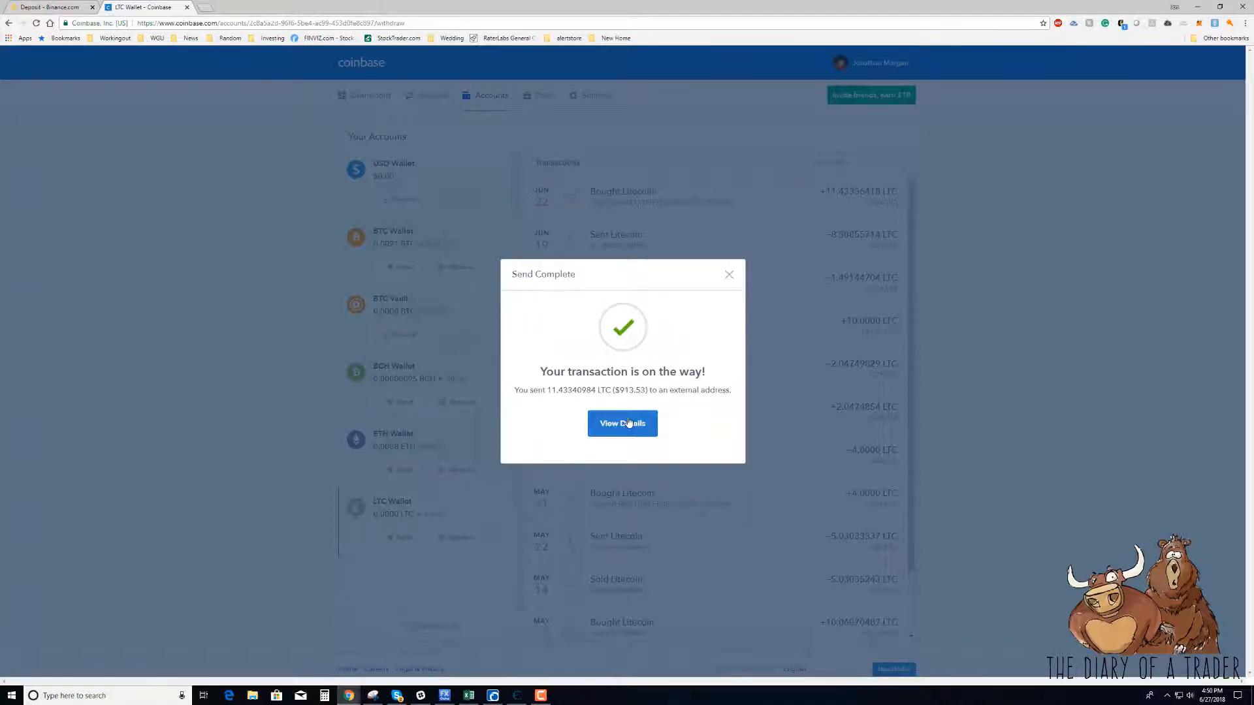
{"action": "left_click", "coordinate": [622, 424]}
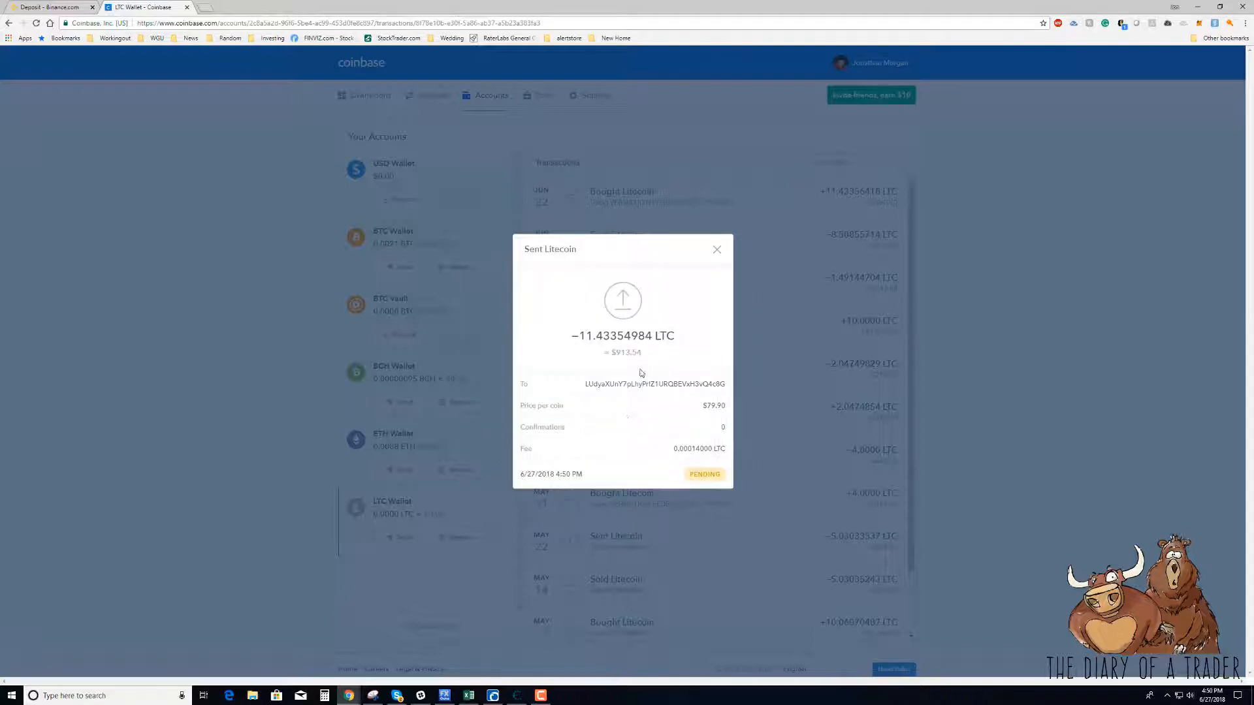
{"action": "left_click", "coordinate": [52, 8]}
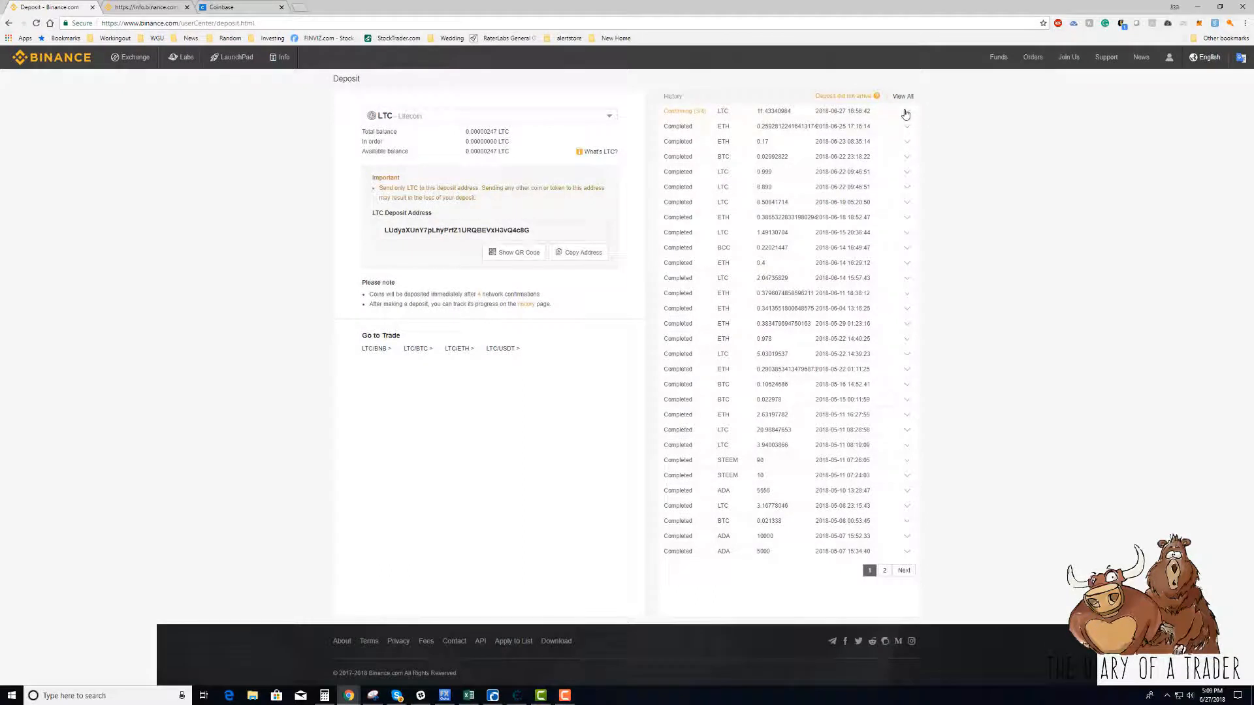
View the deposit's transaction on the Litecoin explorer, showing the 11.4334 LTC output not yet redeemed
{"action": "left_click", "coordinate": [907, 112]}
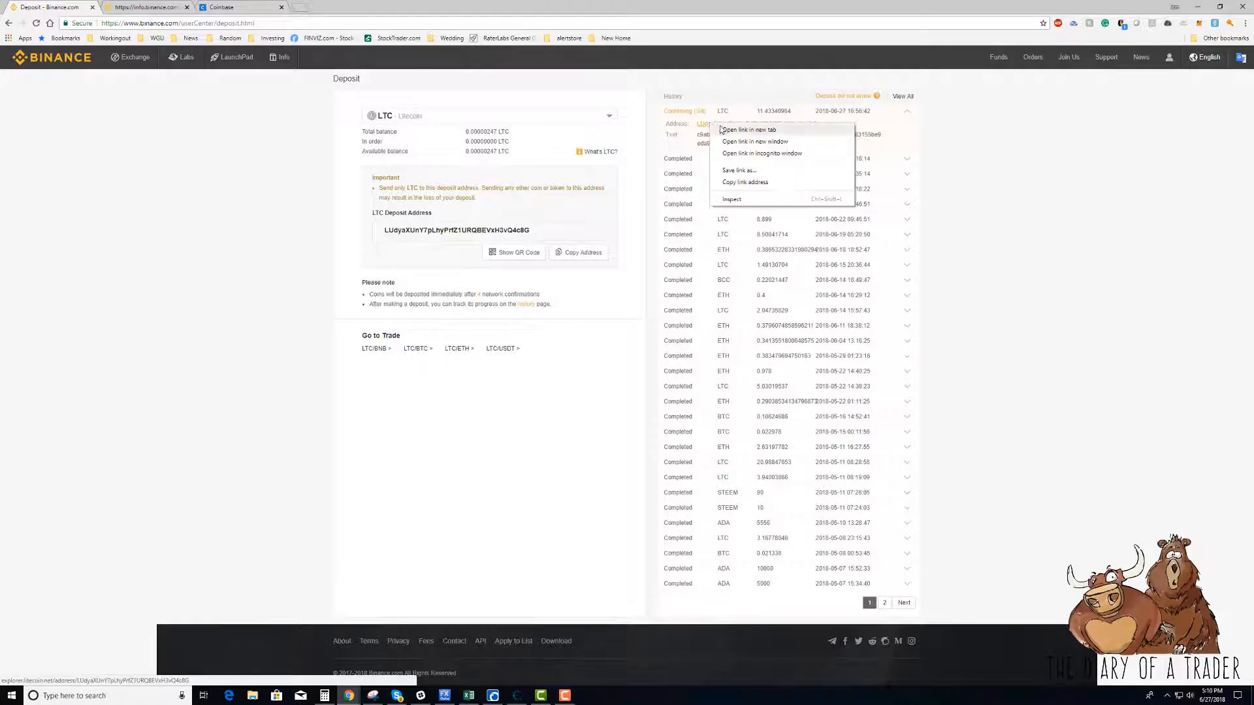
{"action": "left_click", "coordinate": [743, 130]}
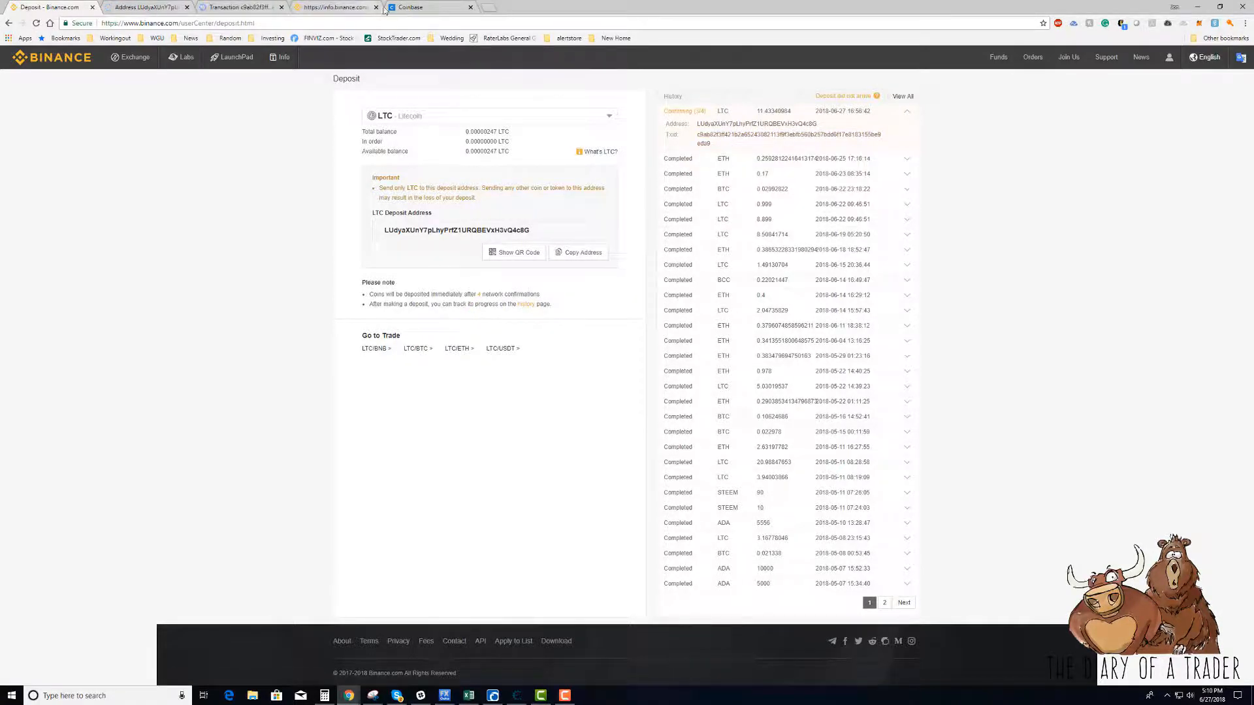
{"action": "left_click", "coordinate": [144, 8]}
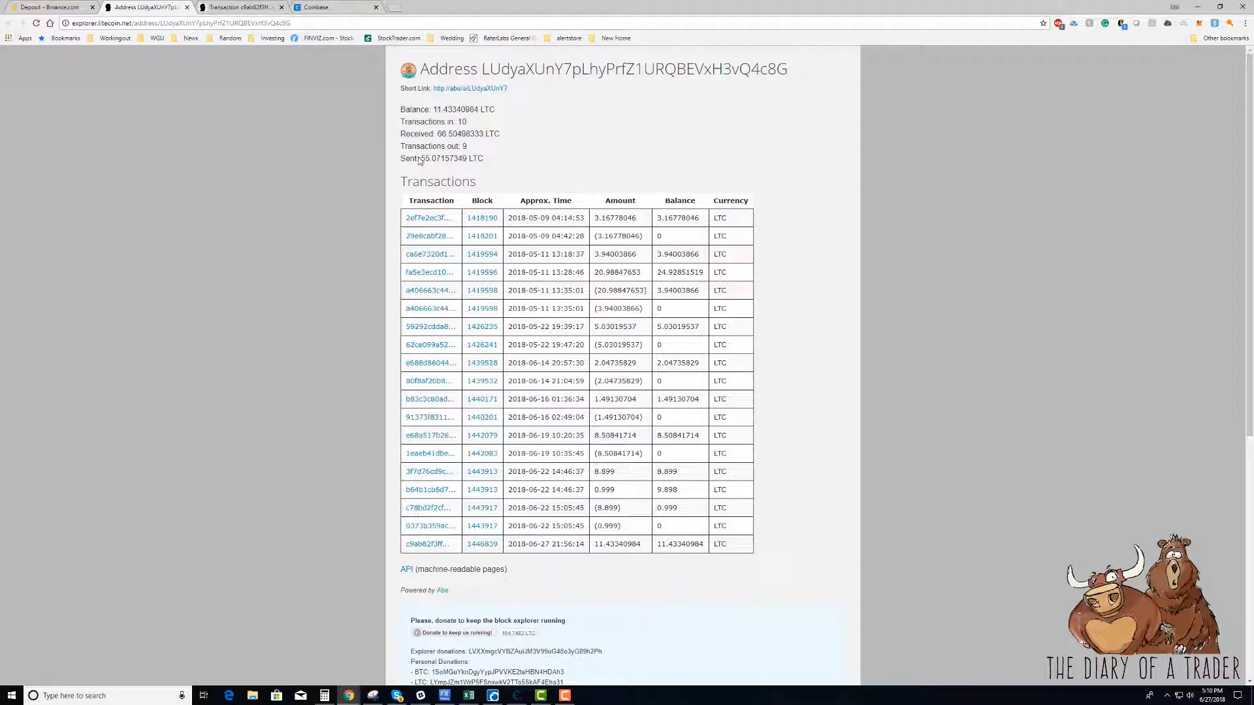
{"action": "left_click", "coordinate": [428, 543]}
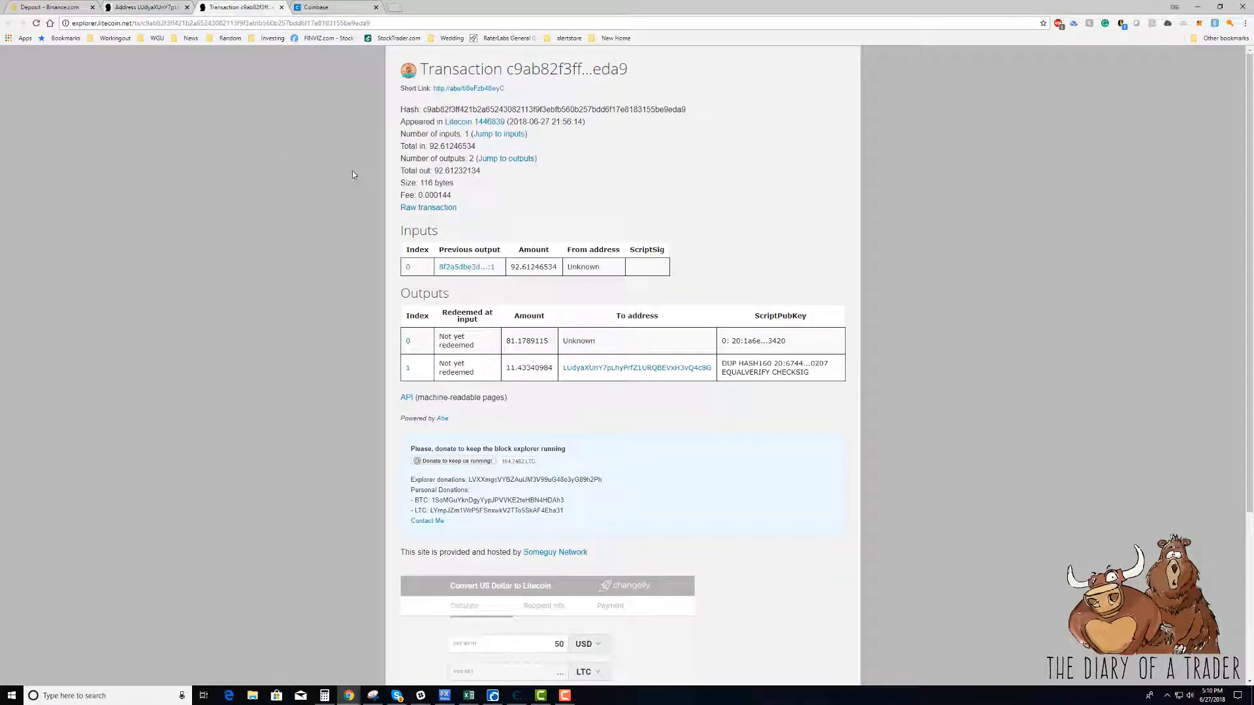
{"action": "mouse_move", "coordinate": [419, 227]}
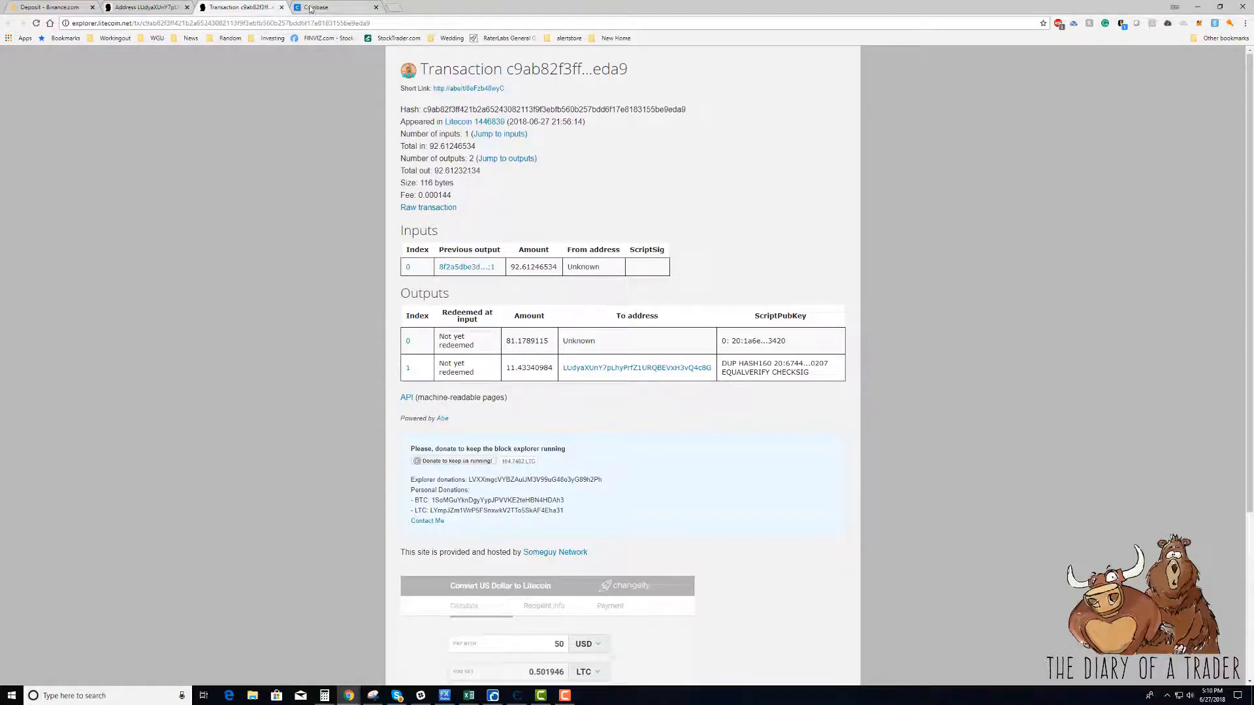
Check the Coinbase sent-Litecoin entry as pending, then see Binance list the deposit as completed
{"action": "left_click", "coordinate": [332, 8]}
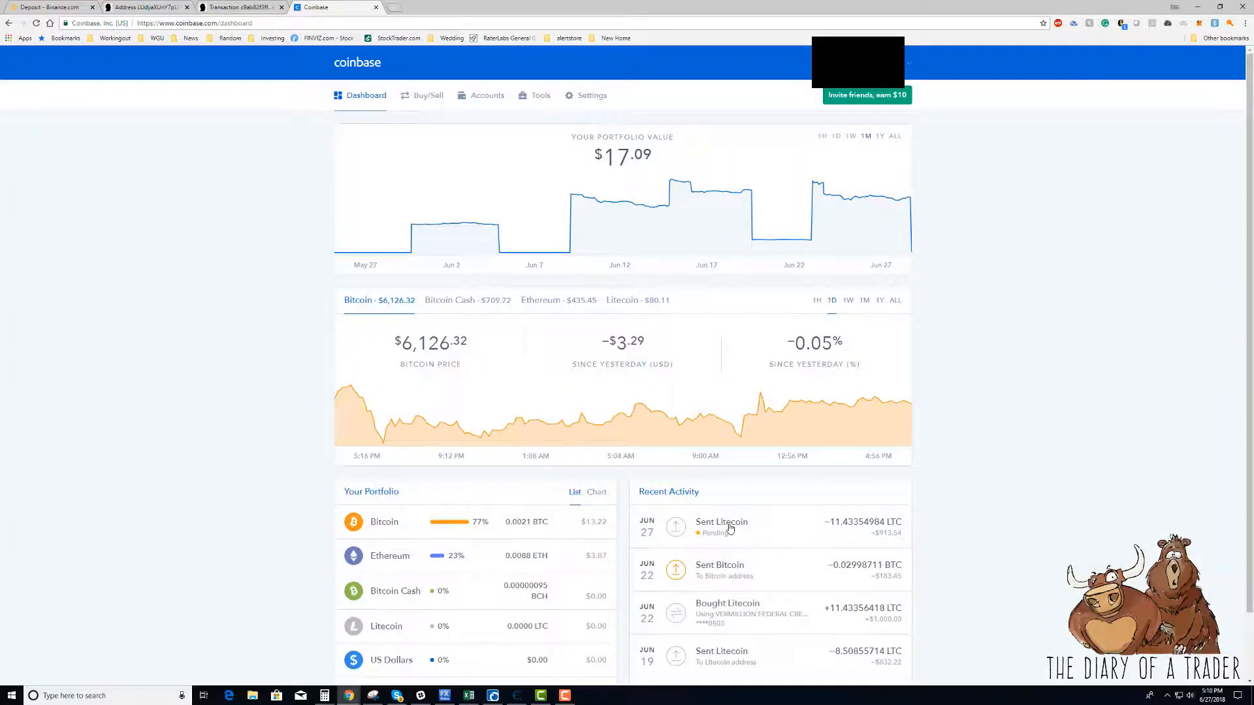
{"action": "left_click", "coordinate": [722, 526]}
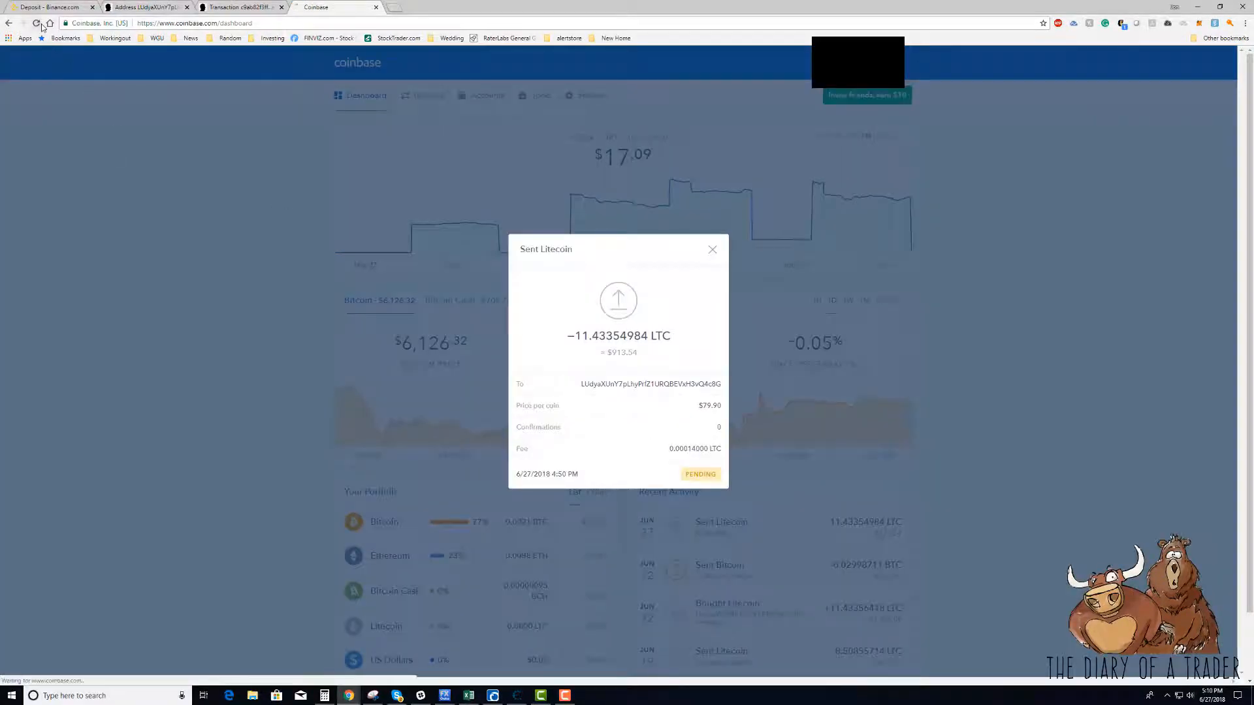
{"action": "left_click", "coordinate": [711, 249]}
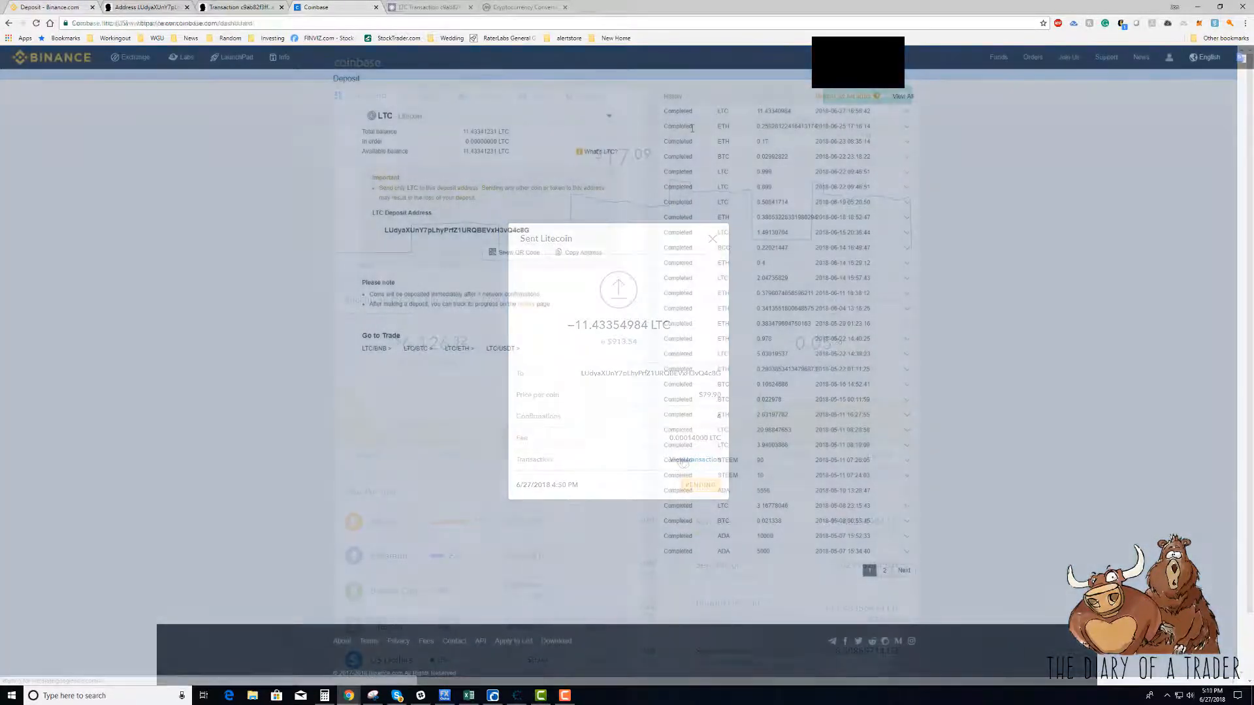
{"action": "left_click", "coordinate": [711, 238]}
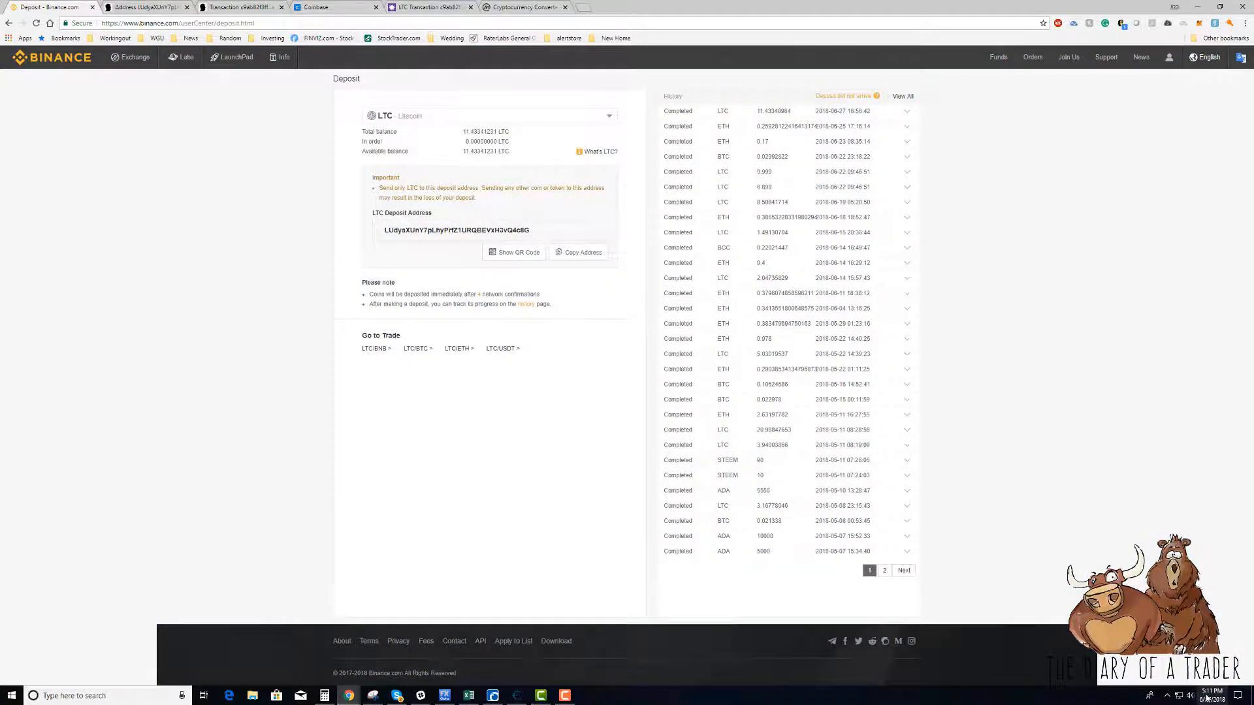
{"action": "mouse_move", "coordinate": [637, 290]}
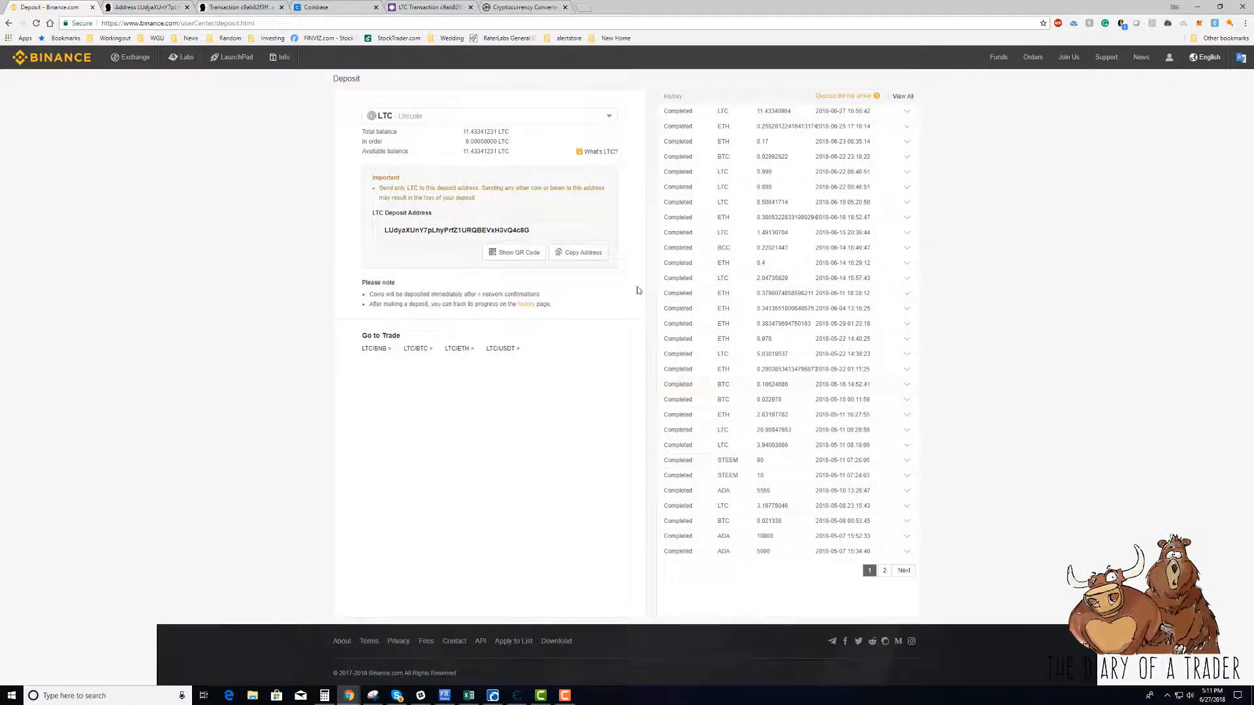
View balances with small ones hidden, confirming 11.4334 LTC, and start trading LTC/USDT
{"action": "left_click", "coordinate": [998, 56]}
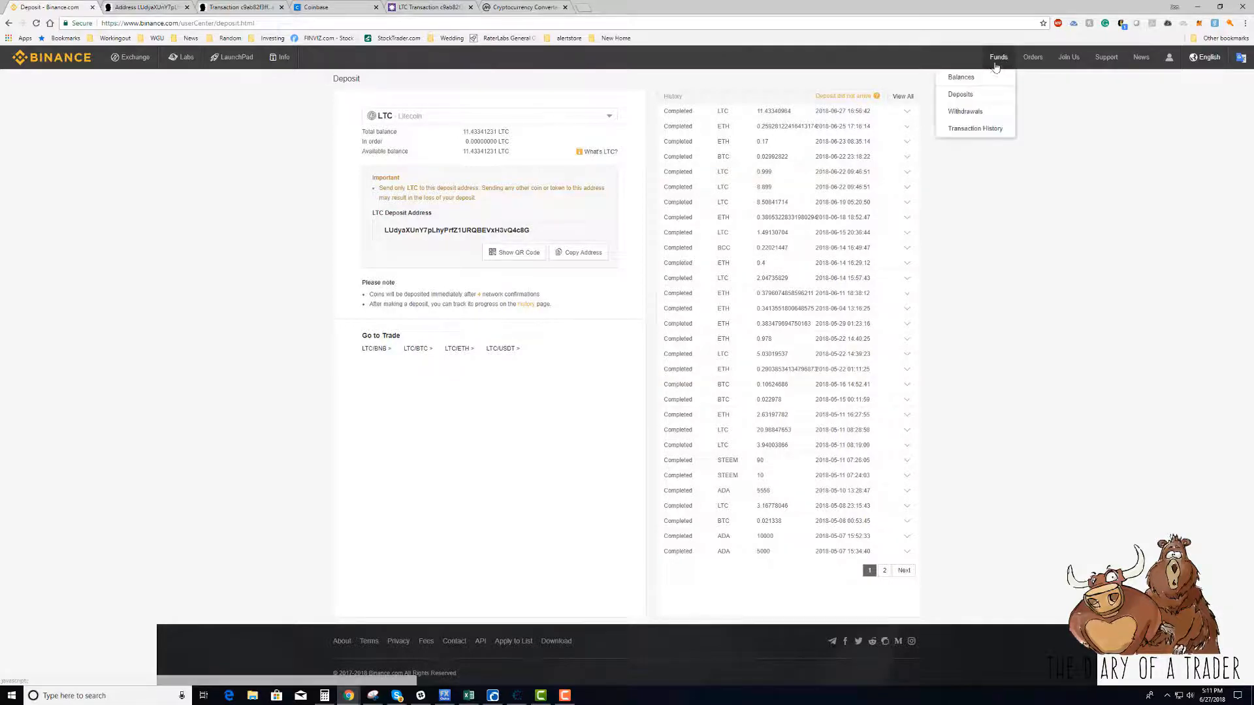
{"action": "left_click", "coordinate": [961, 77]}
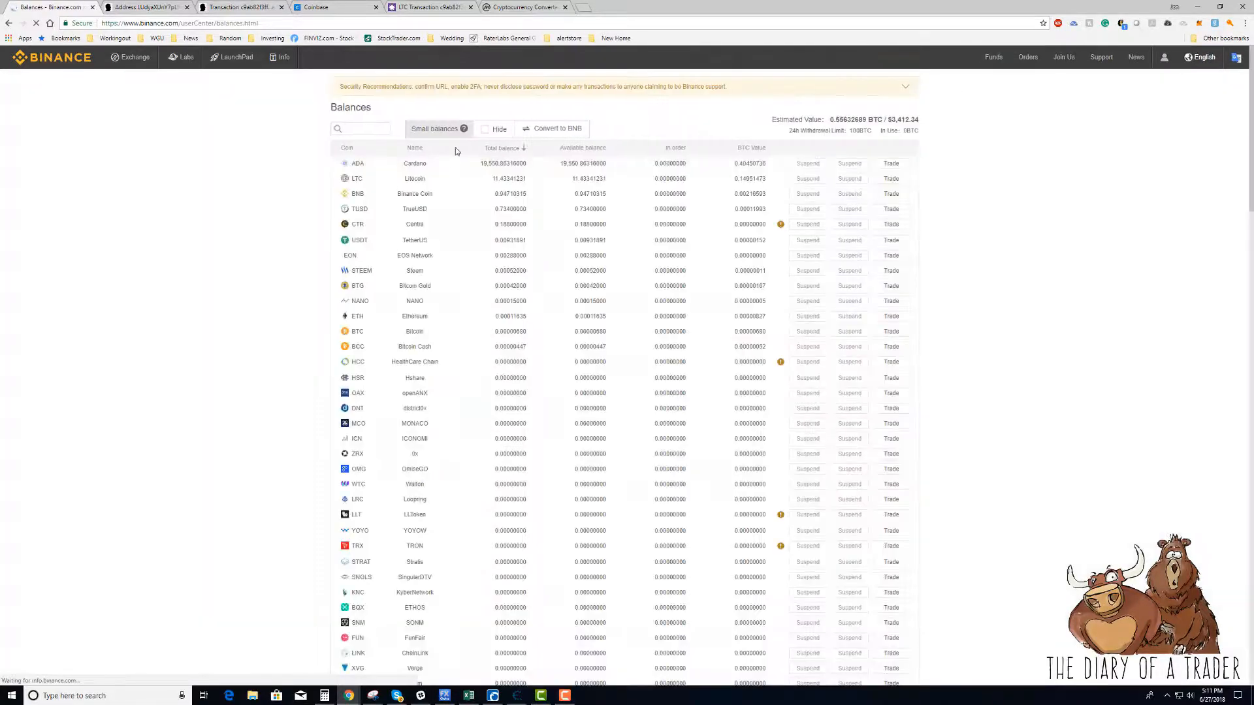
{"action": "left_click", "coordinate": [487, 129]}
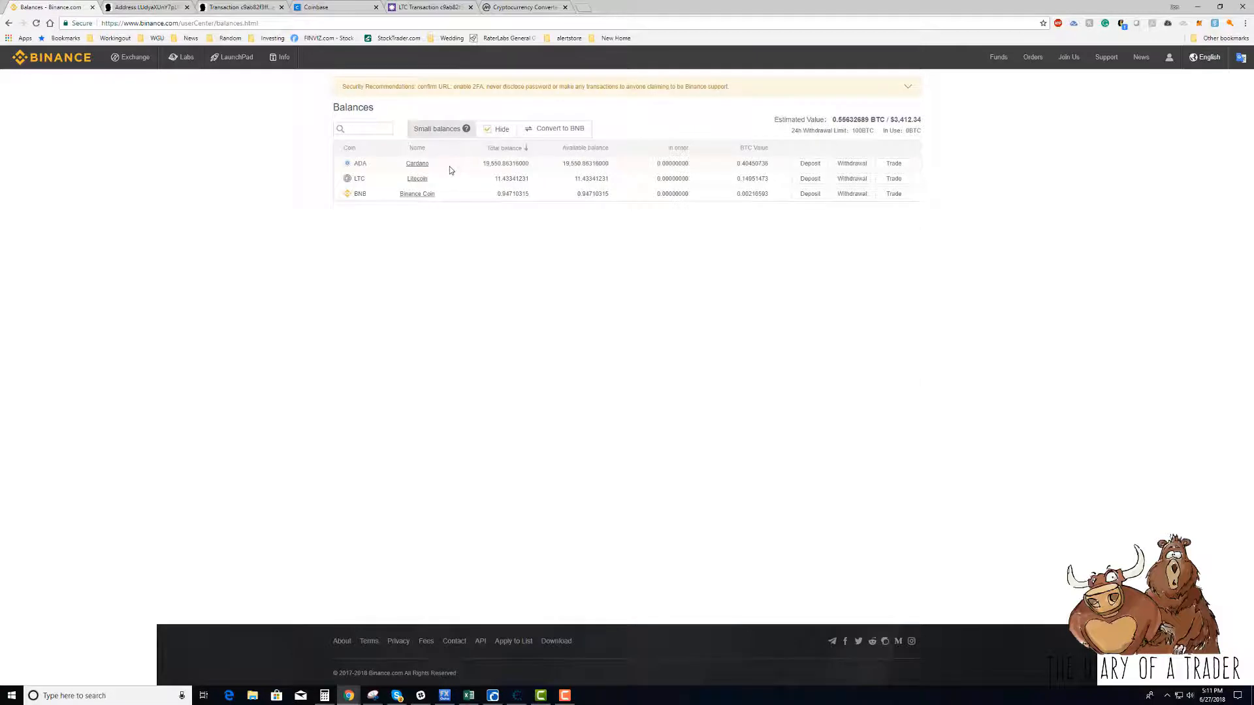
{"action": "mouse_move", "coordinate": [476, 187]}
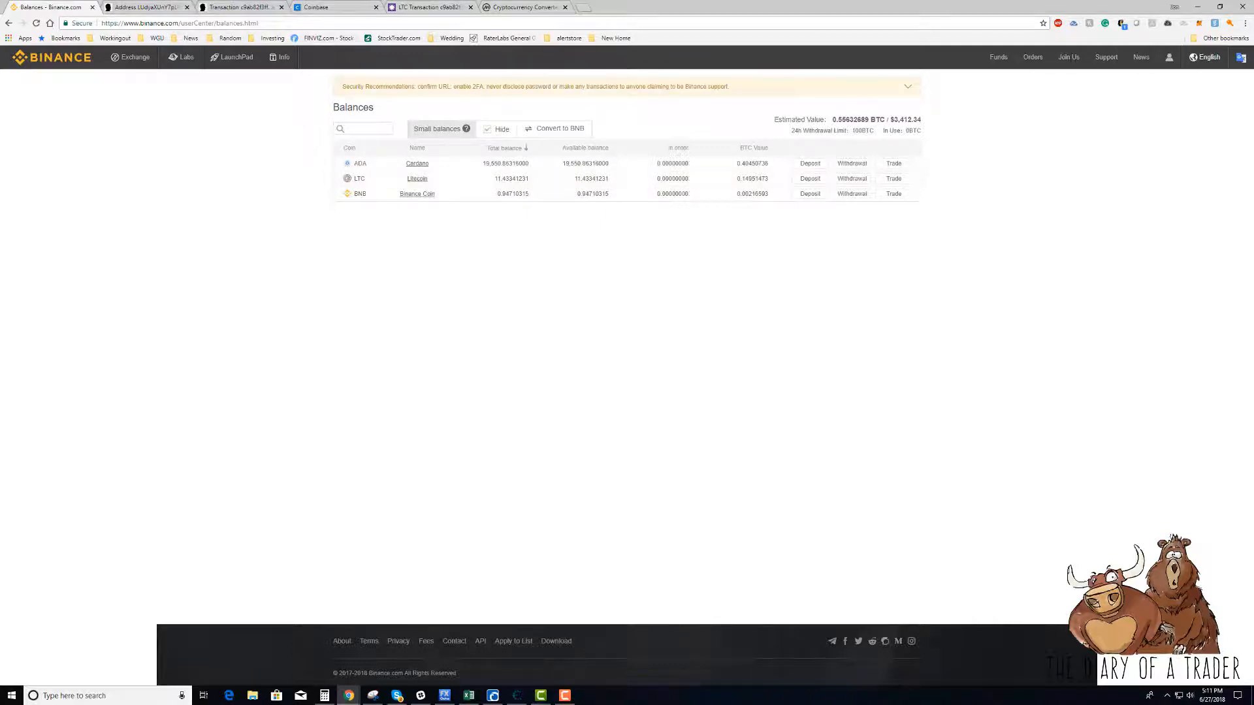
{"action": "left_click", "coordinate": [893, 179]}
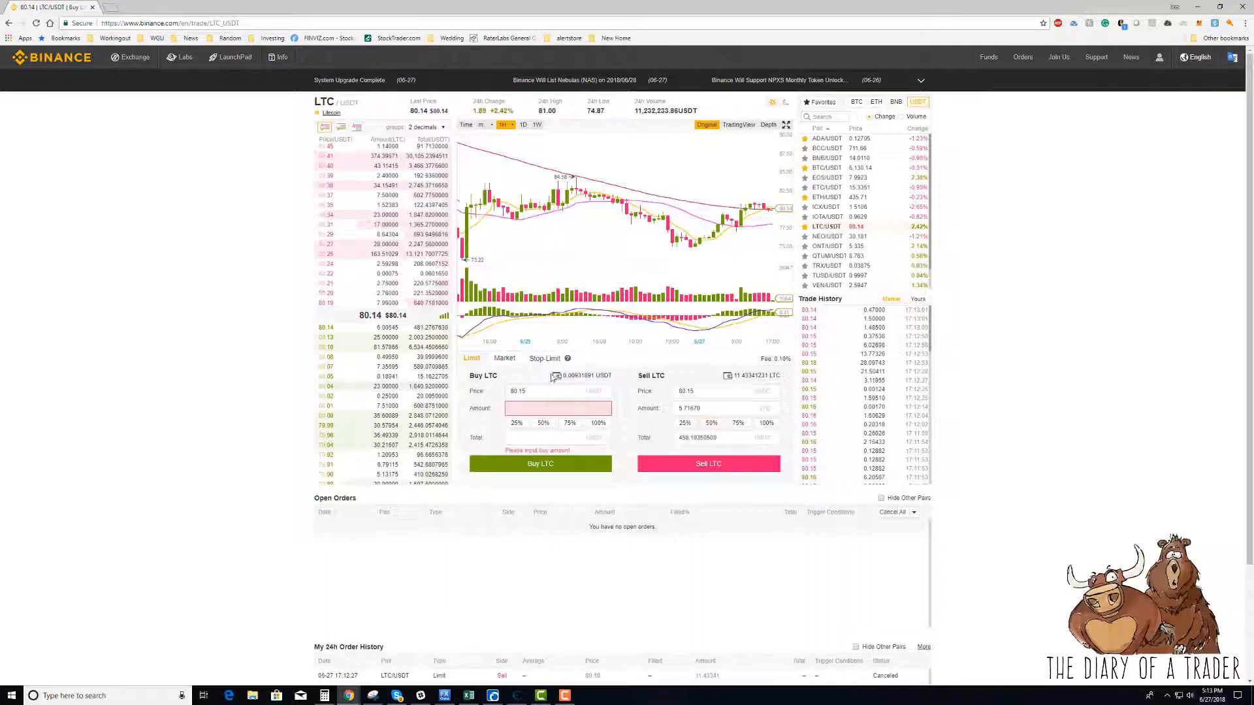
Place a market sell for 50% of the LTC, about 5.7167 LTC, on LTC/USDT
{"action": "left_click", "coordinate": [505, 357]}
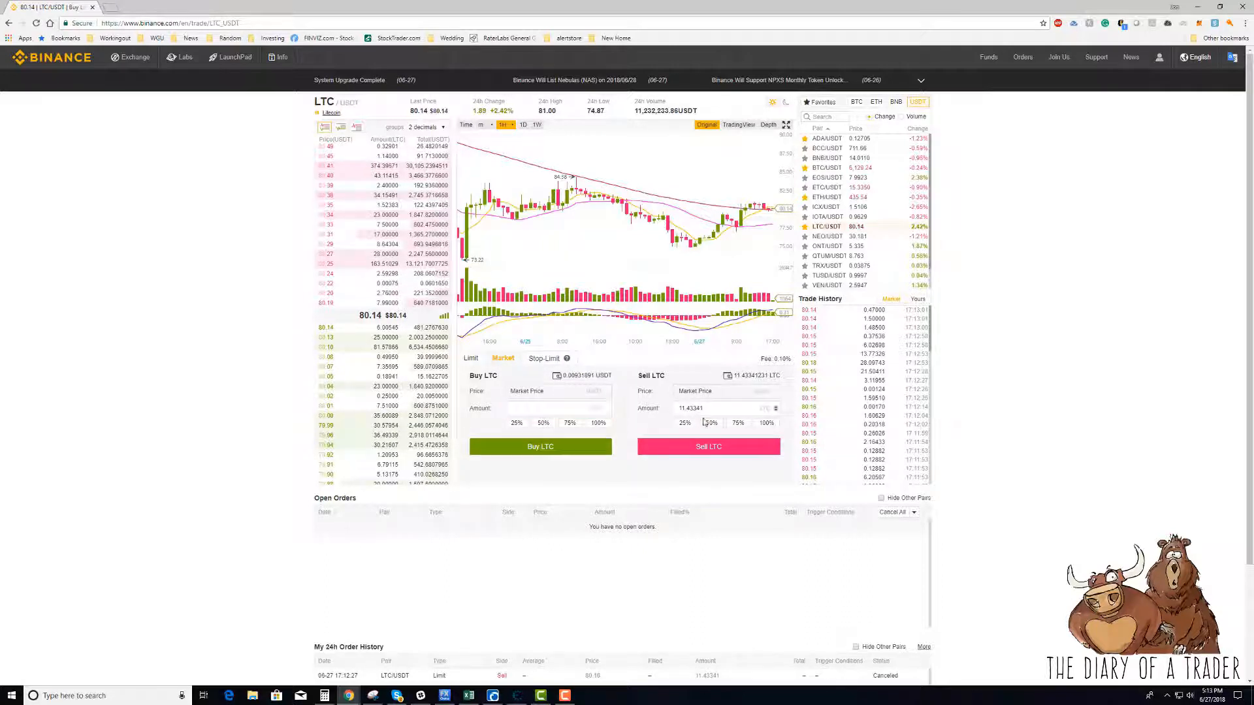
{"action": "left_click", "coordinate": [711, 423]}
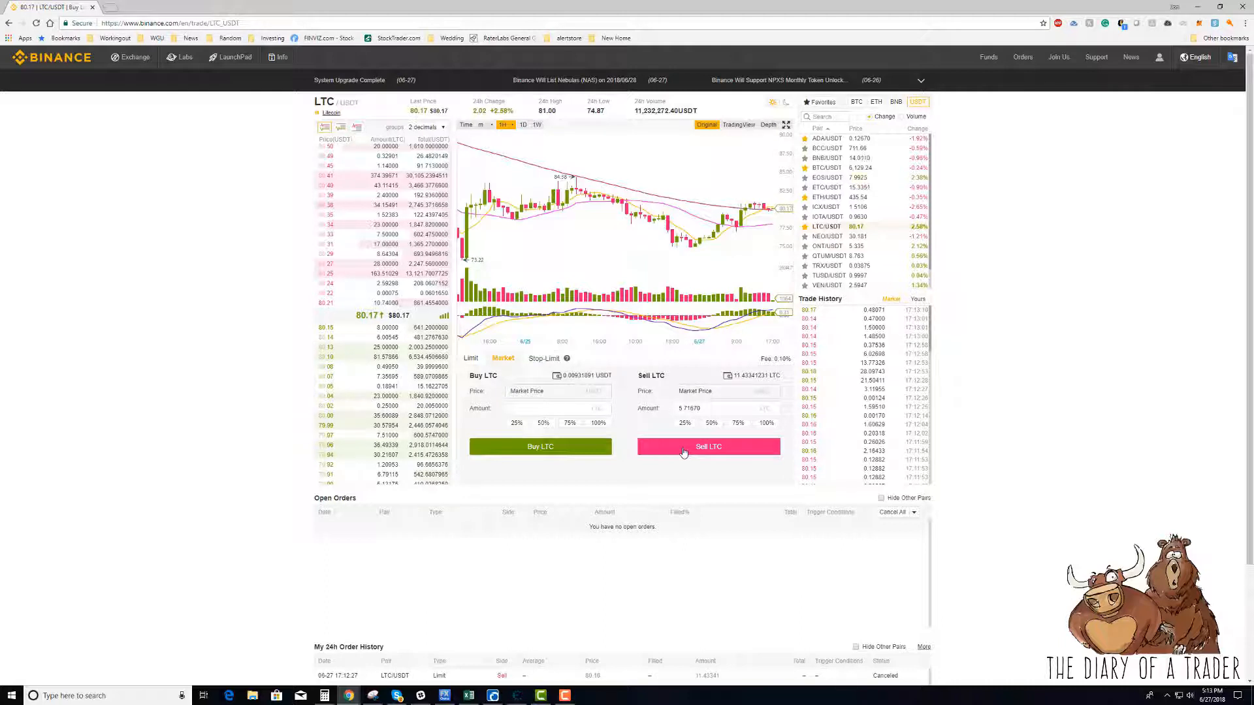
{"action": "left_click", "coordinate": [707, 447]}
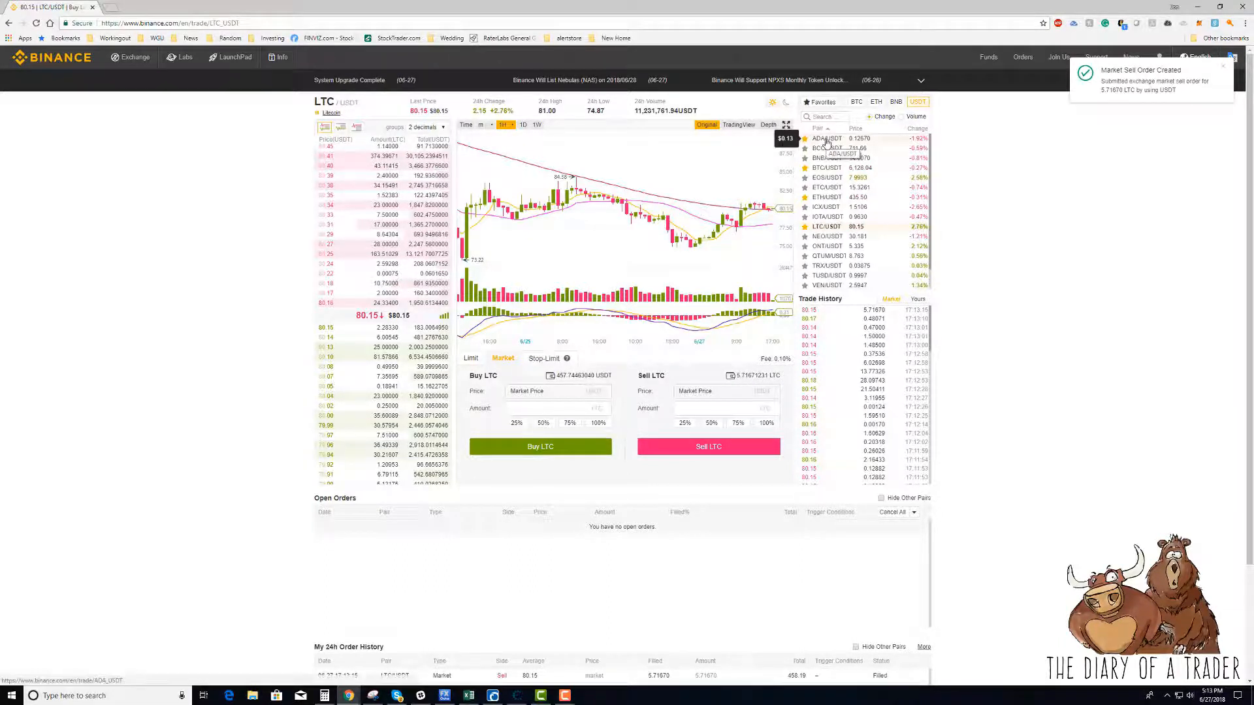
Place two market buys of ADA on ADA/USDT using the available USDT
{"action": "left_click", "coordinate": [826, 138]}
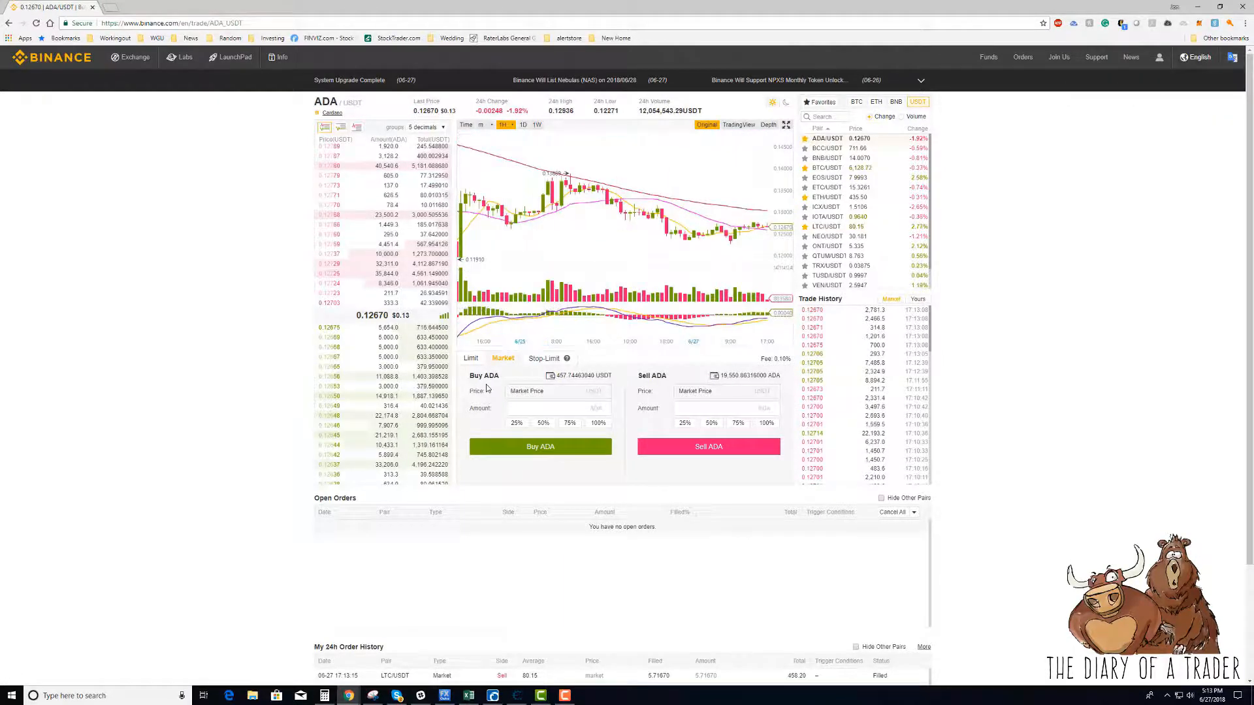
{"action": "left_click", "coordinate": [569, 422]}
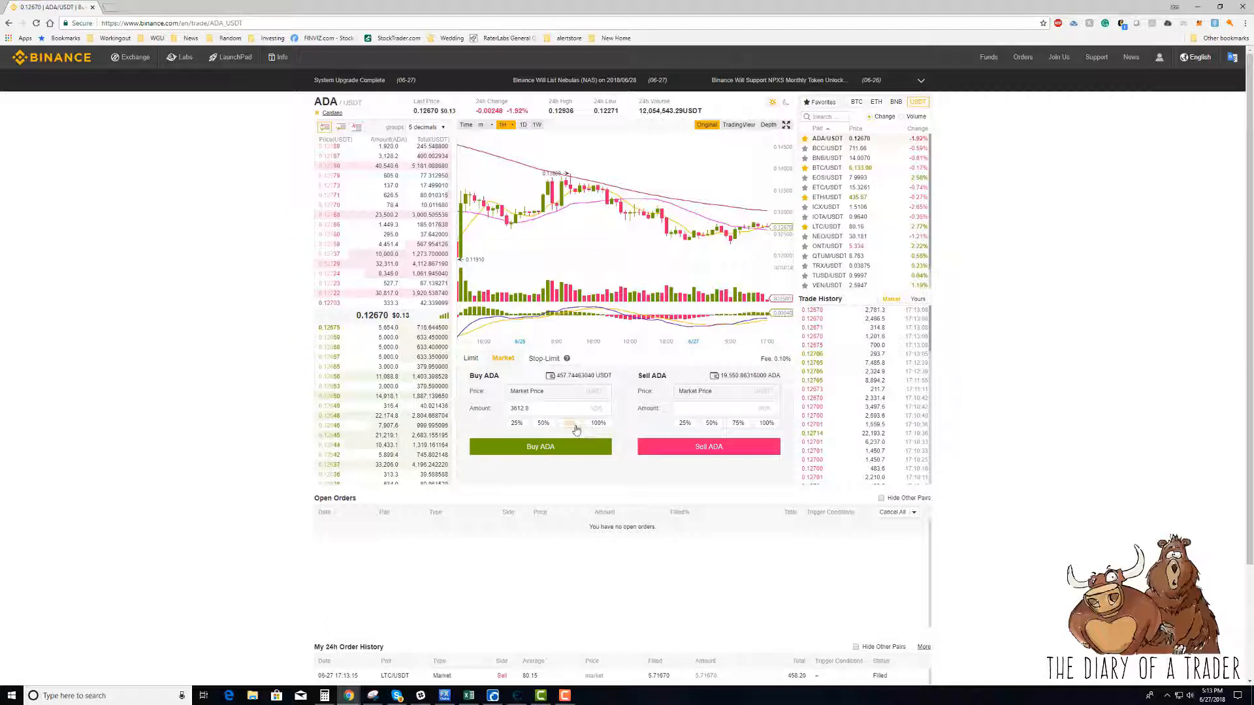
{"action": "left_click", "coordinate": [539, 447]}
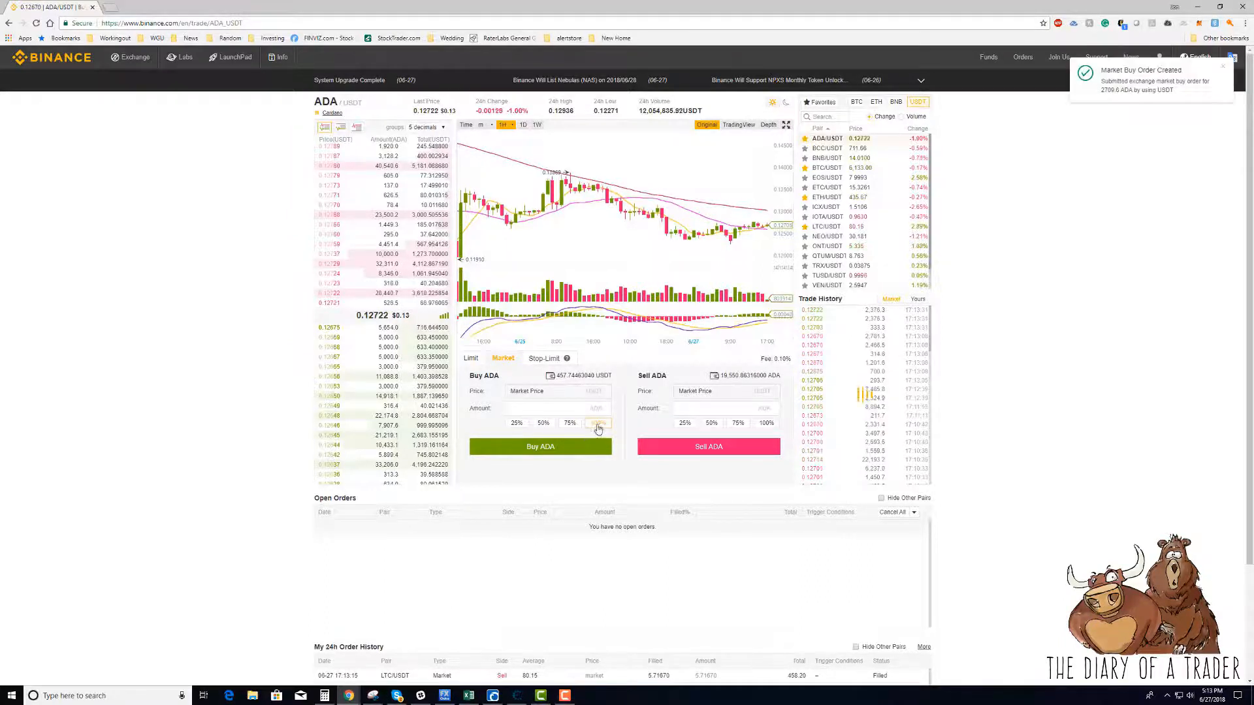
{"action": "left_click", "coordinate": [597, 422]}
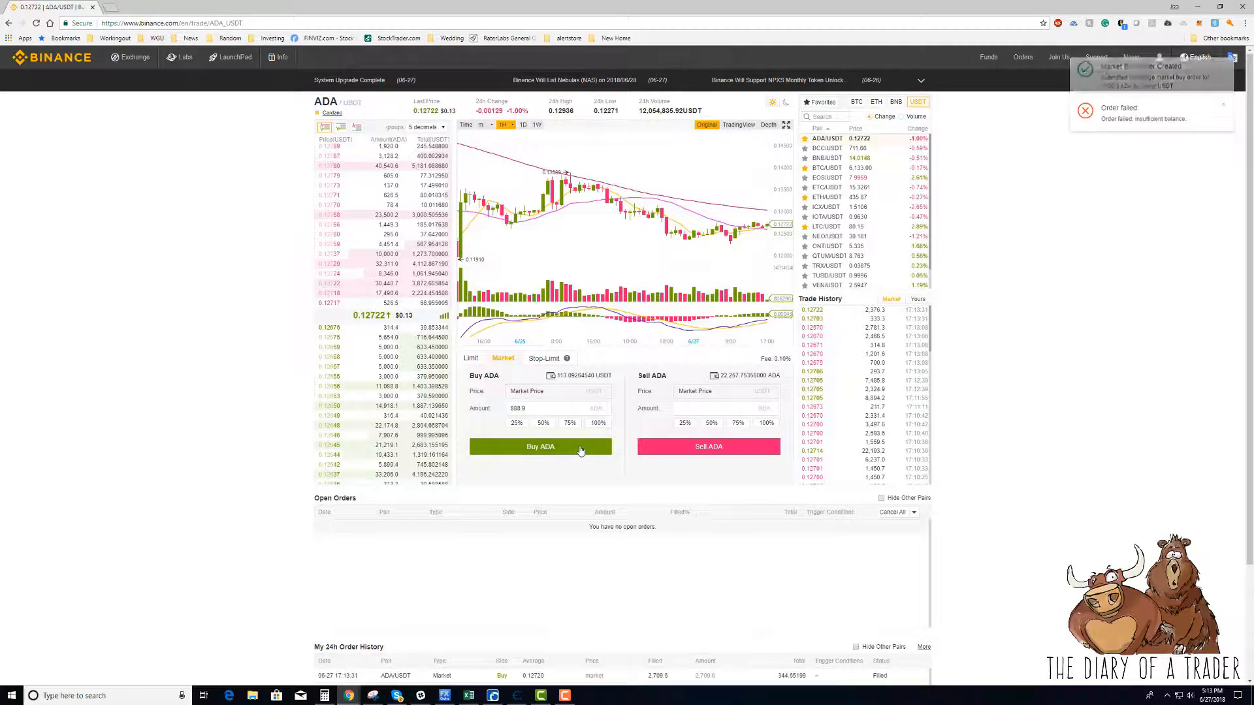
{"action": "left_click", "coordinate": [540, 447]}
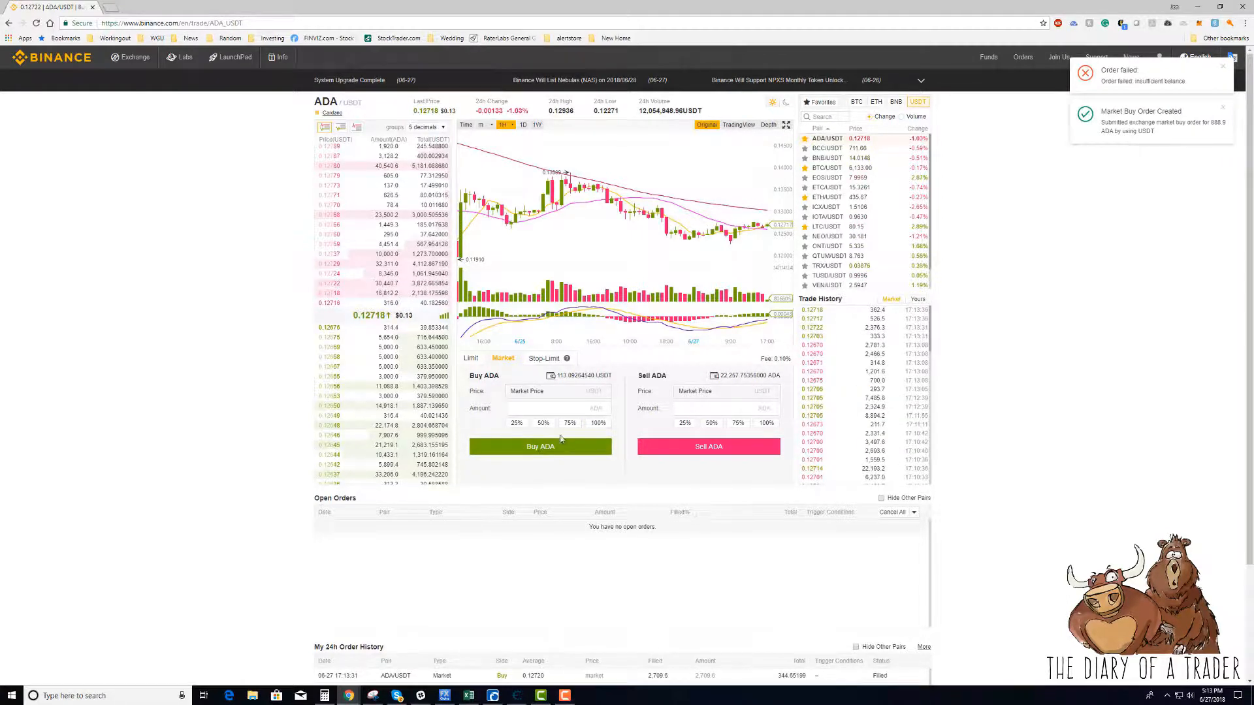
{"action": "scroll", "scroll_direction": "down", "scroll_amount": 3}
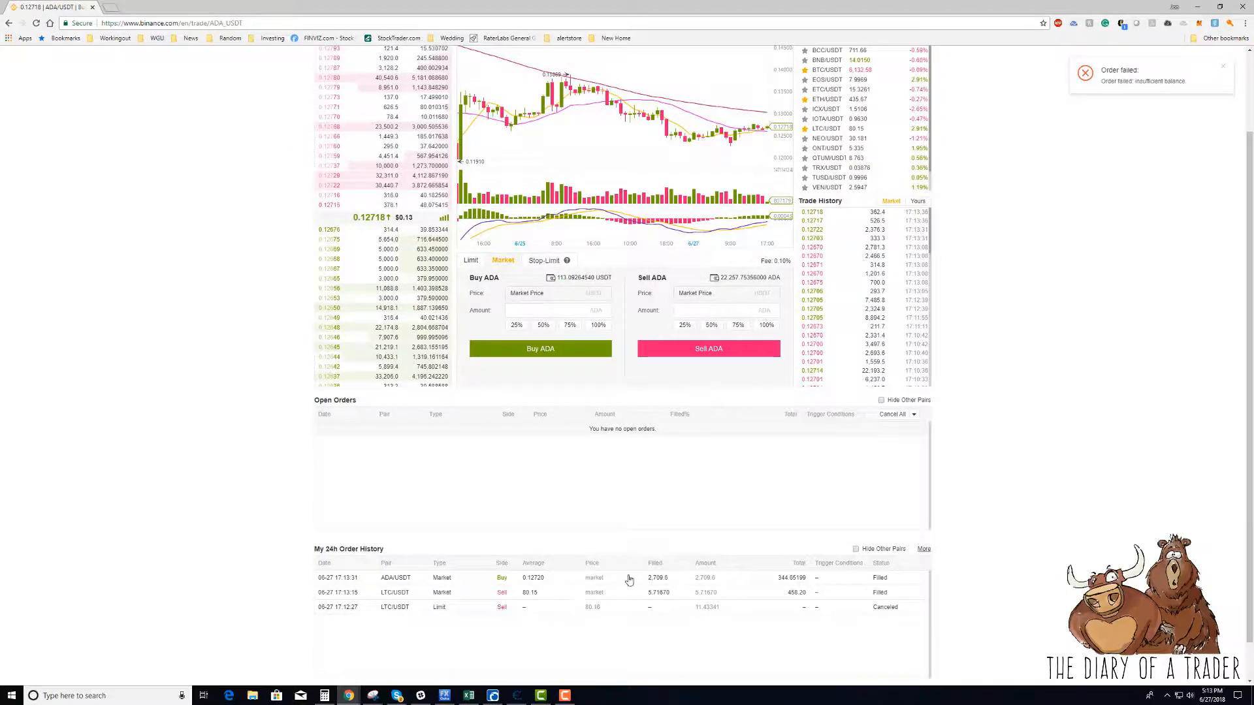
{"action": "scroll", "scroll_direction": "up", "scroll_amount": 3}
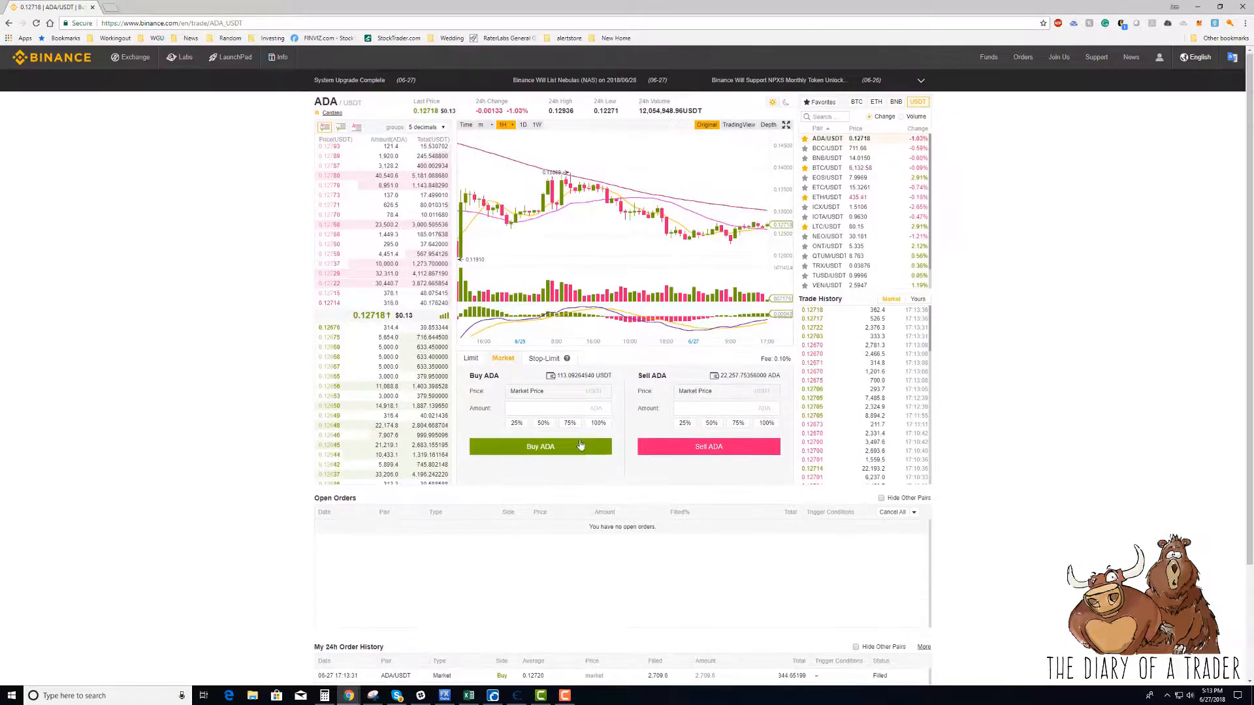
Place further market buys of ADA until the USDT is spent, one failing for insufficient balance
{"action": "left_click", "coordinate": [569, 422]}
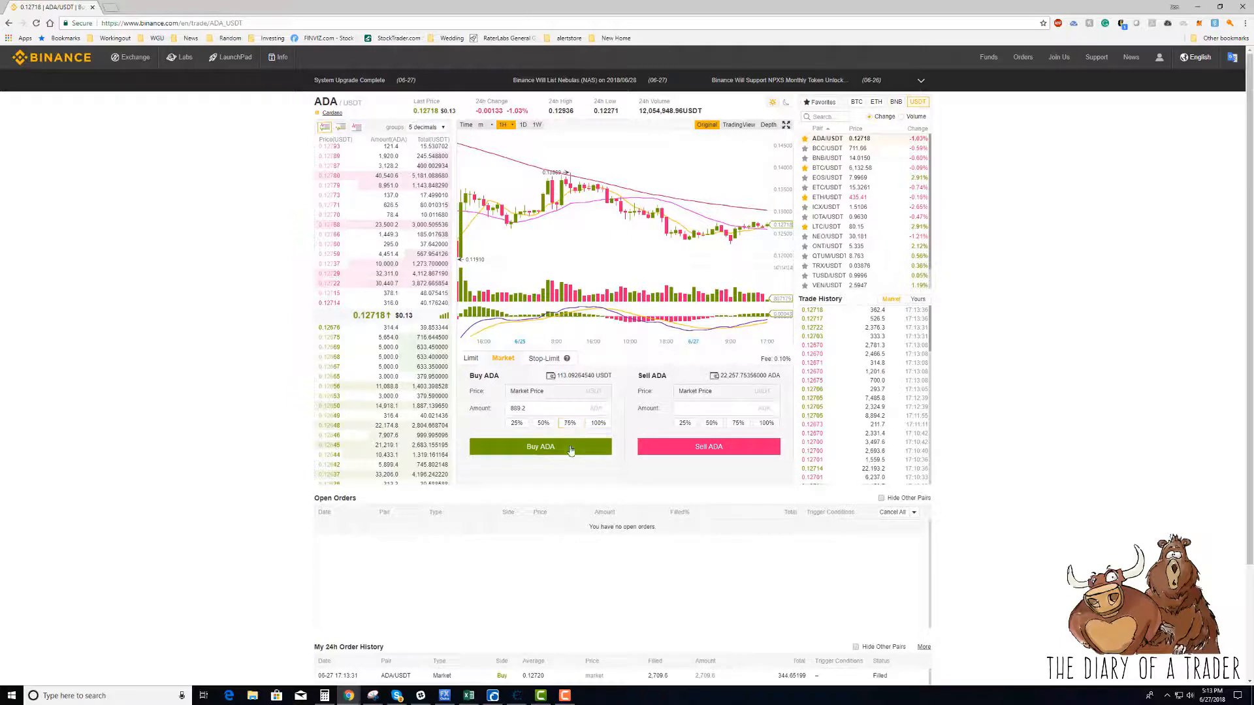
{"action": "left_click", "coordinate": [540, 447]}
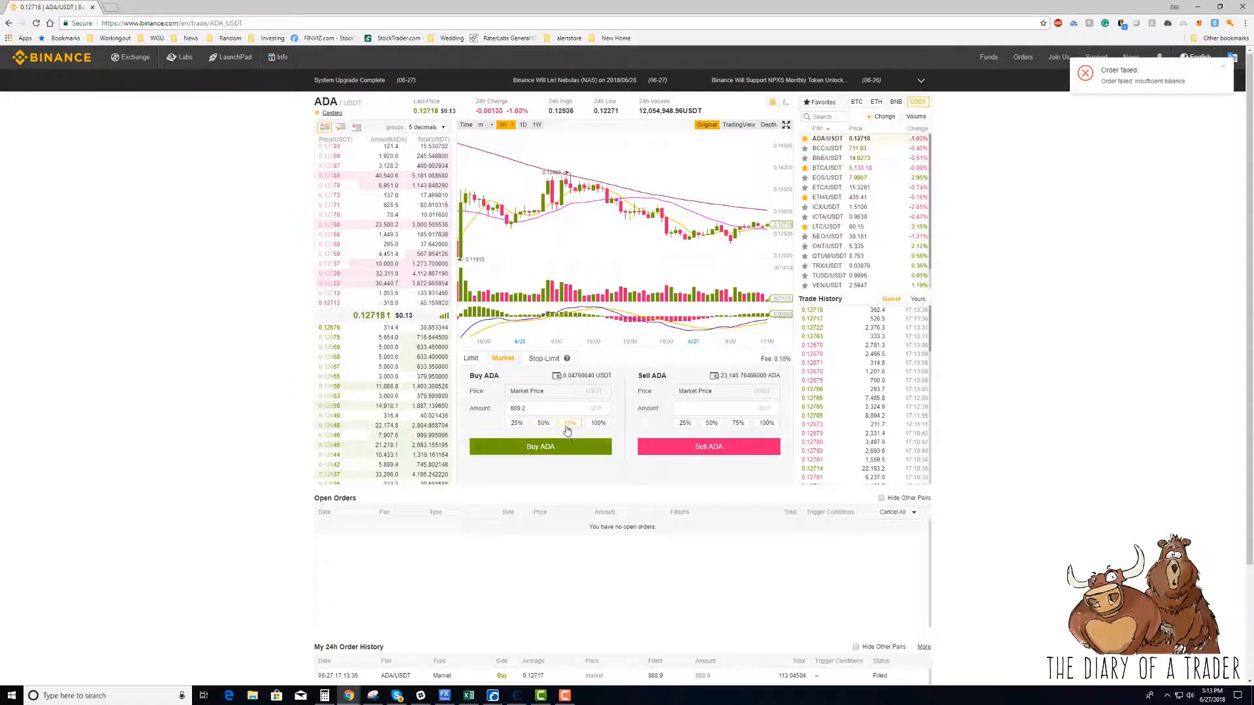
{"action": "left_click", "coordinate": [539, 447]}
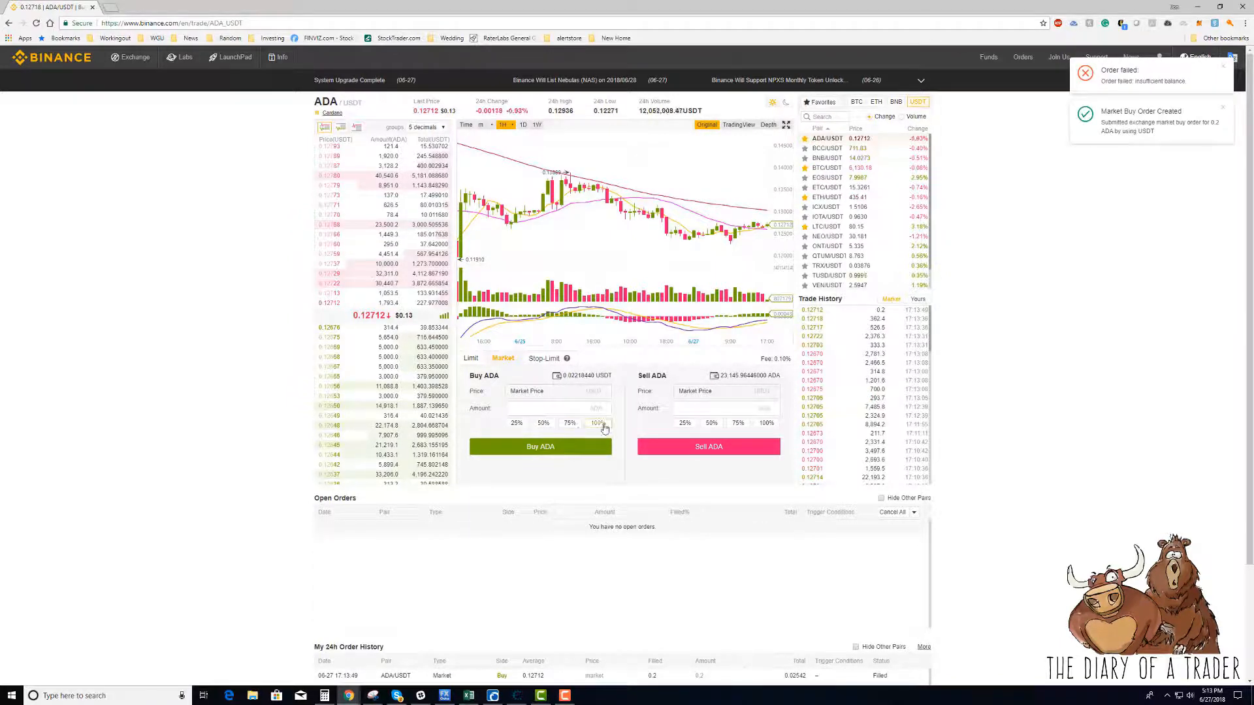
{"action": "left_click", "coordinate": [539, 447]}
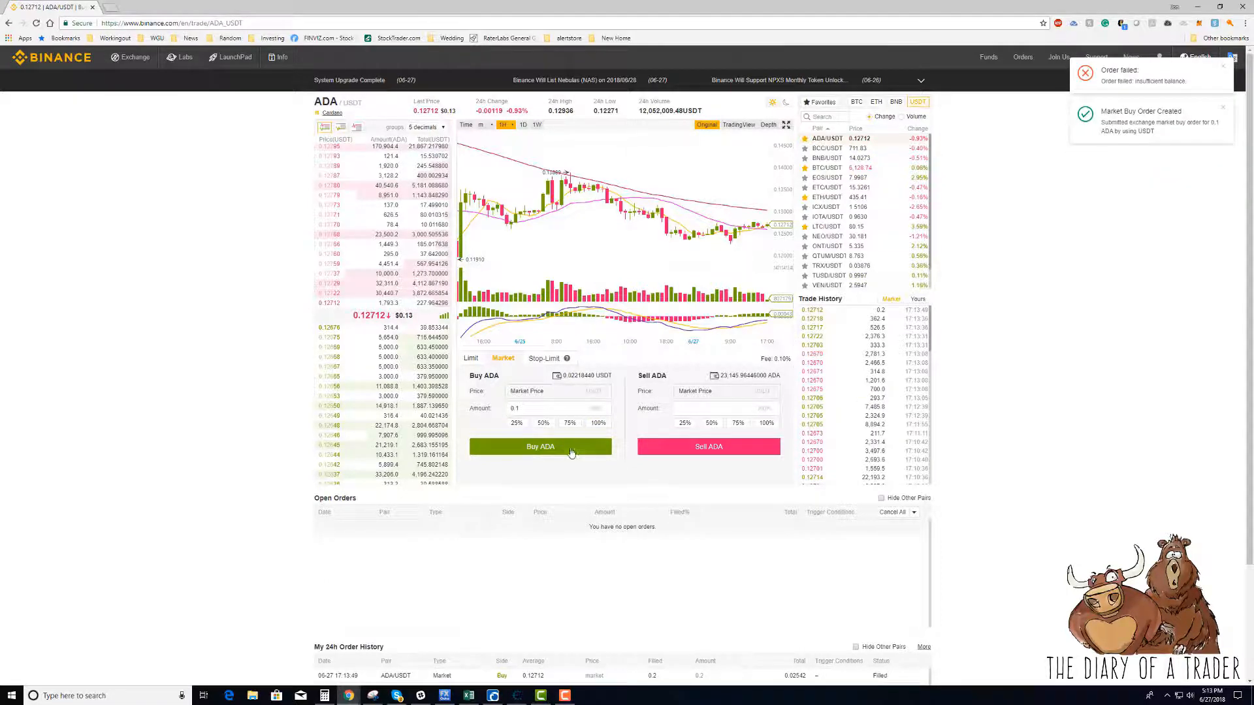
{"action": "scroll", "scroll_direction": "down", "scroll_amount": 3}
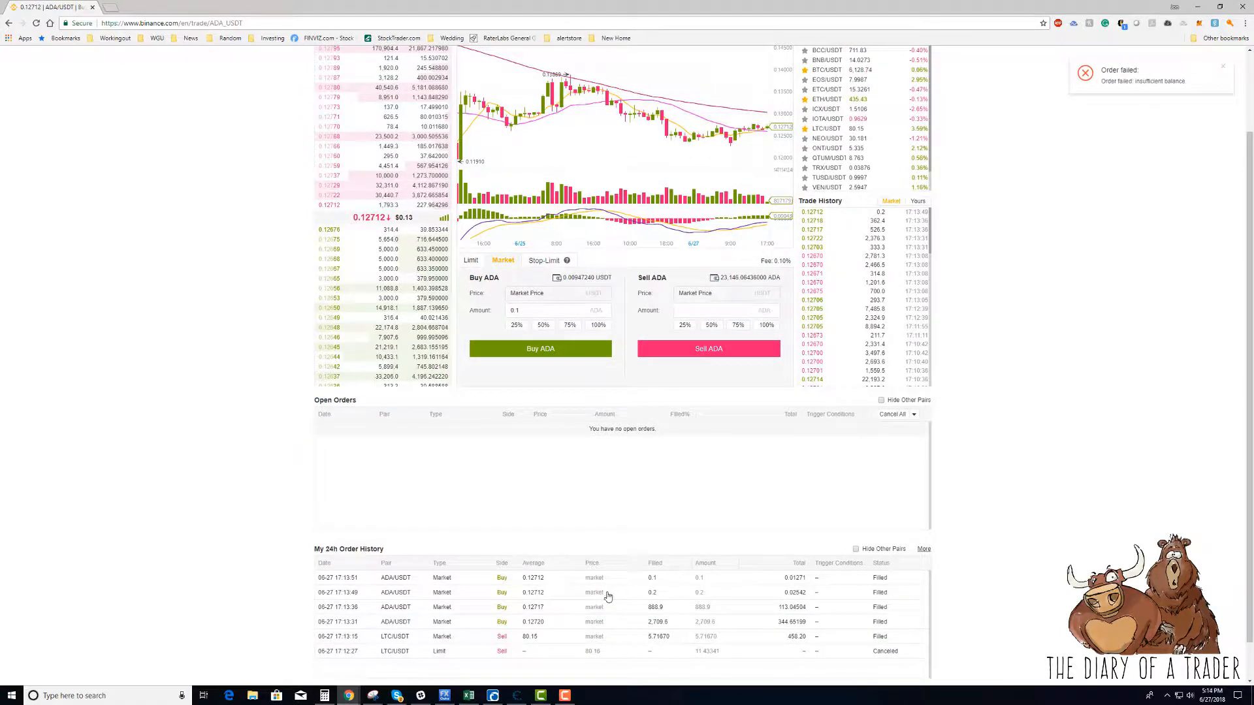
{"action": "scroll", "scroll_direction": "up", "scroll_amount": 3}
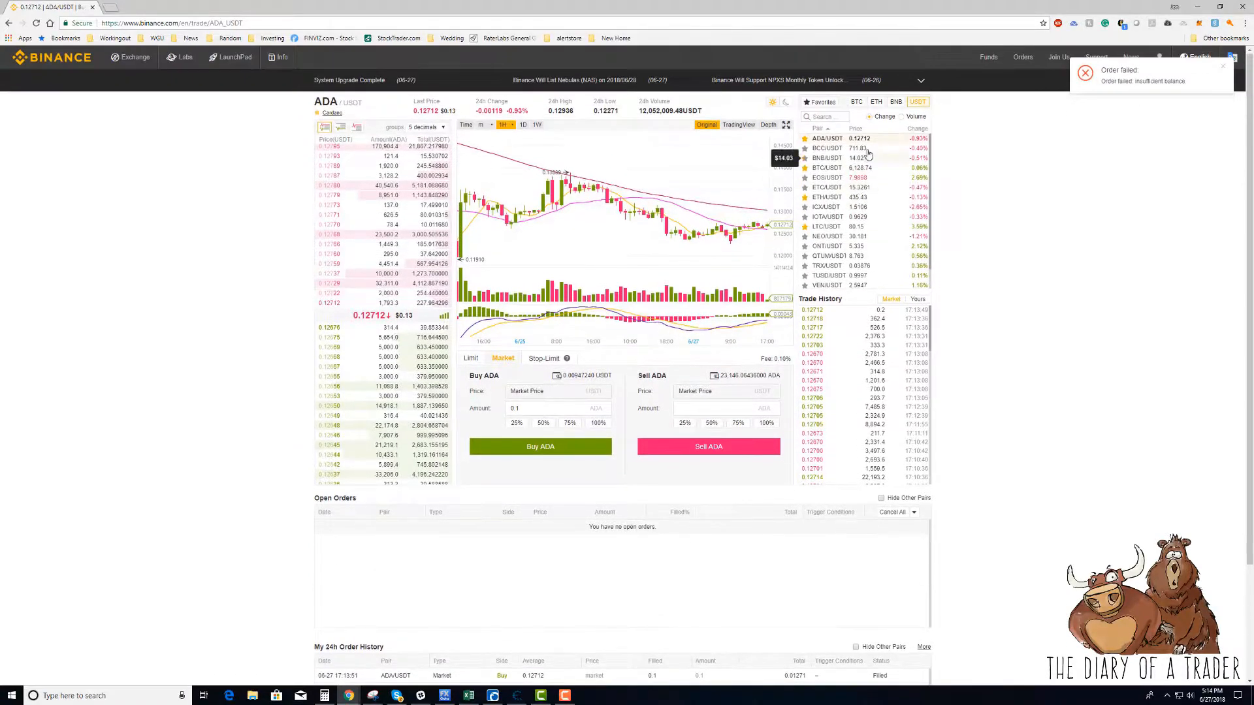